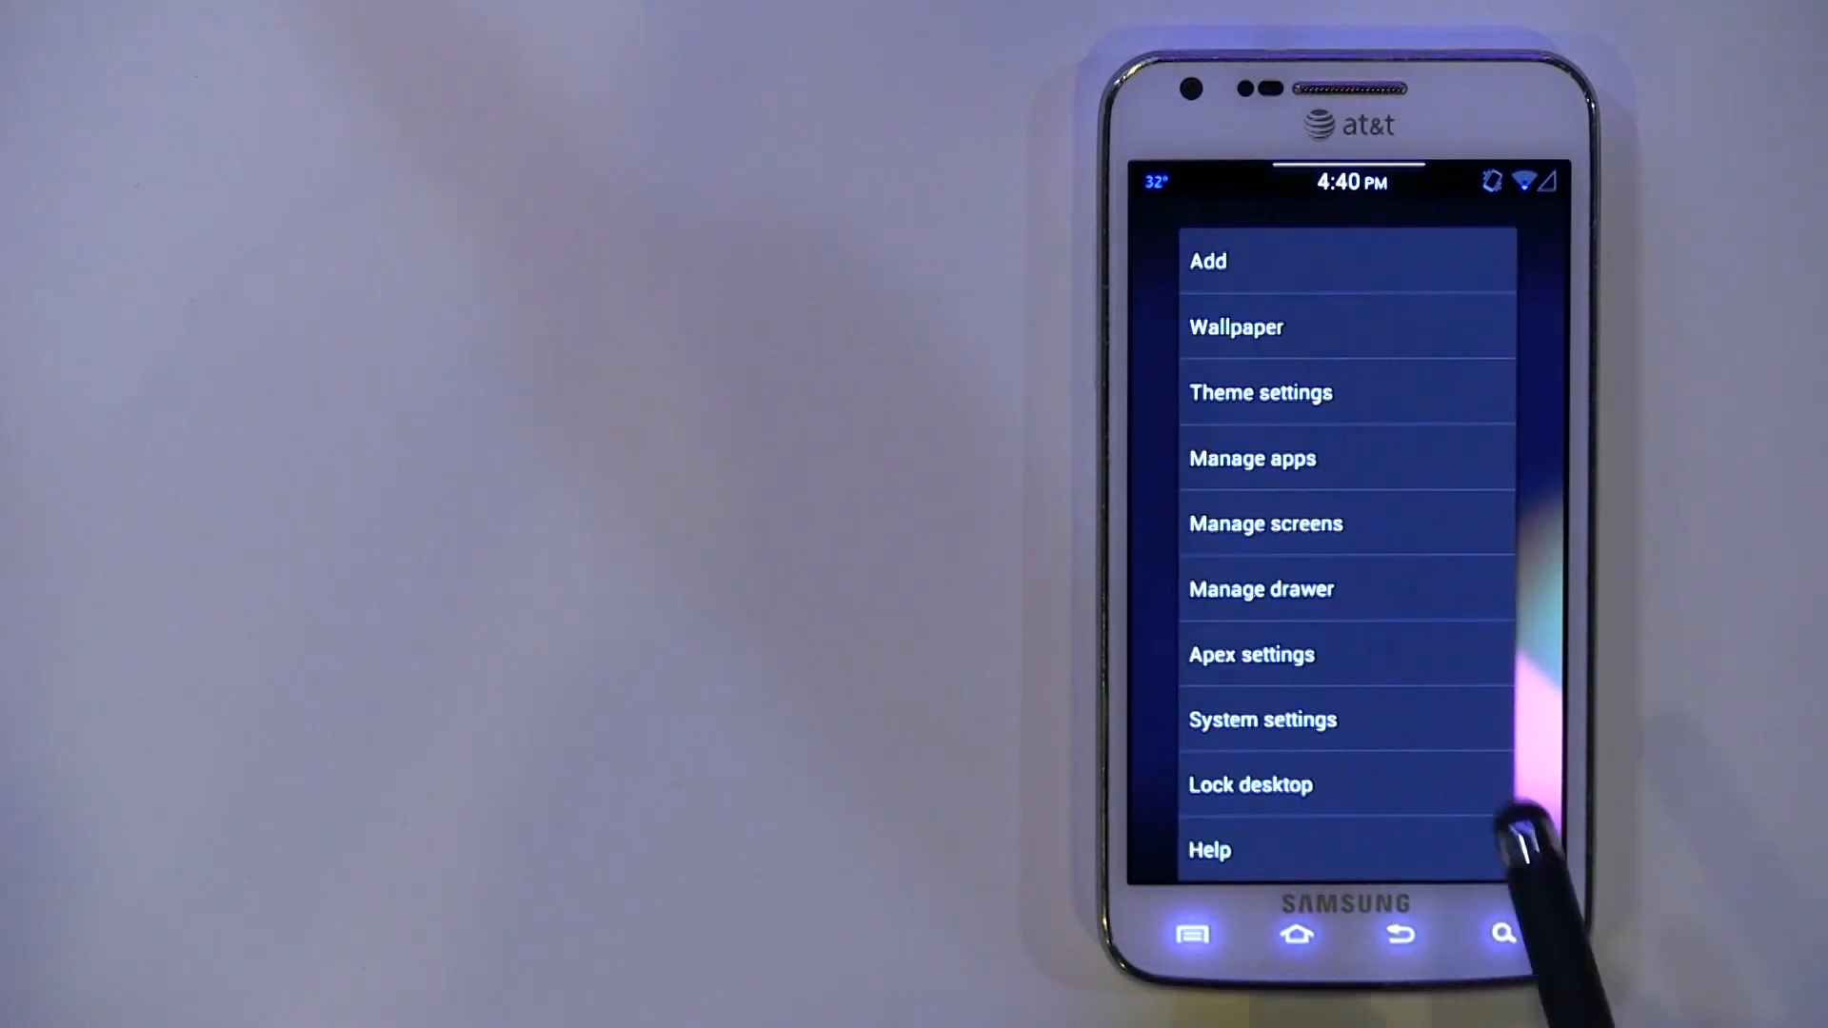
Browse Apex settings through the Homescreen and Dock options back to the main list
click(1251, 655)
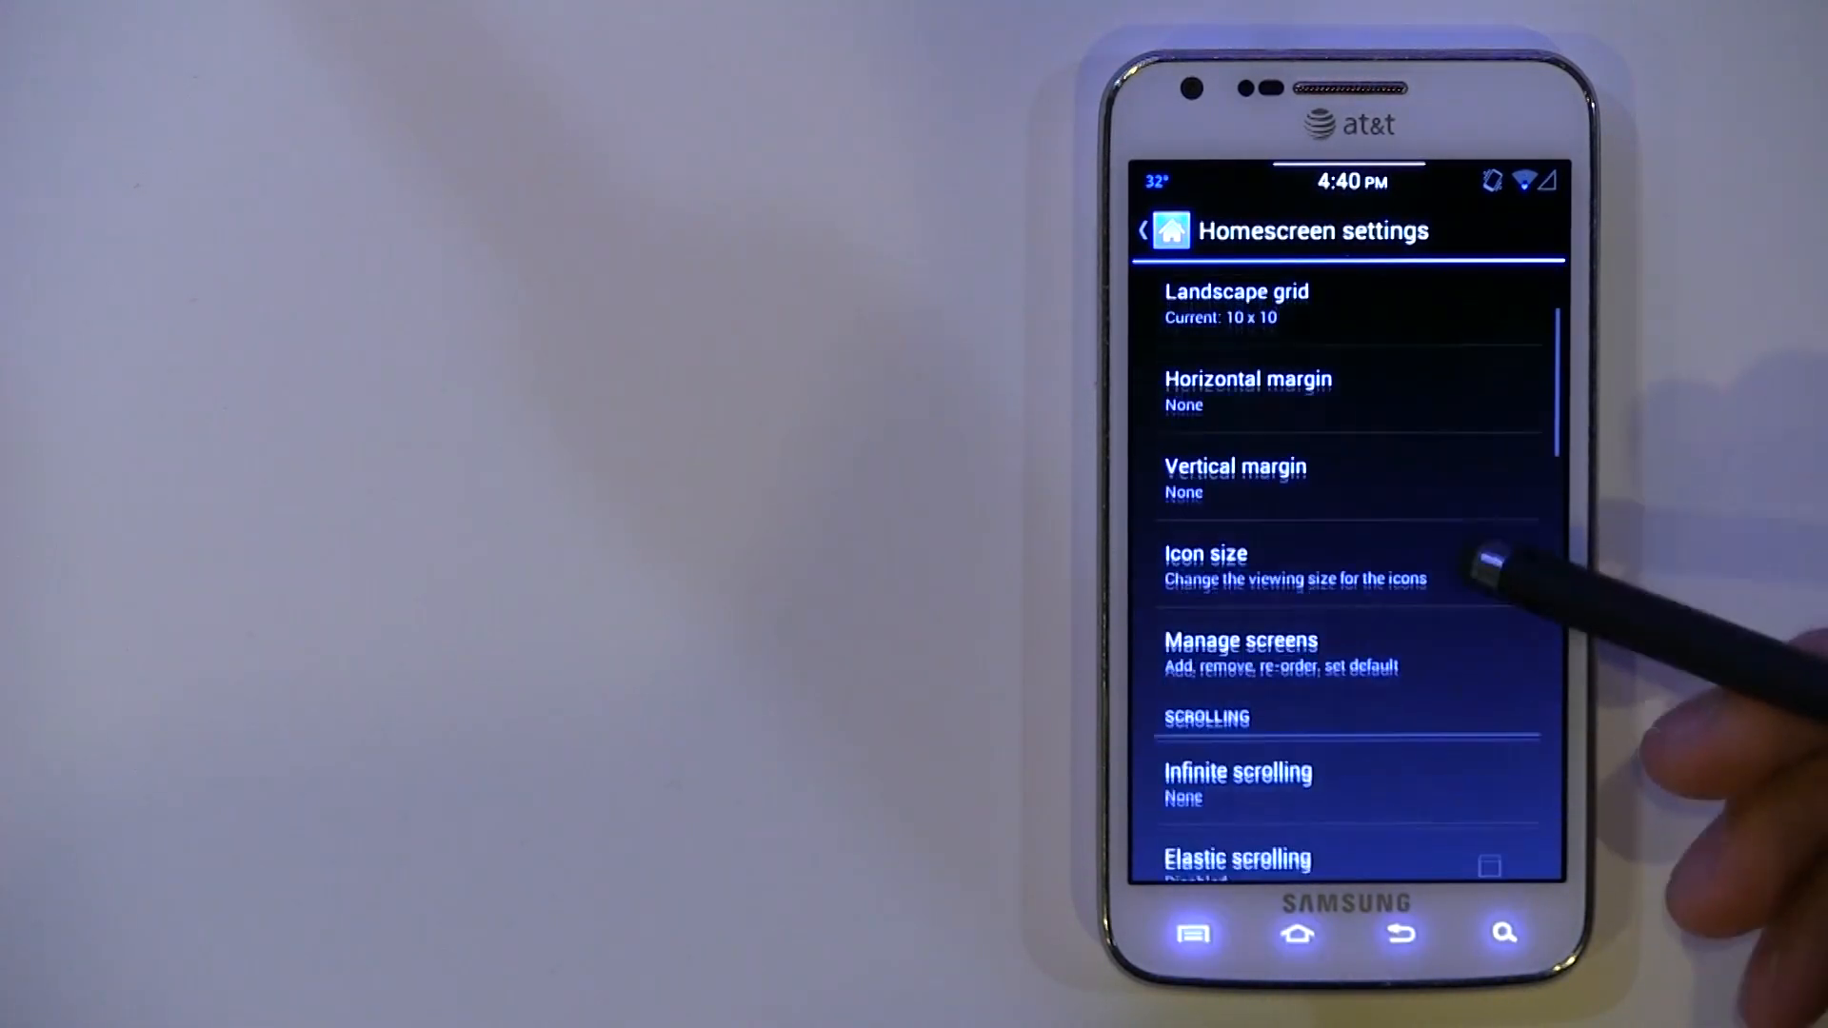
scroll(down, 3)
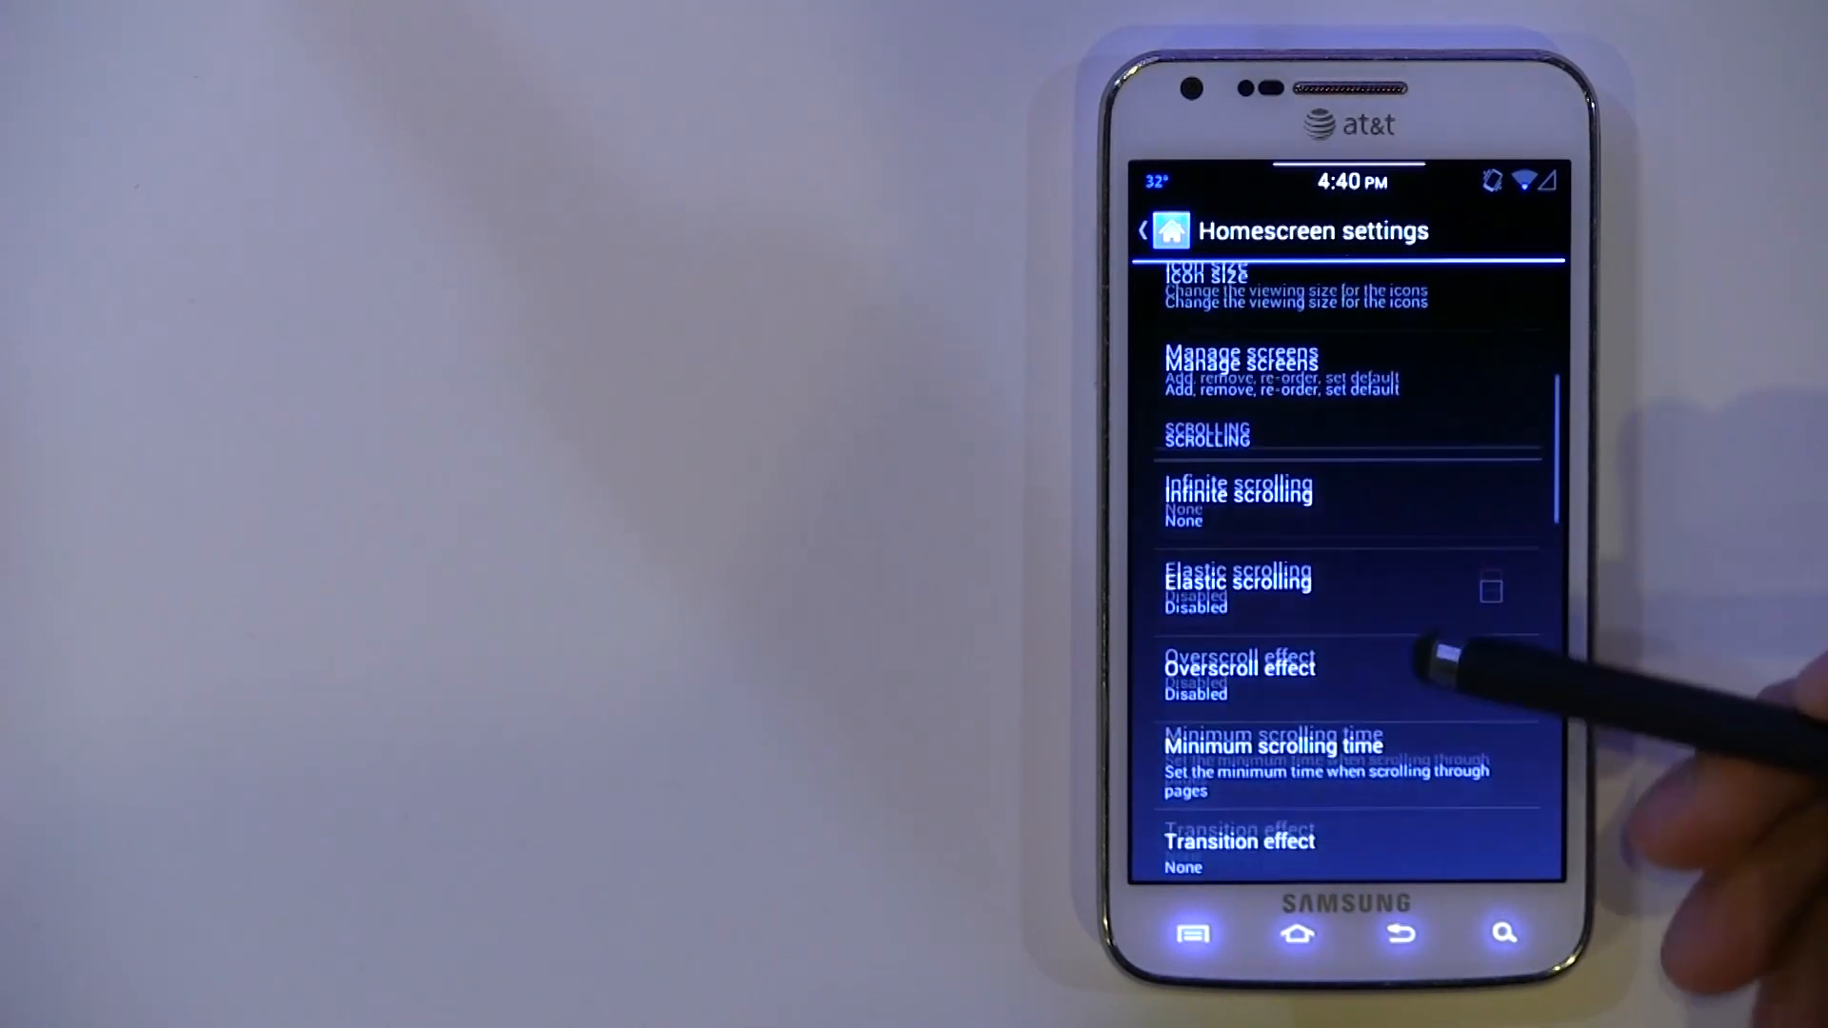
scroll(down, 3)
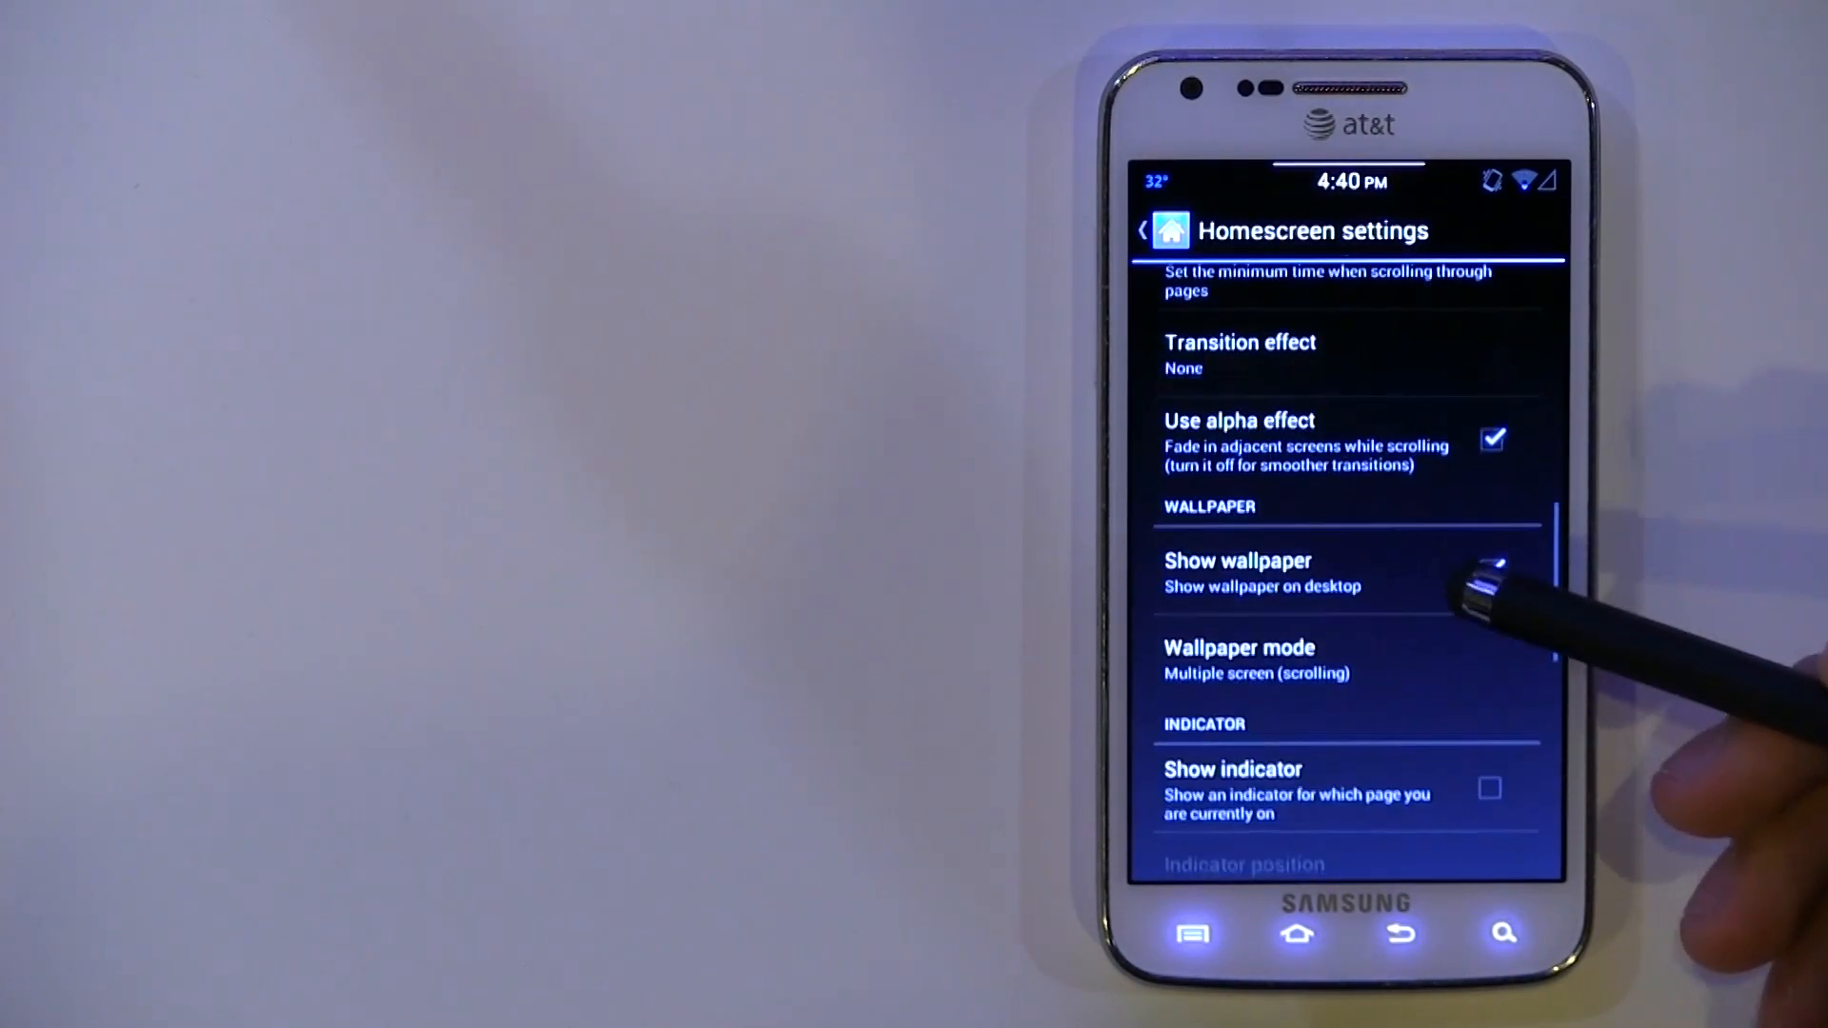
scroll(down, 3)
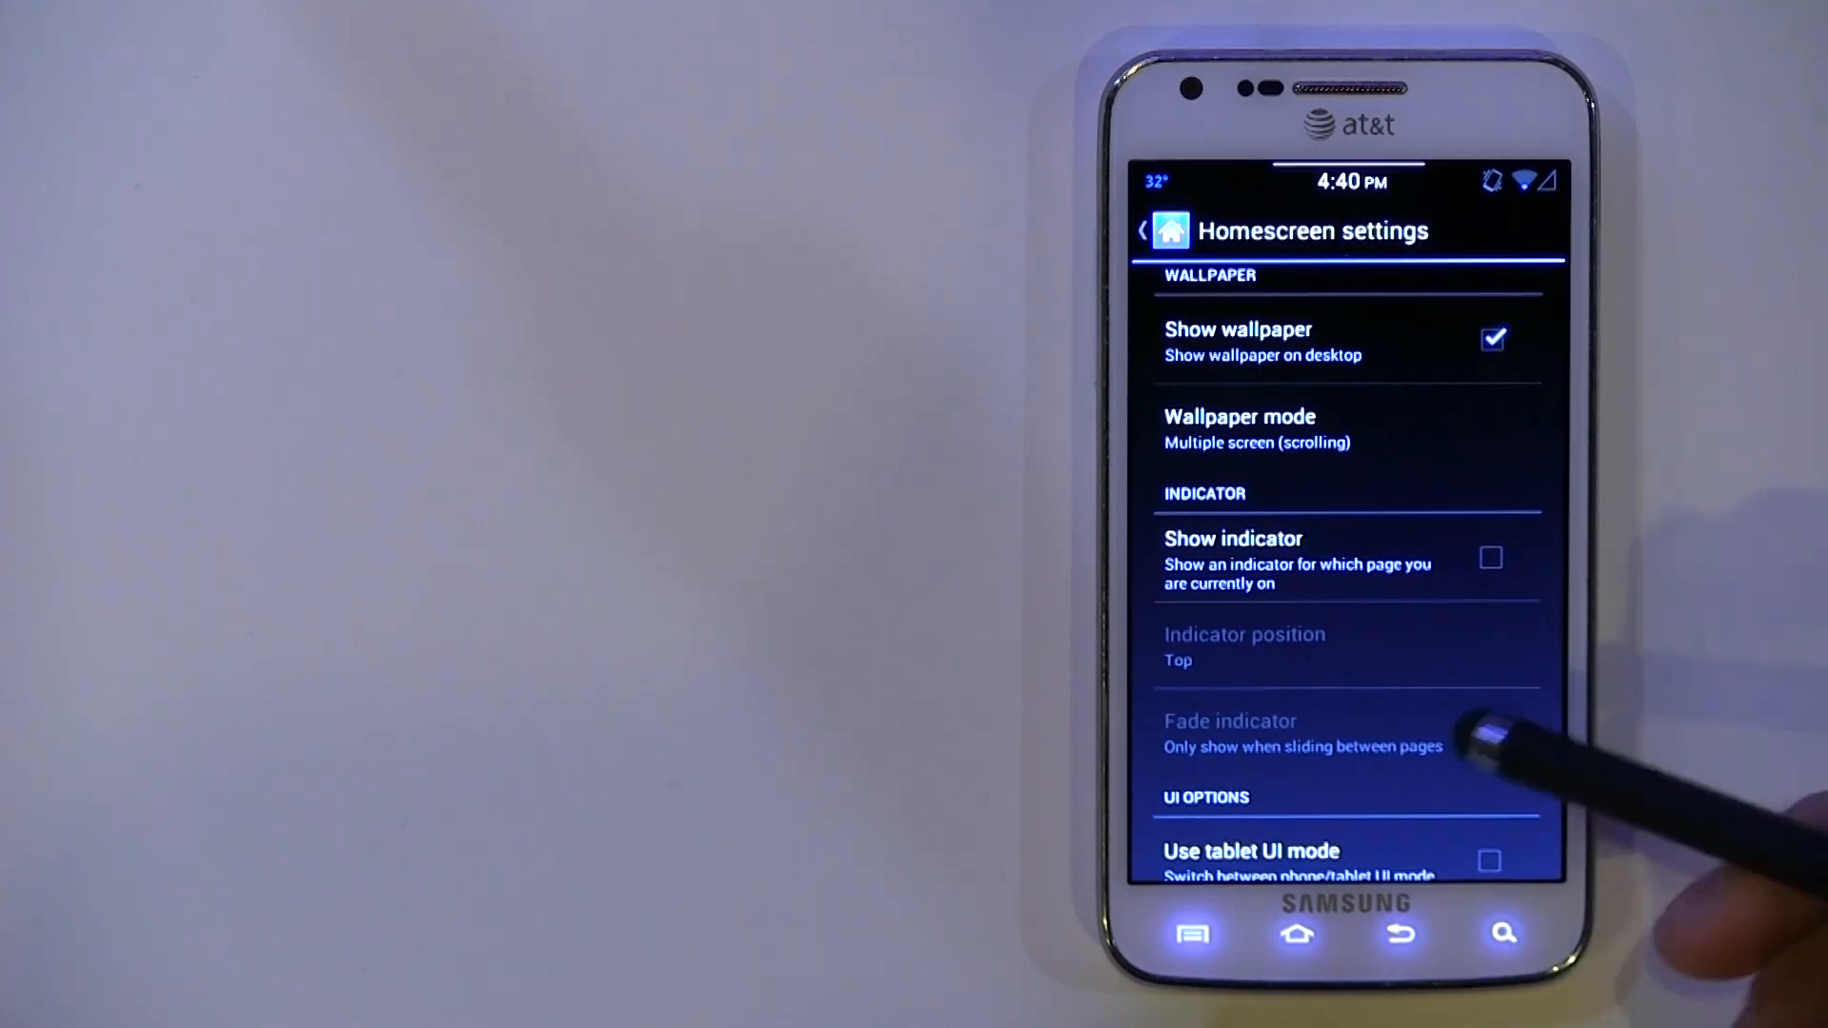
scroll(down, 3)
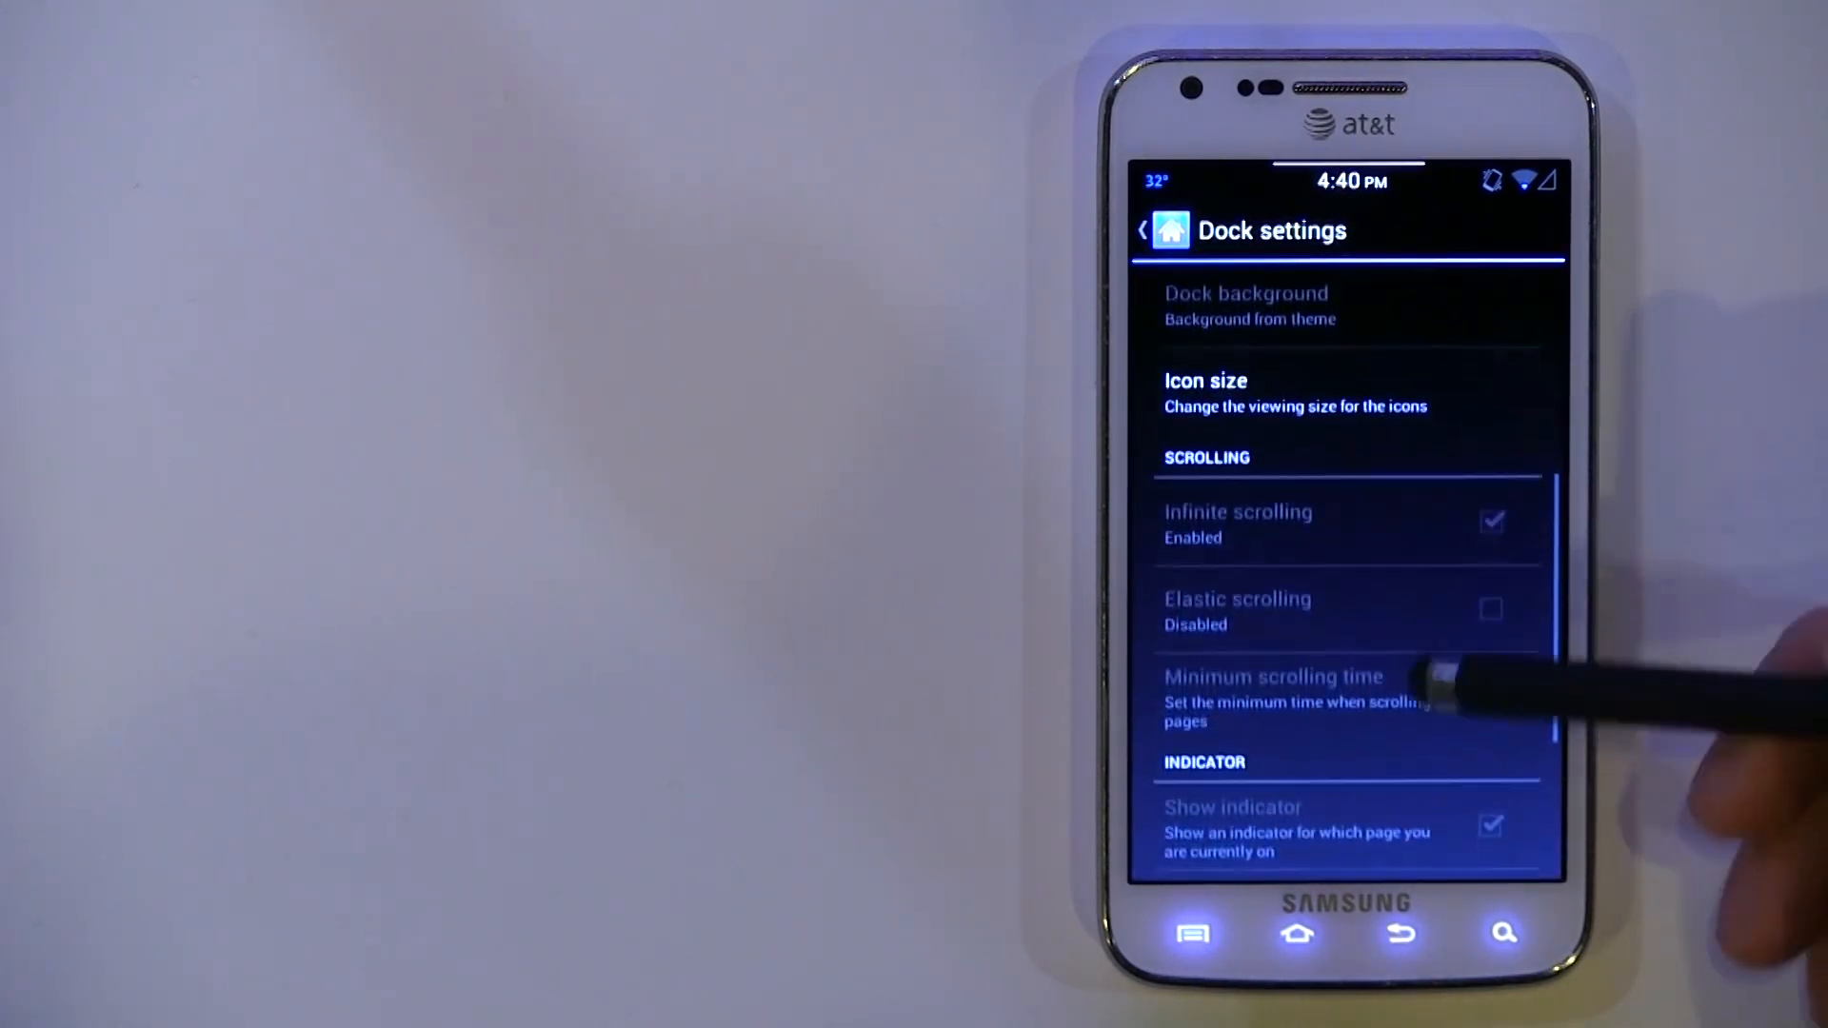
scroll(down, 3)
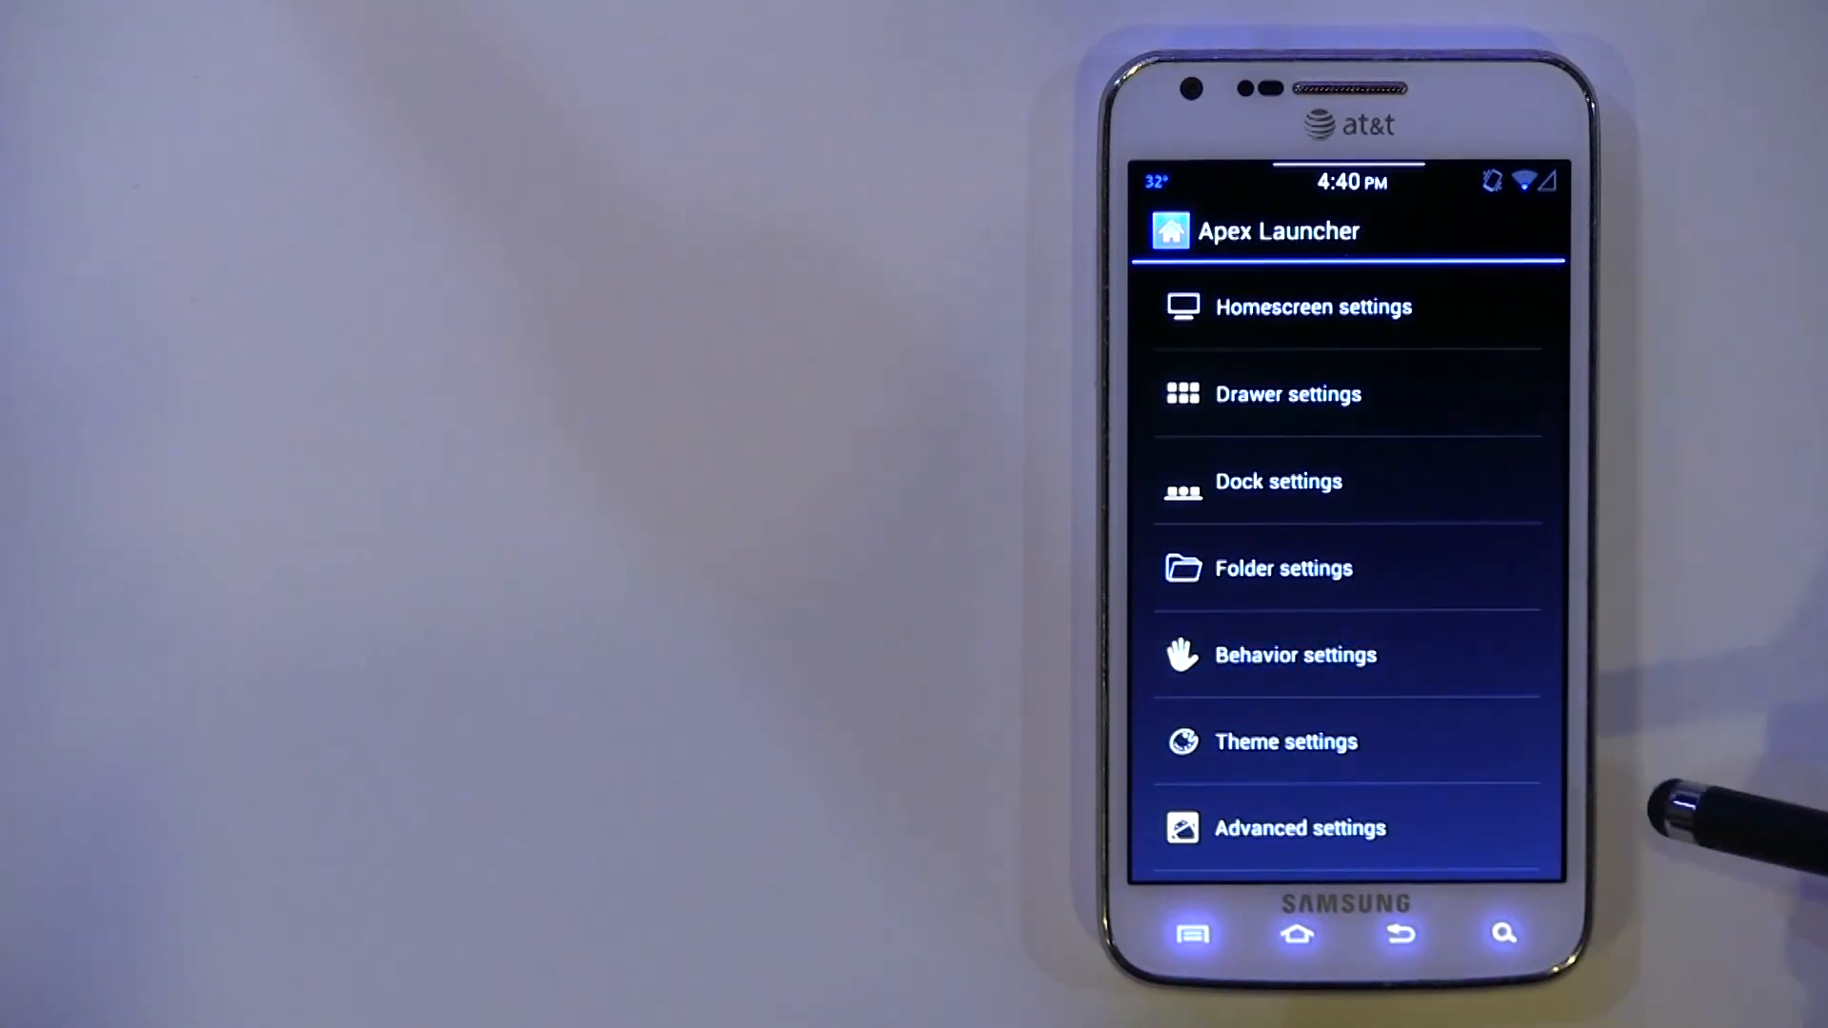
Review Behavior settings and the Swipe up gesture choices unchanged, then reach Advanced settings
click(1294, 655)
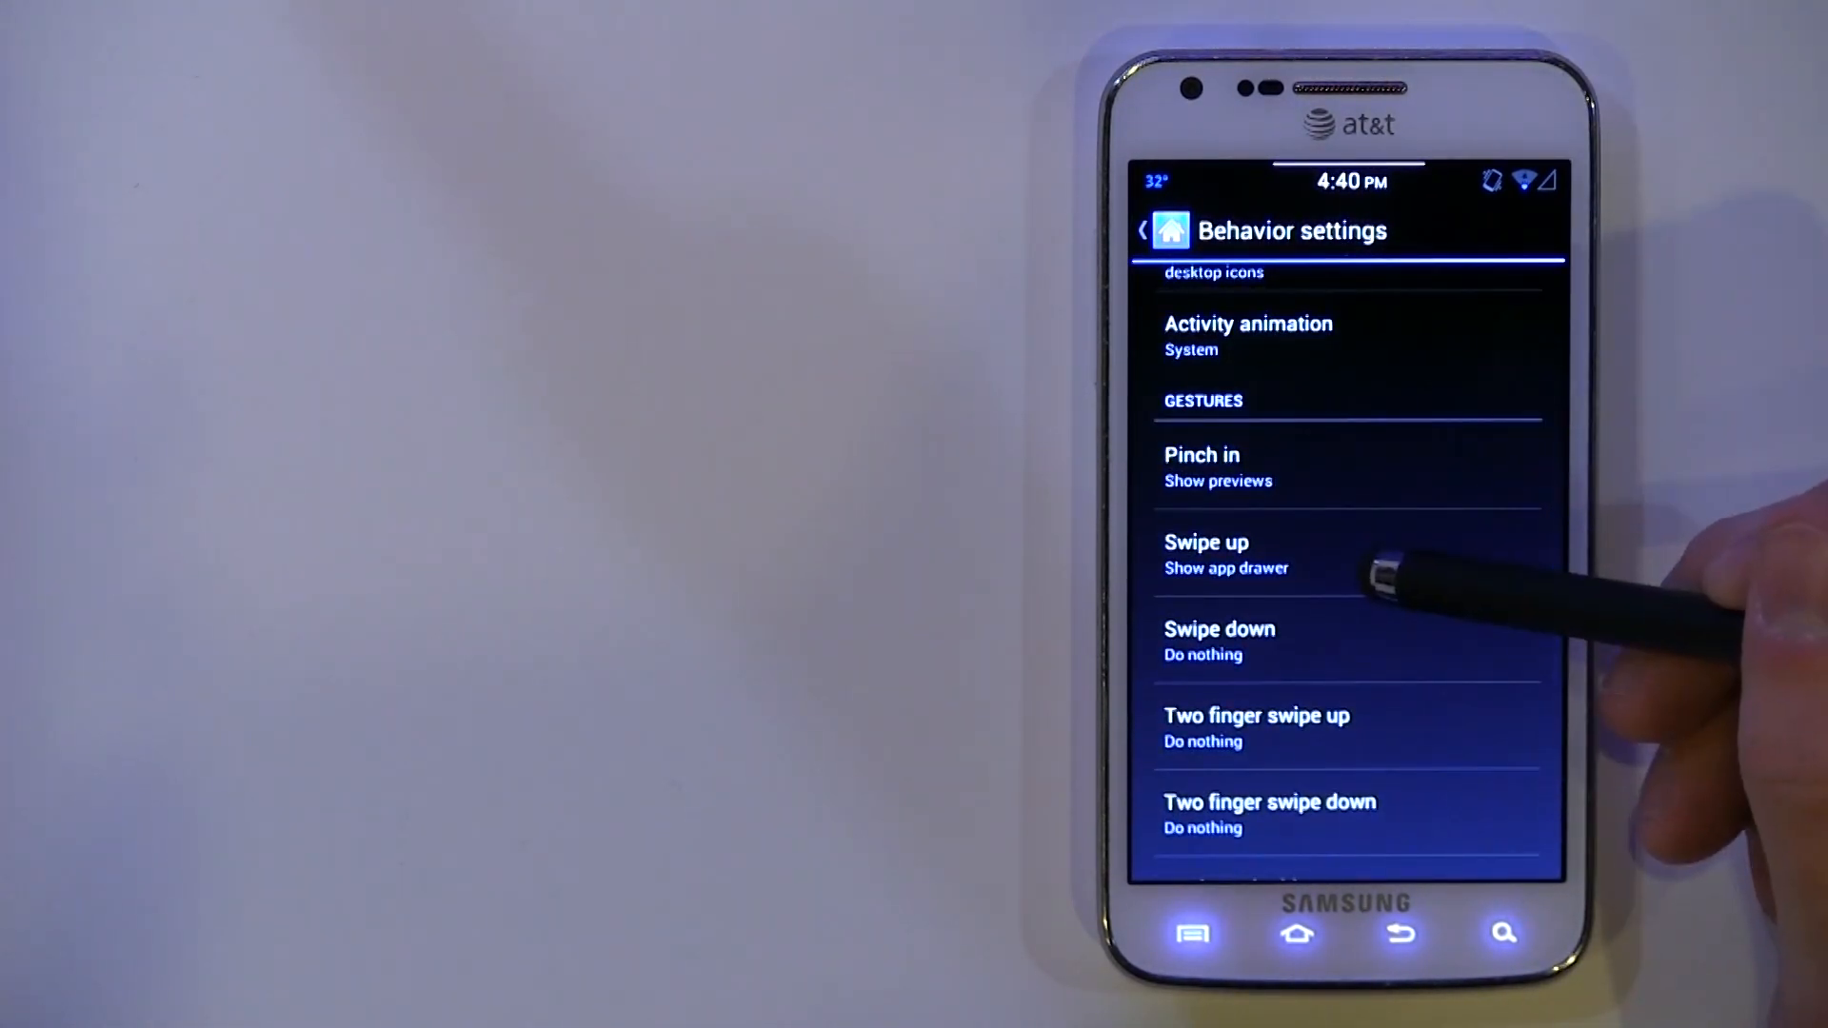
click(1226, 549)
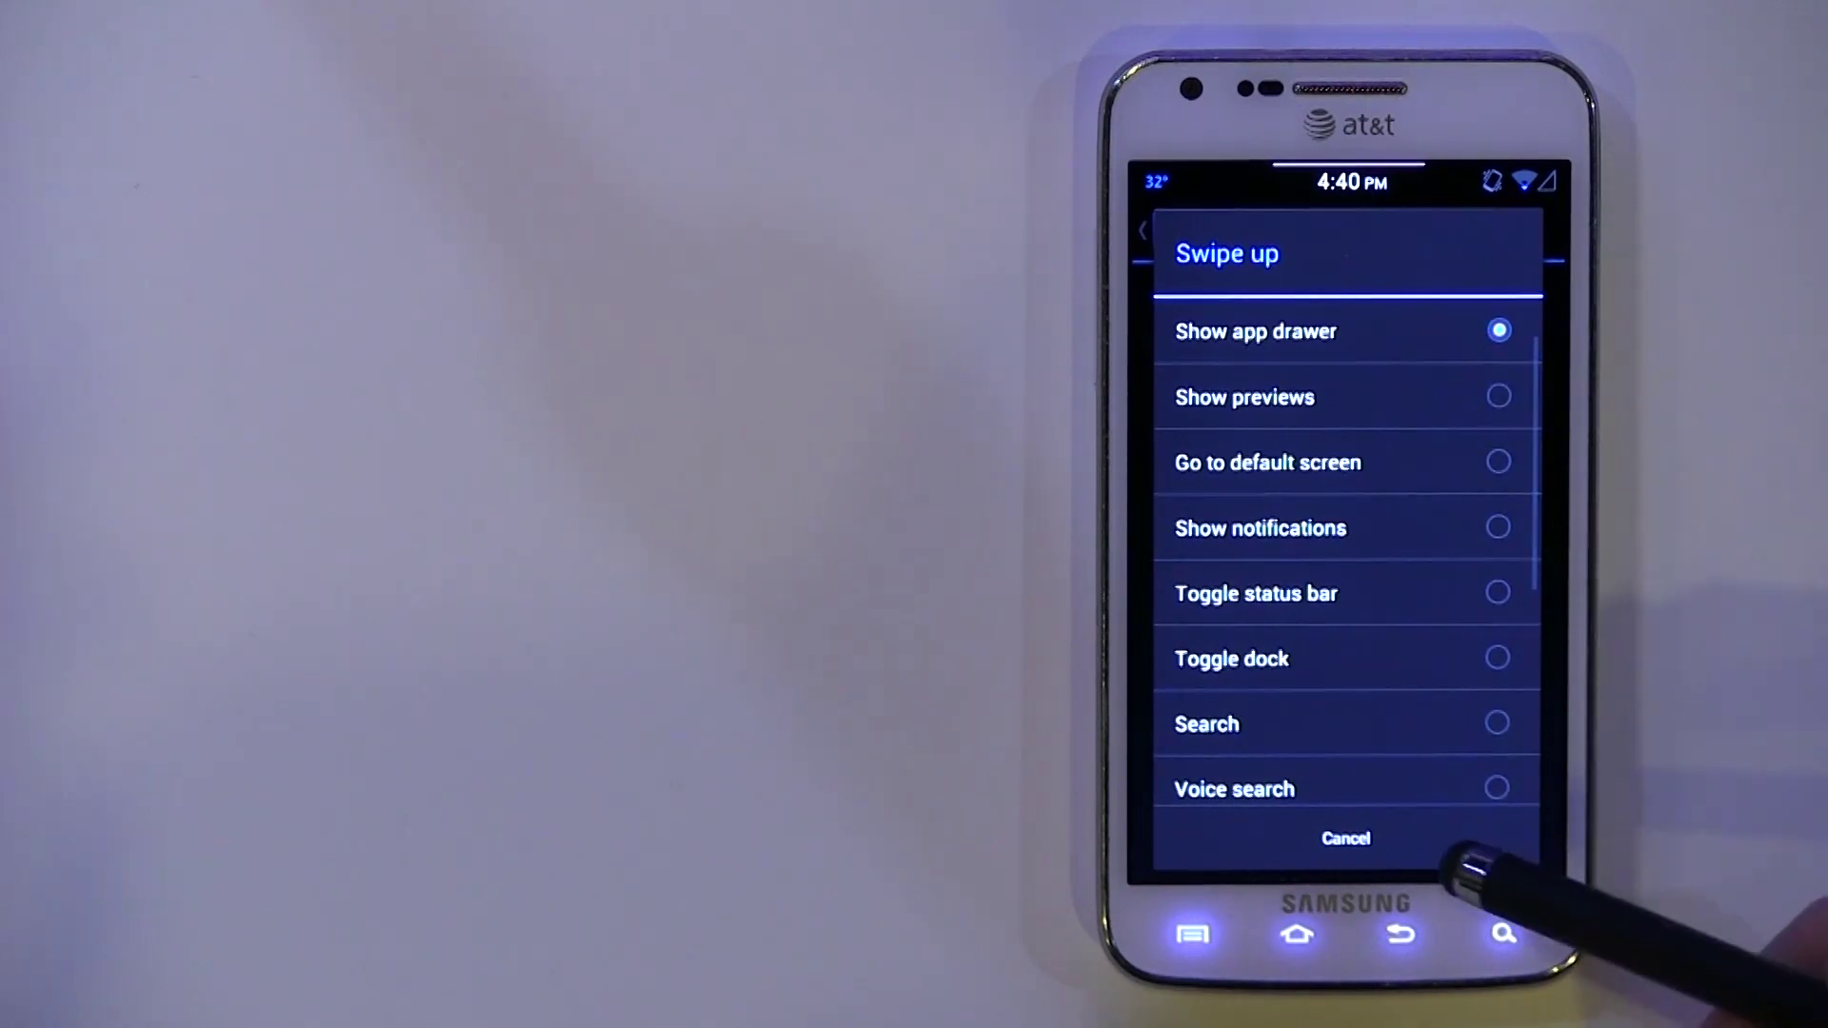
click(1345, 837)
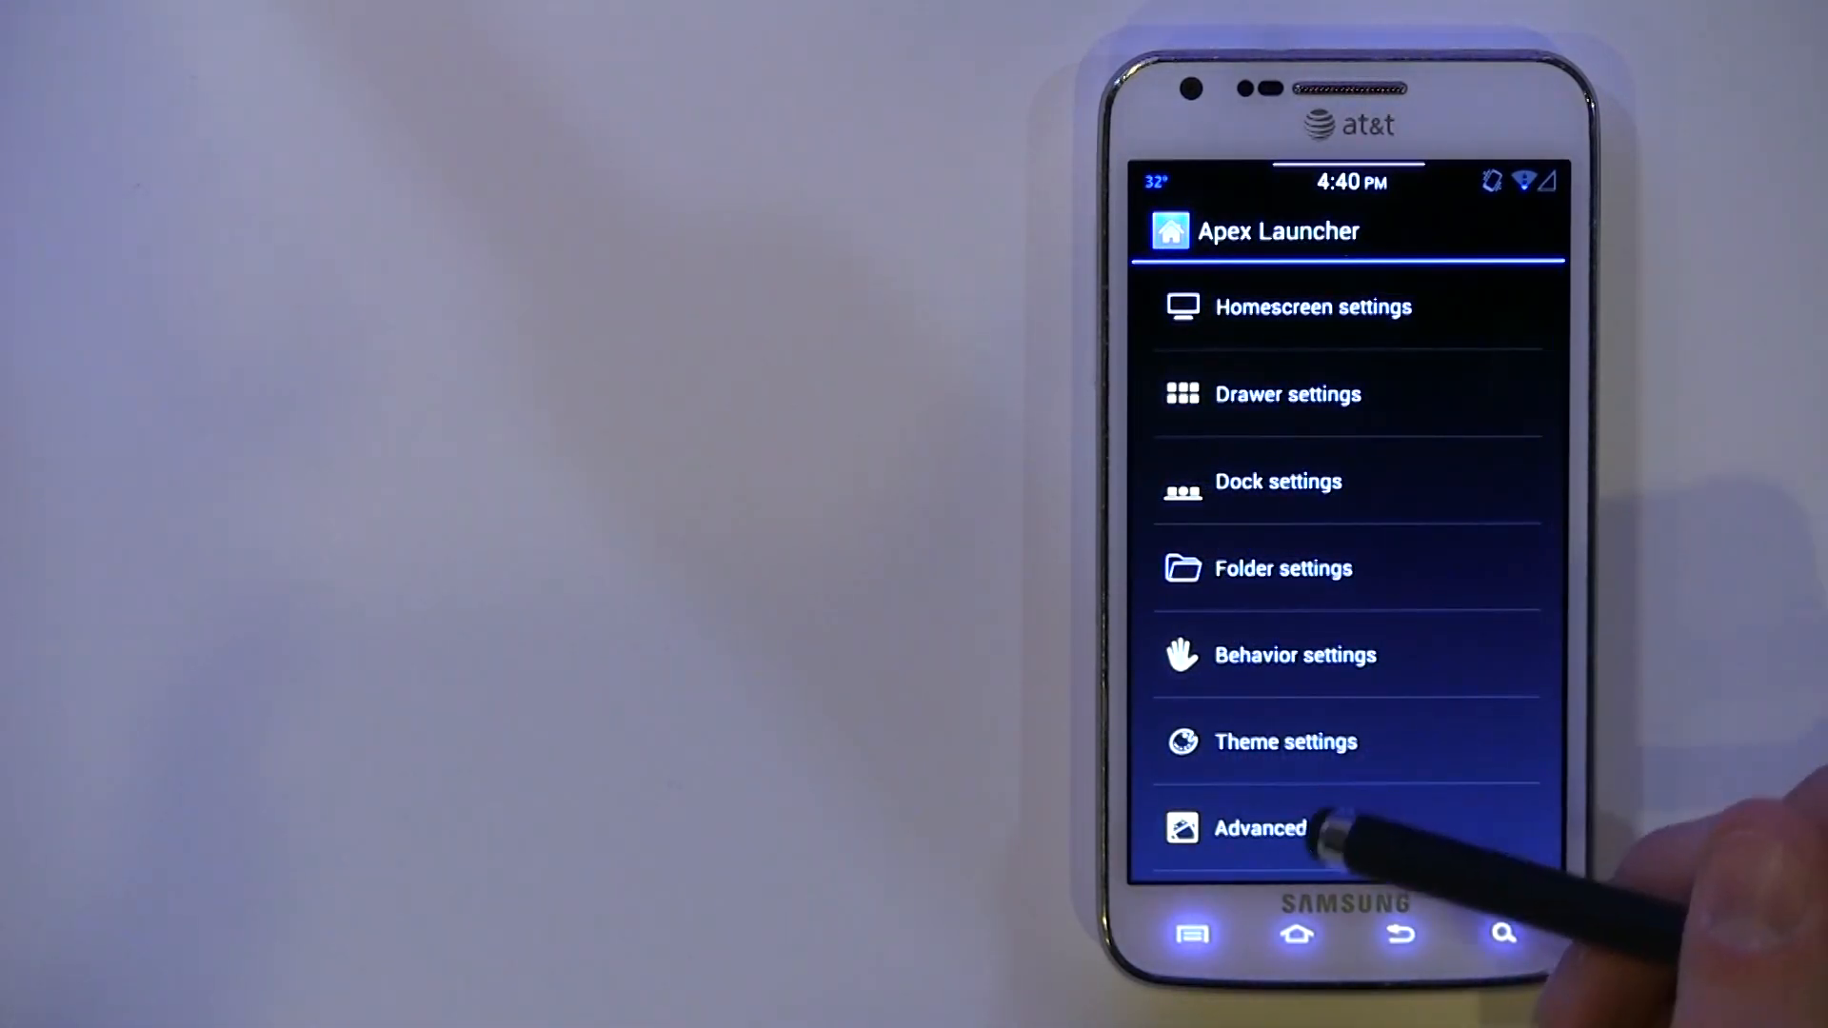
click(1260, 828)
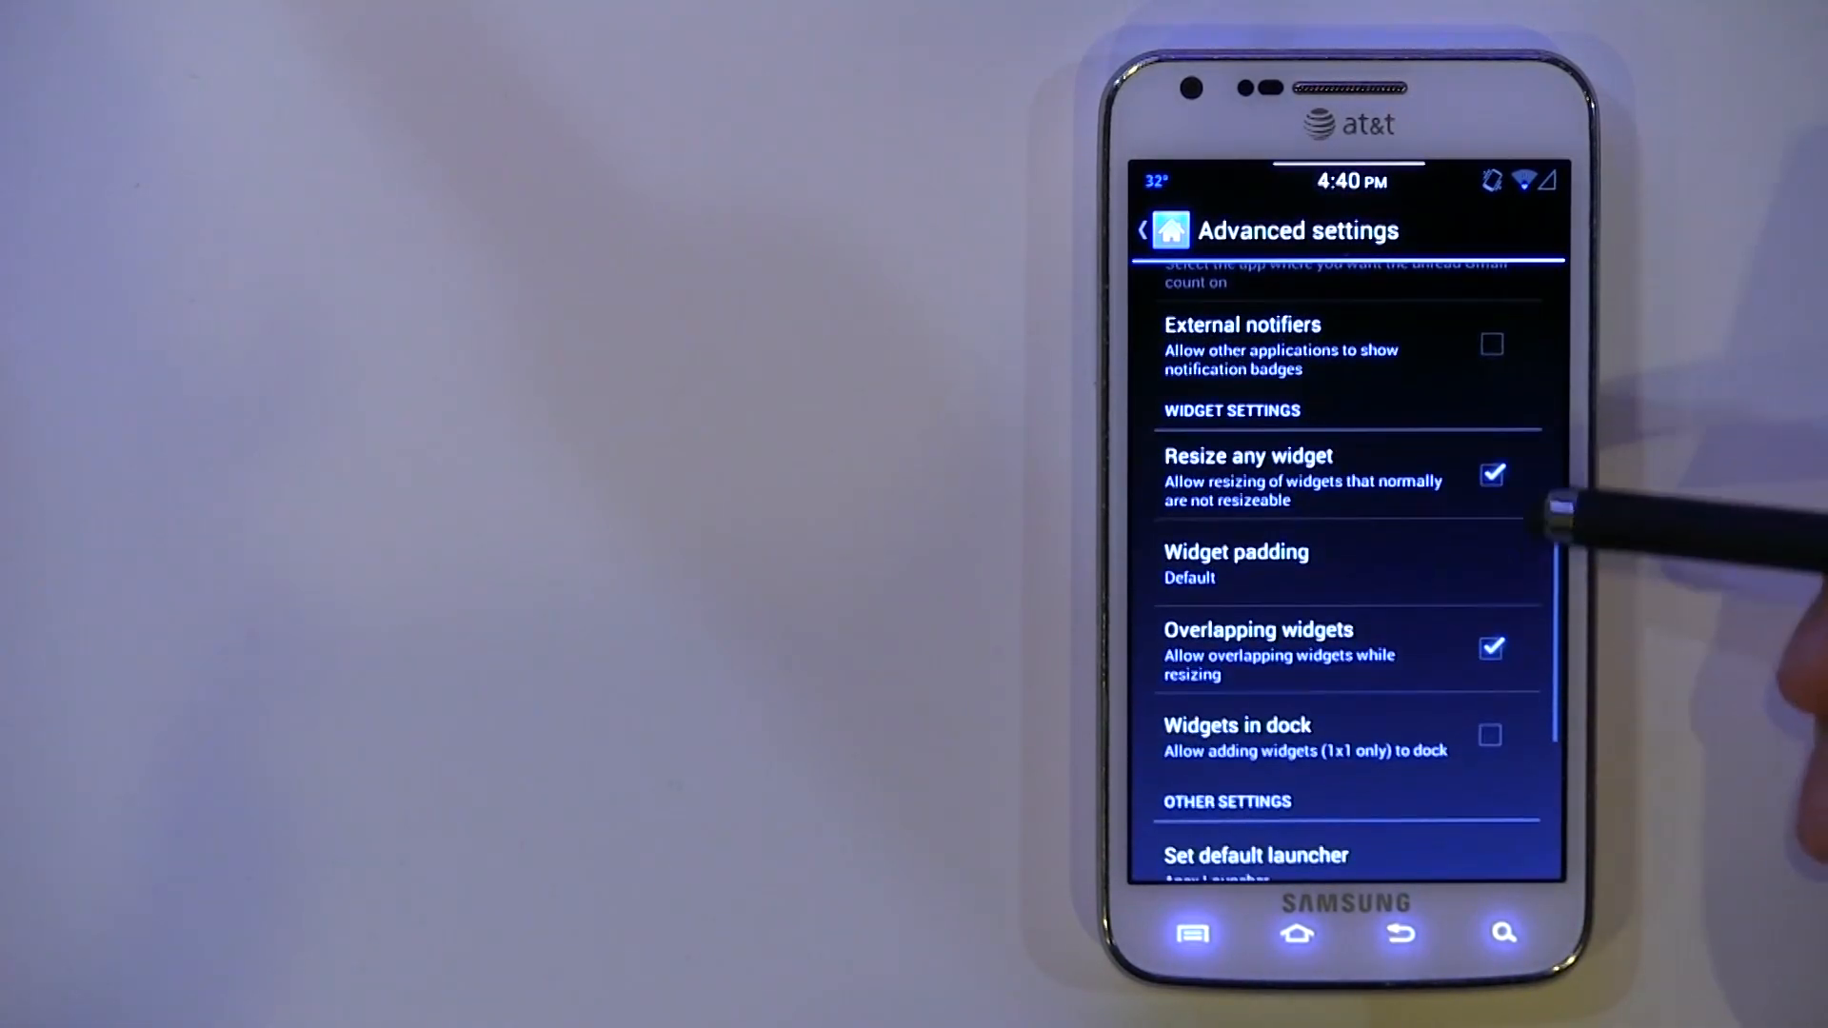
mouse_move(1565, 514)
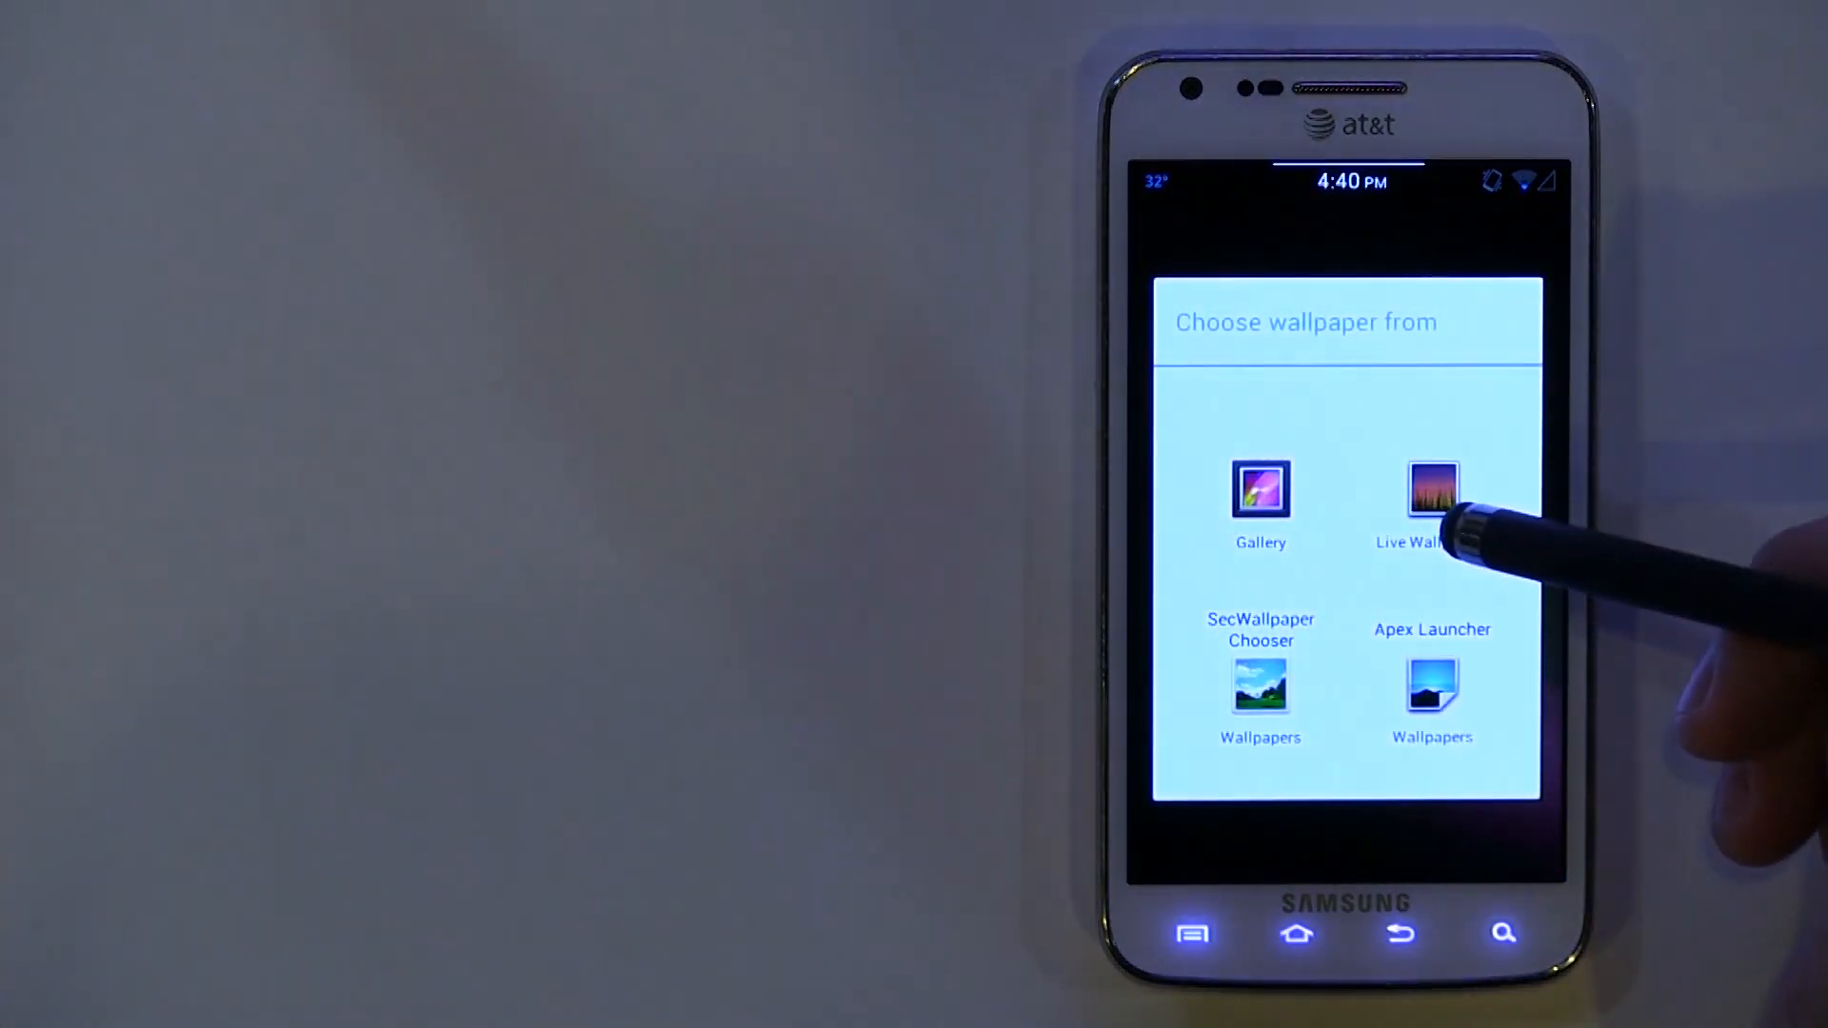
Choose MultiPicture Live Wallpaper from Live Wallpapers and review its Screen 1 and Advanced settings
click(1432, 492)
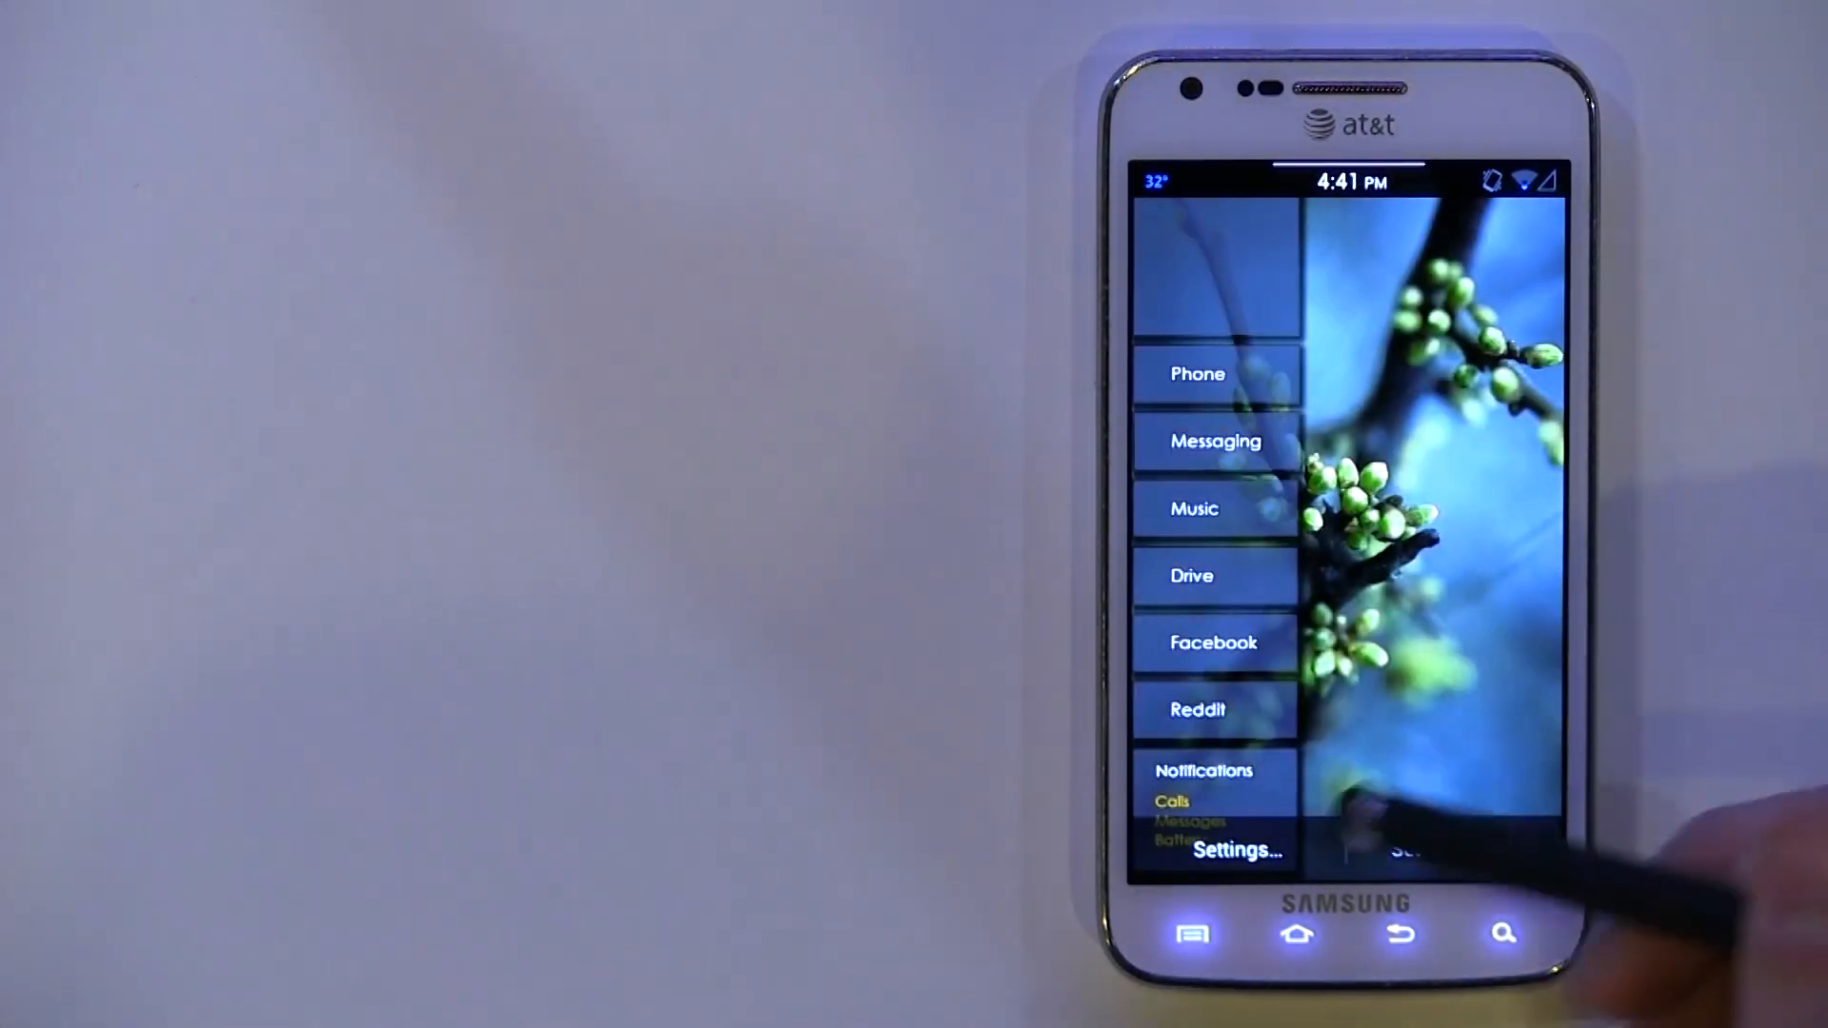
click(1238, 850)
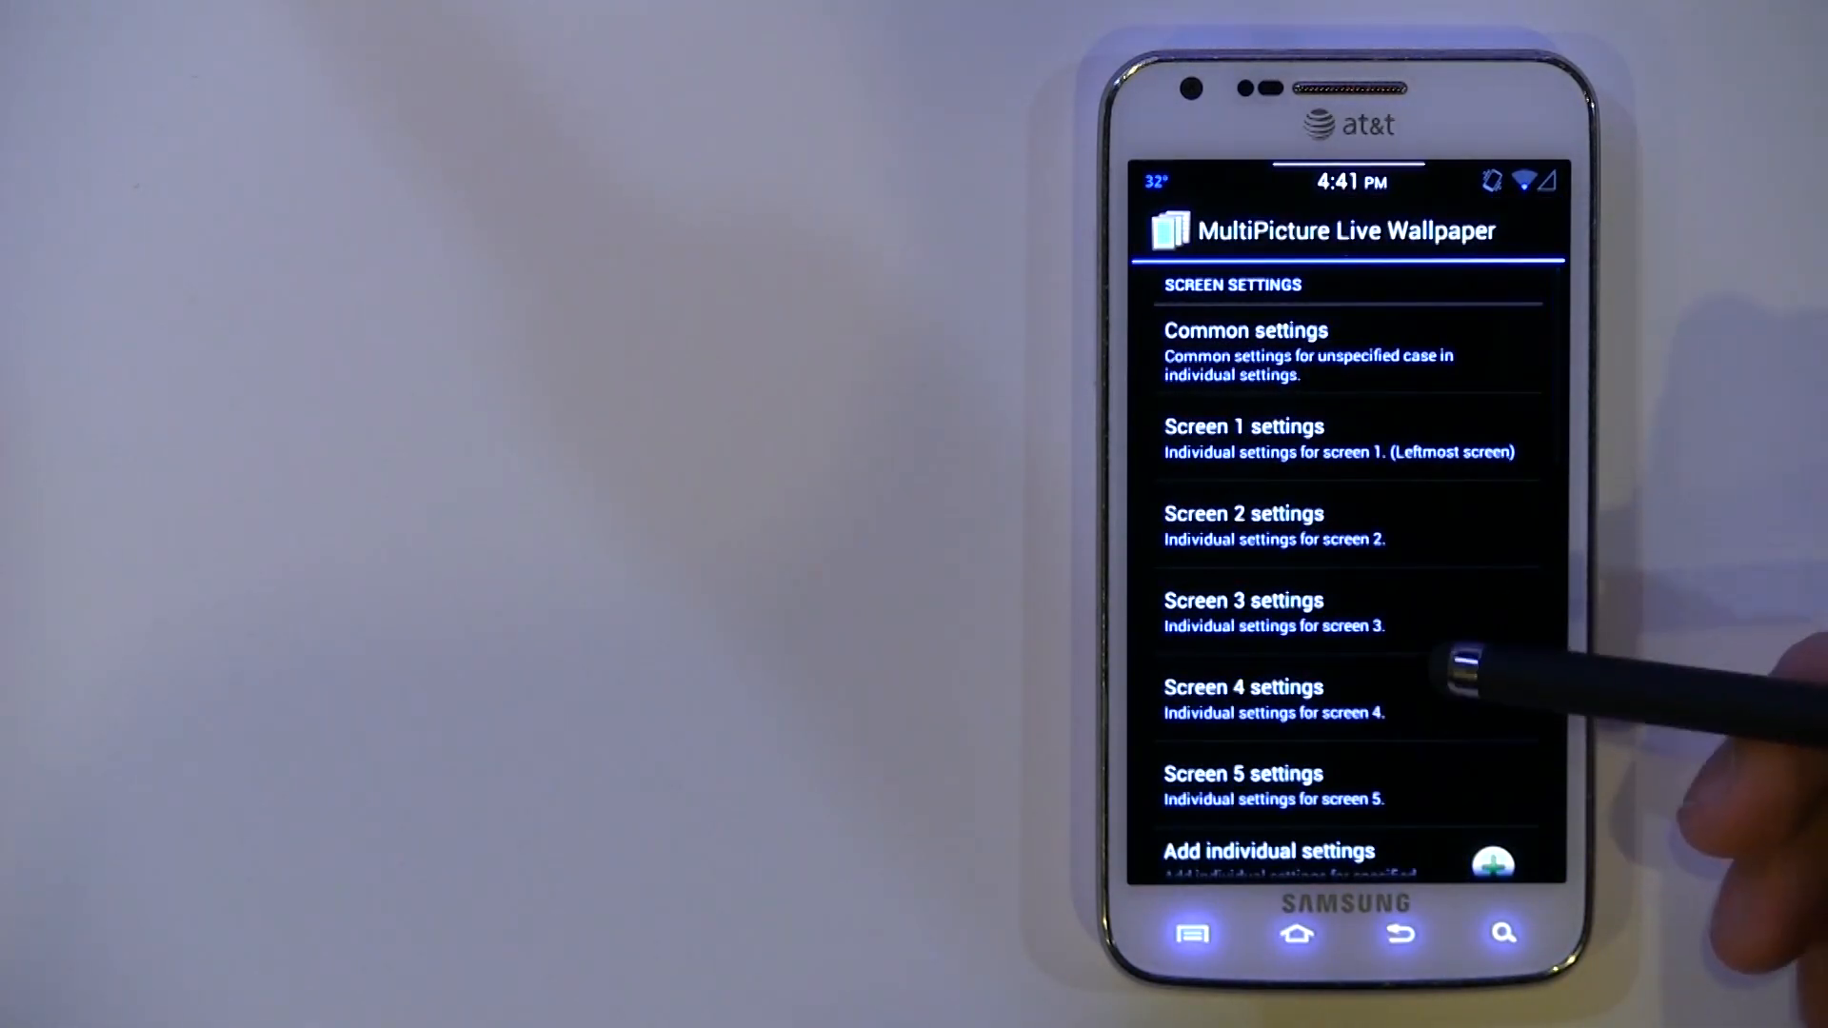
scroll(down, 3)
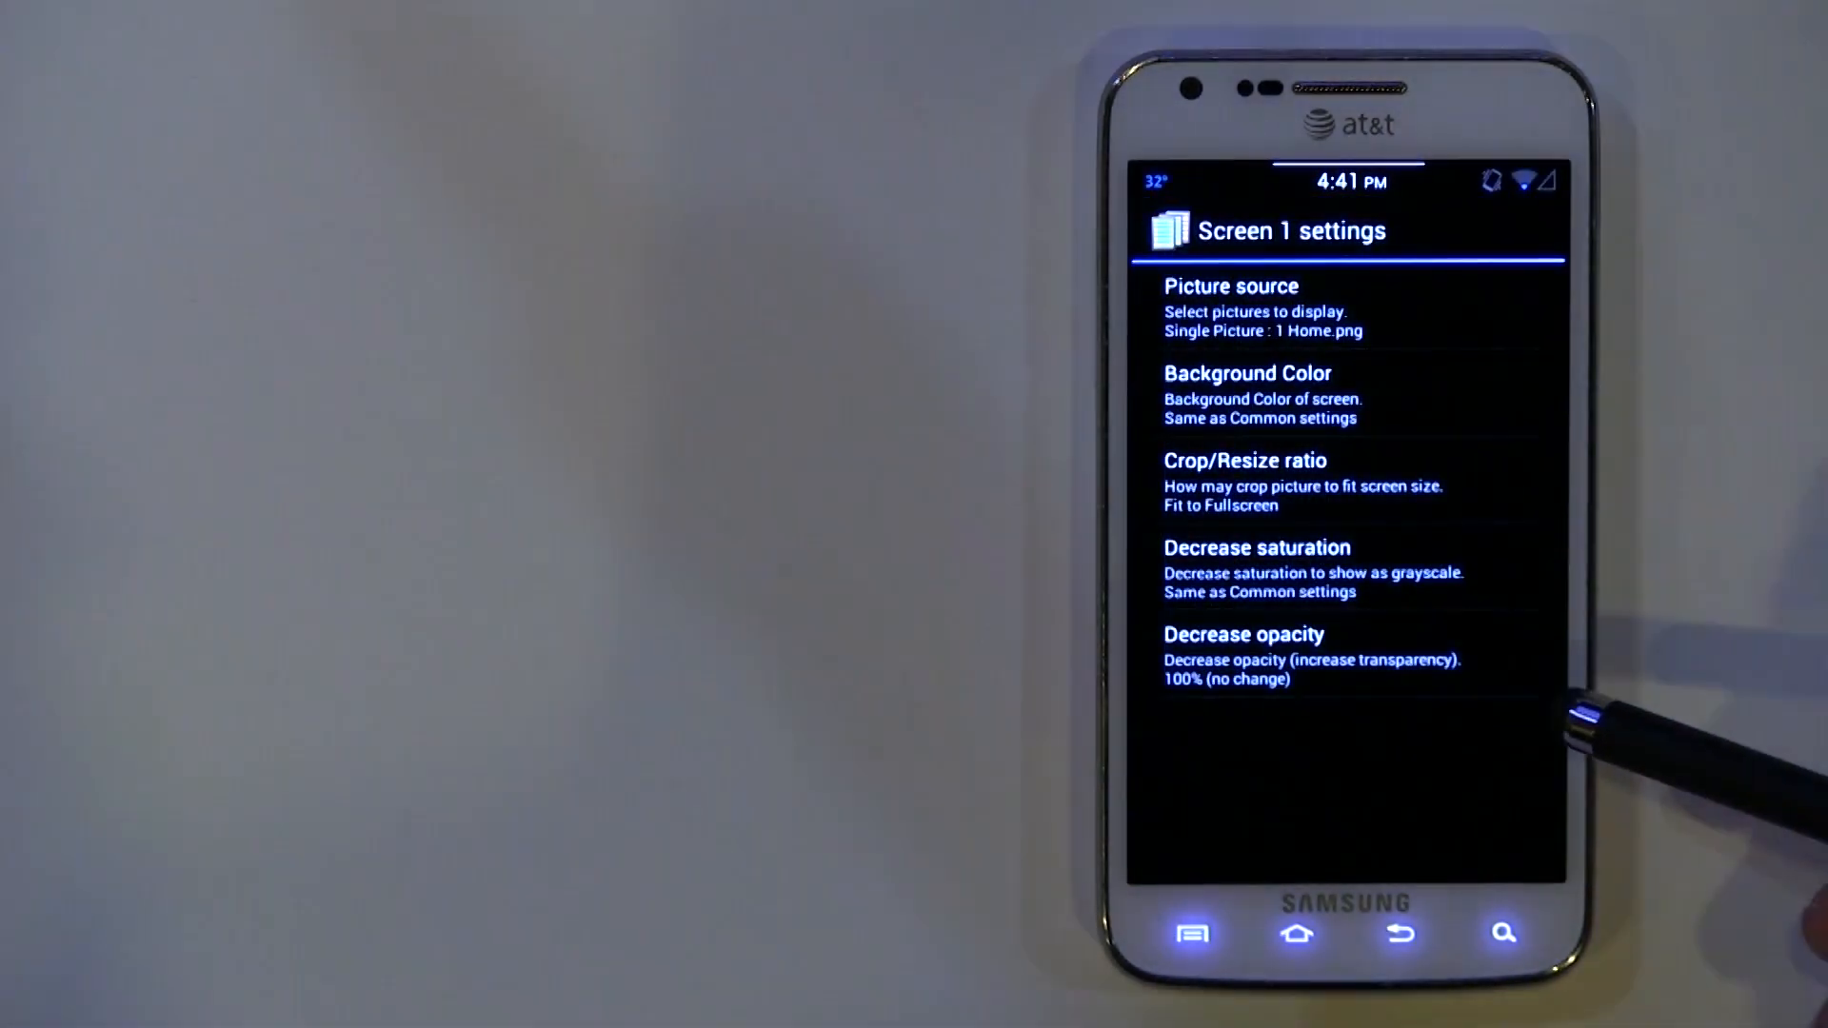
click(1397, 933)
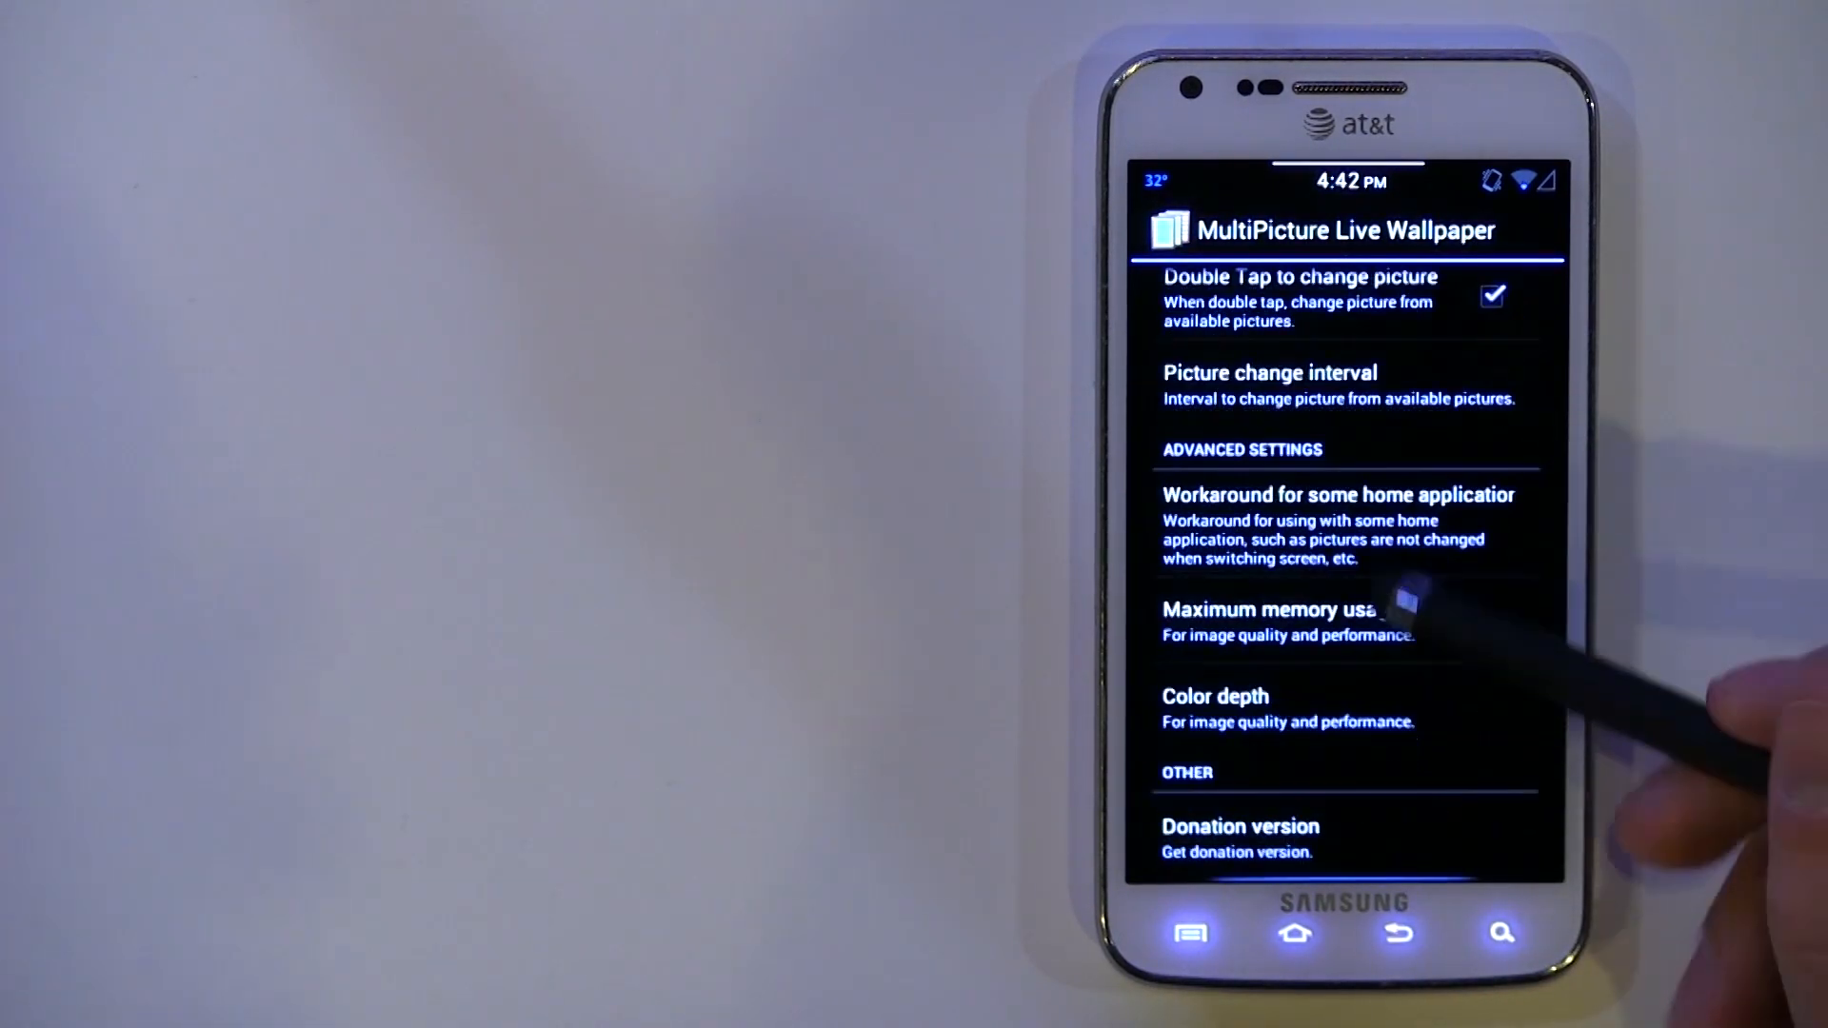
scroll(down, 3)
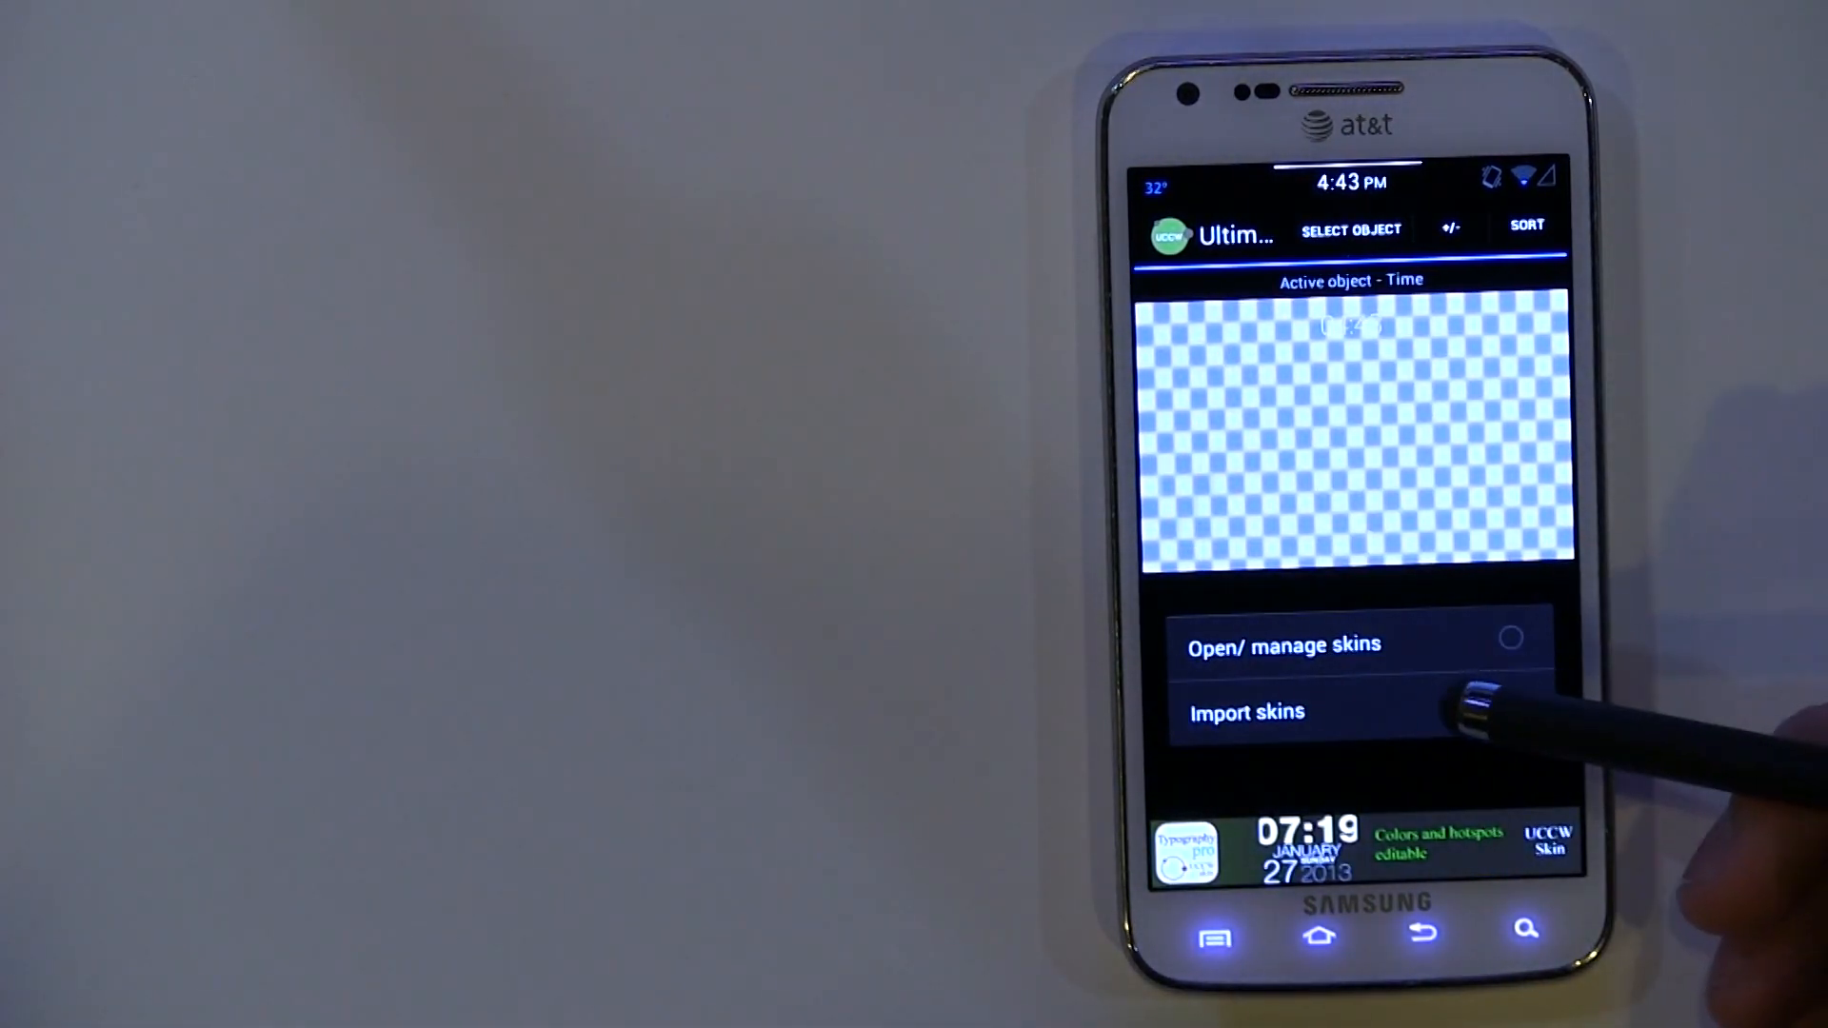
Import the Sidebar uzip skin from the UCCW folder, confirming Yes to overwrite
click(1248, 712)
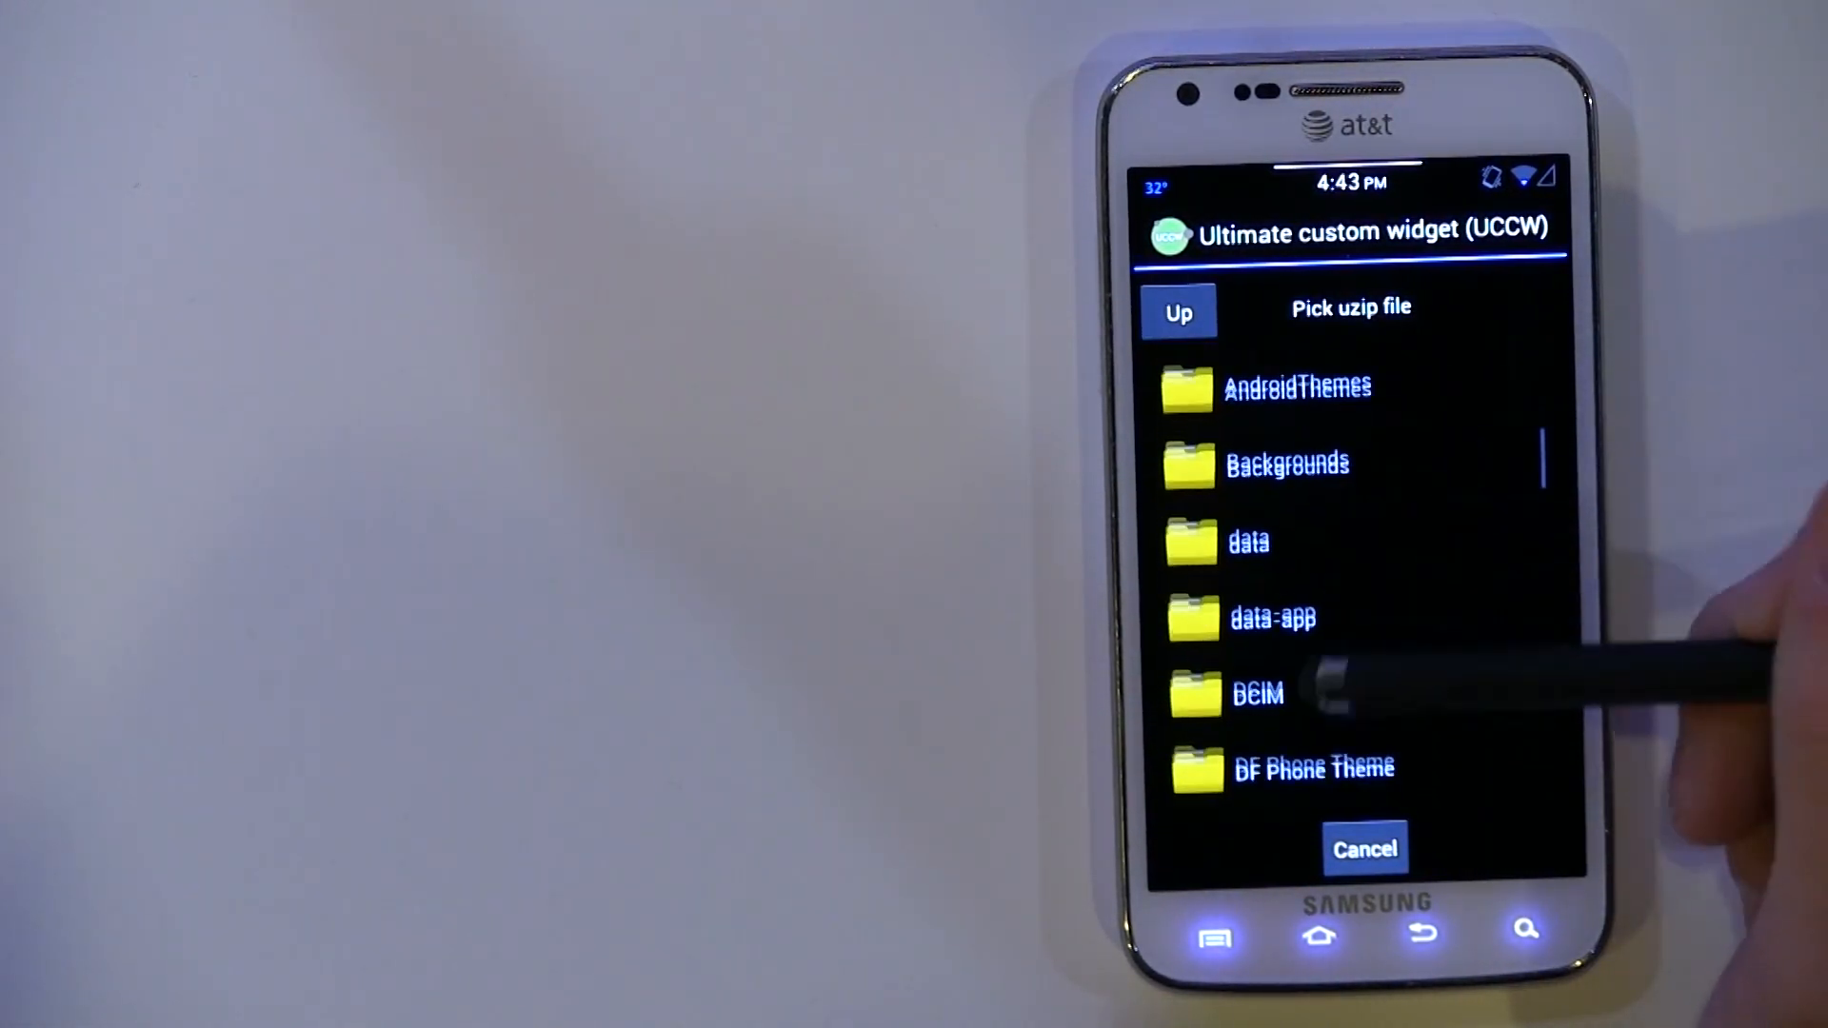
scroll(down, 3)
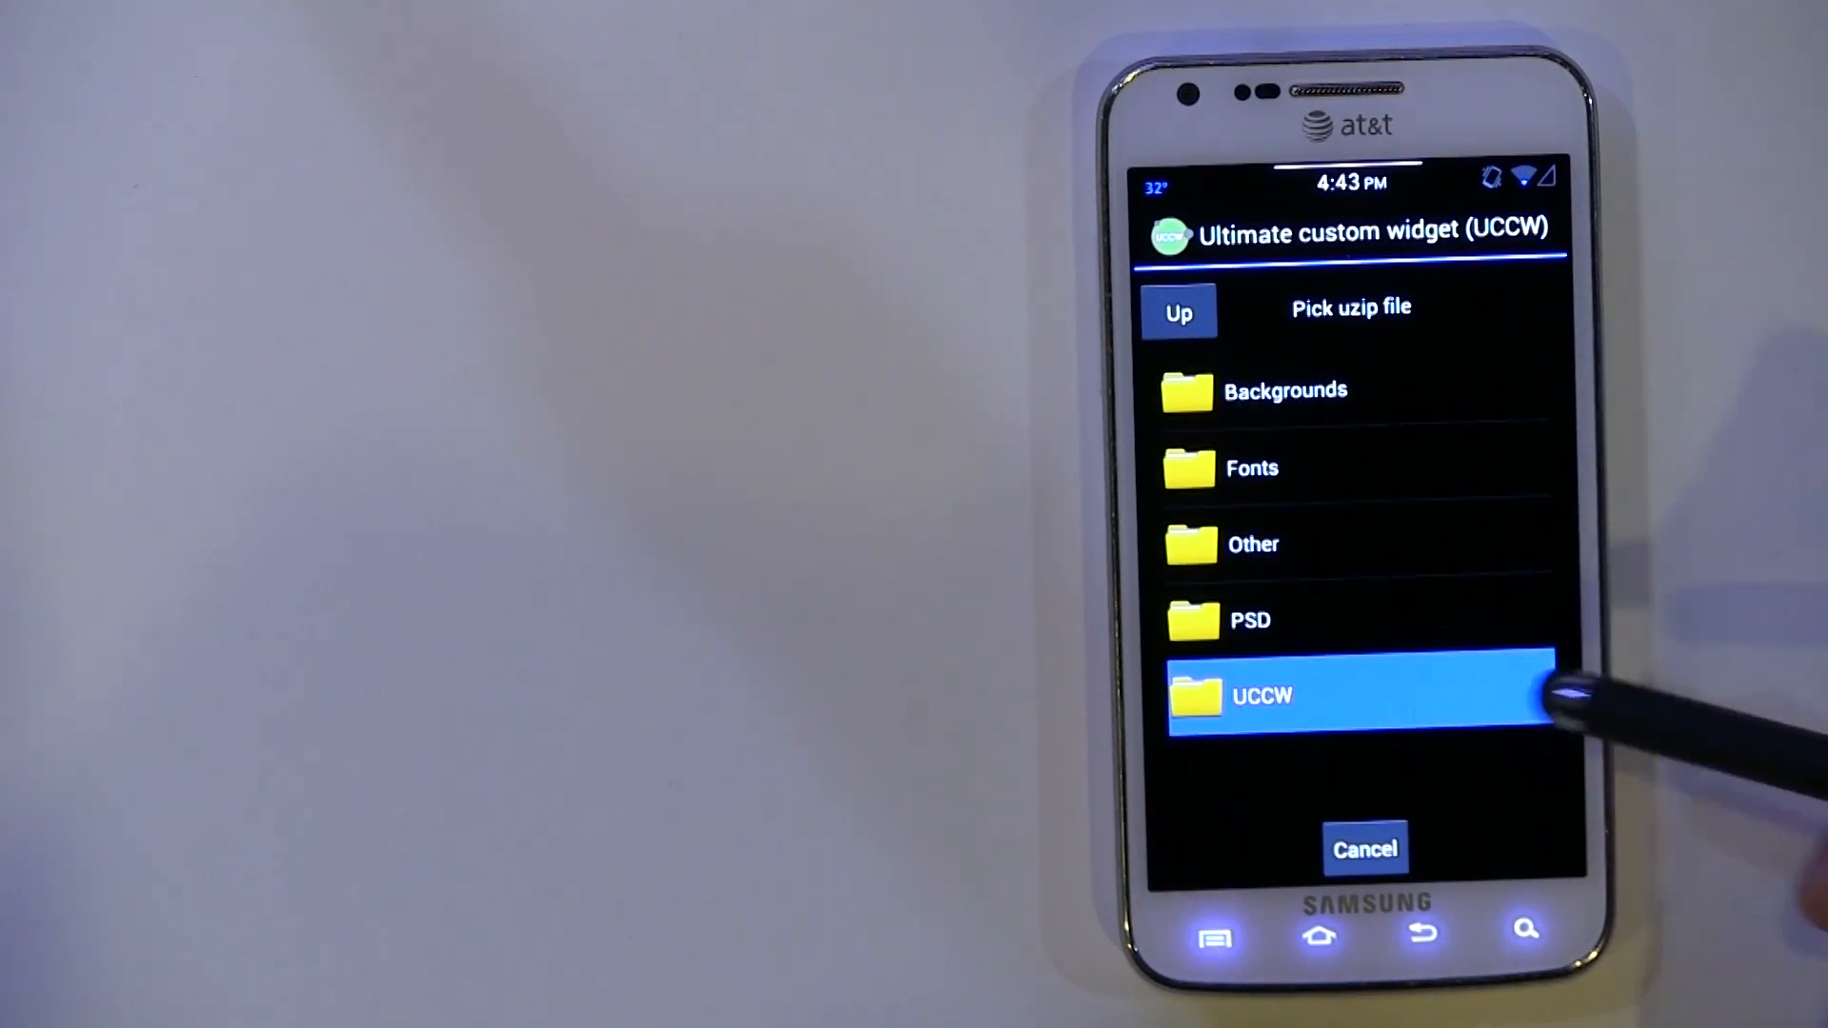
click(1265, 697)
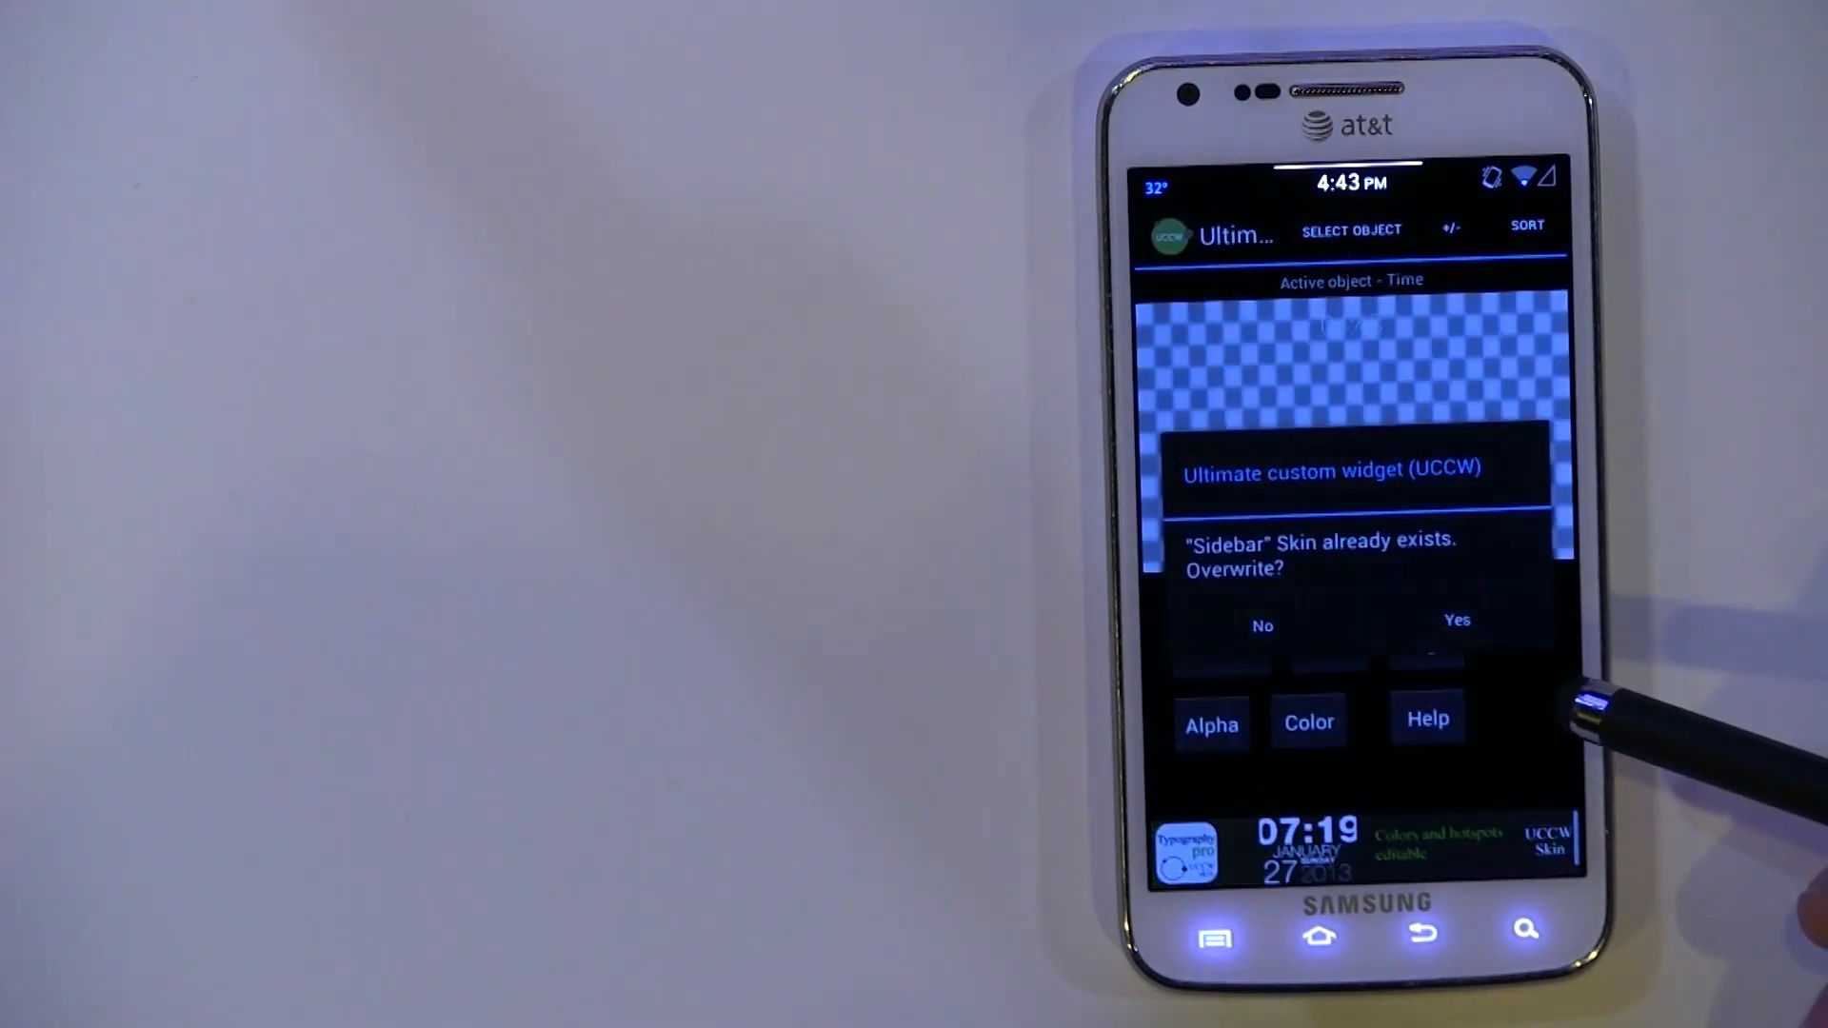
click(1457, 621)
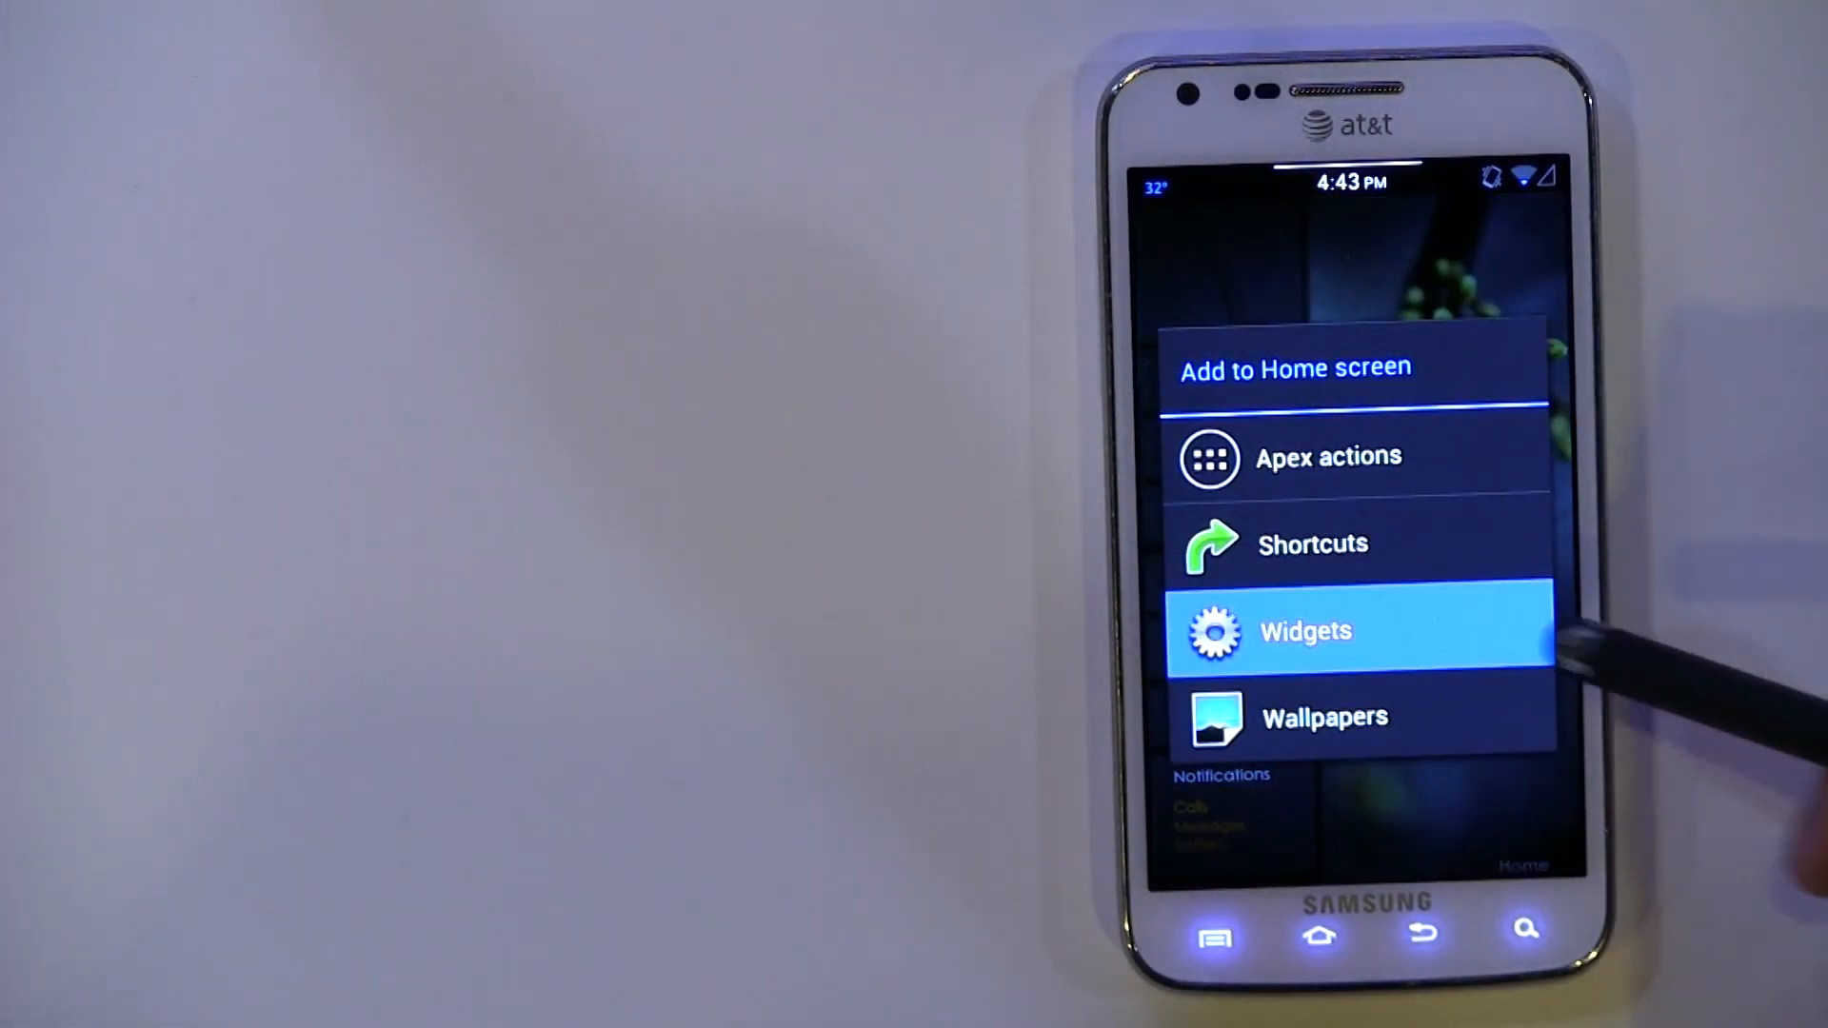
Pick a widget from the Choose widget list for the home screen
click(1305, 630)
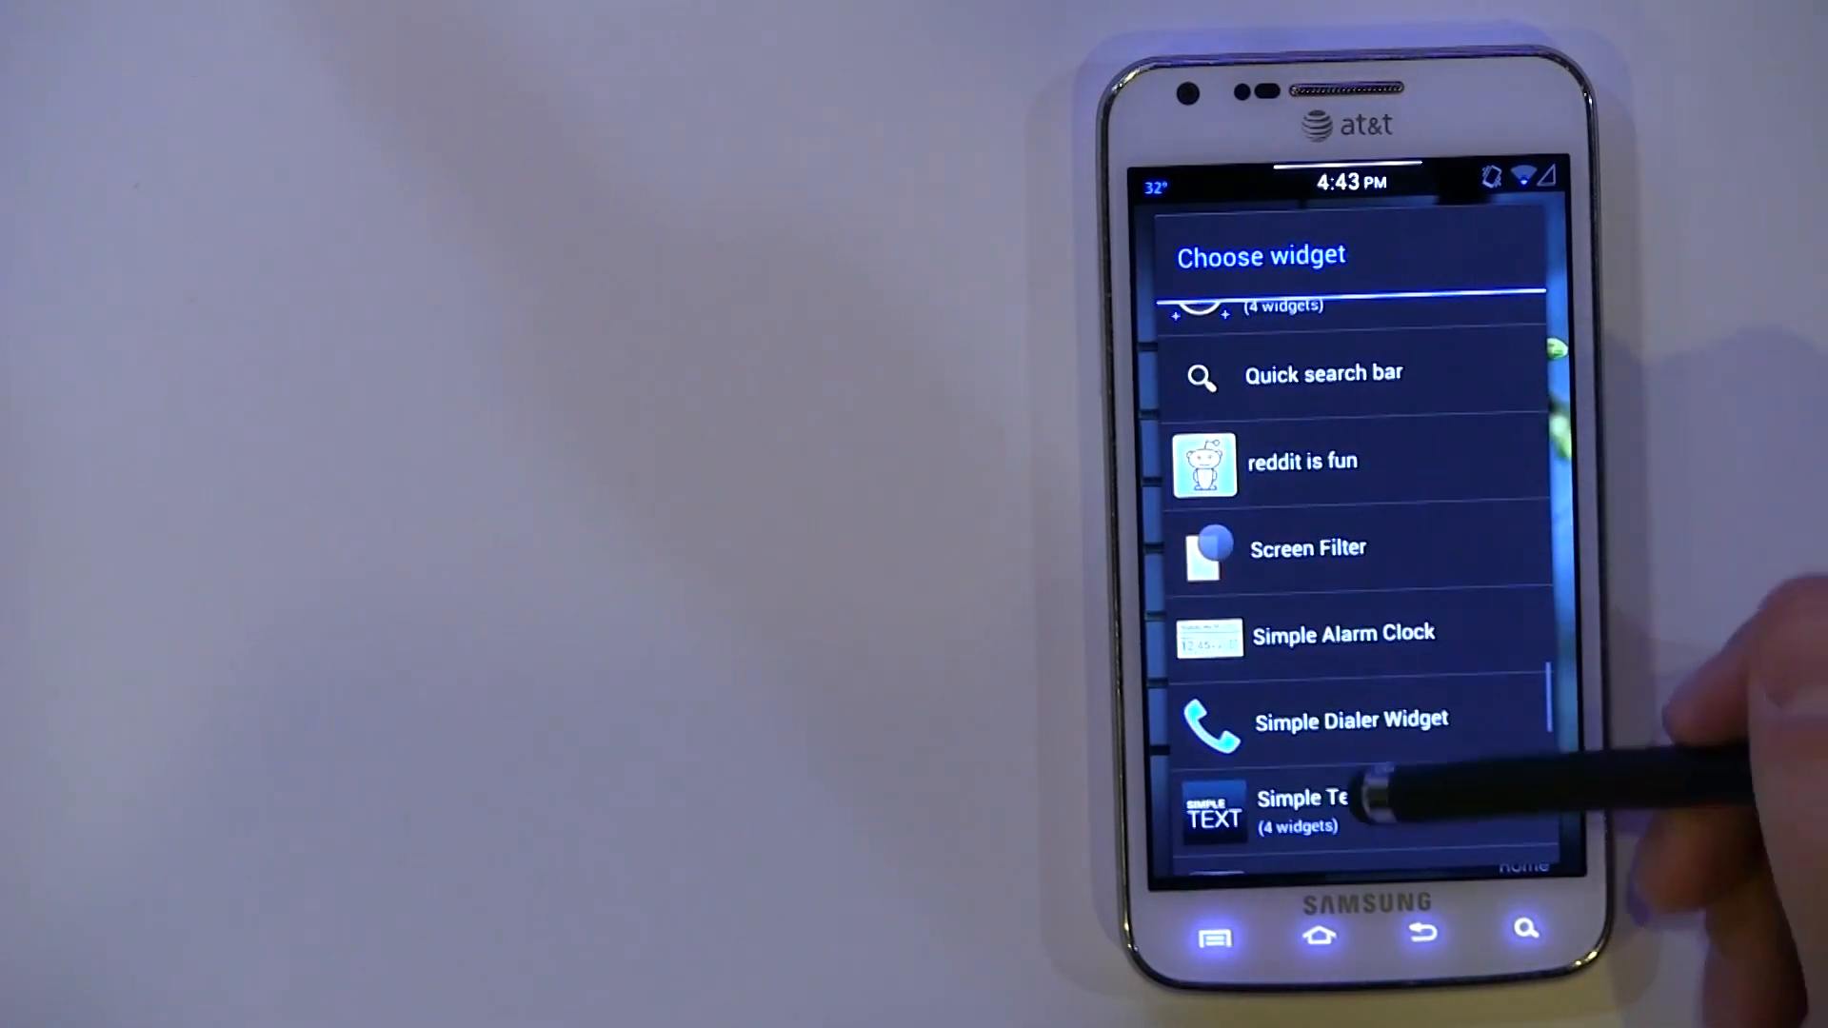
scroll(down, 3)
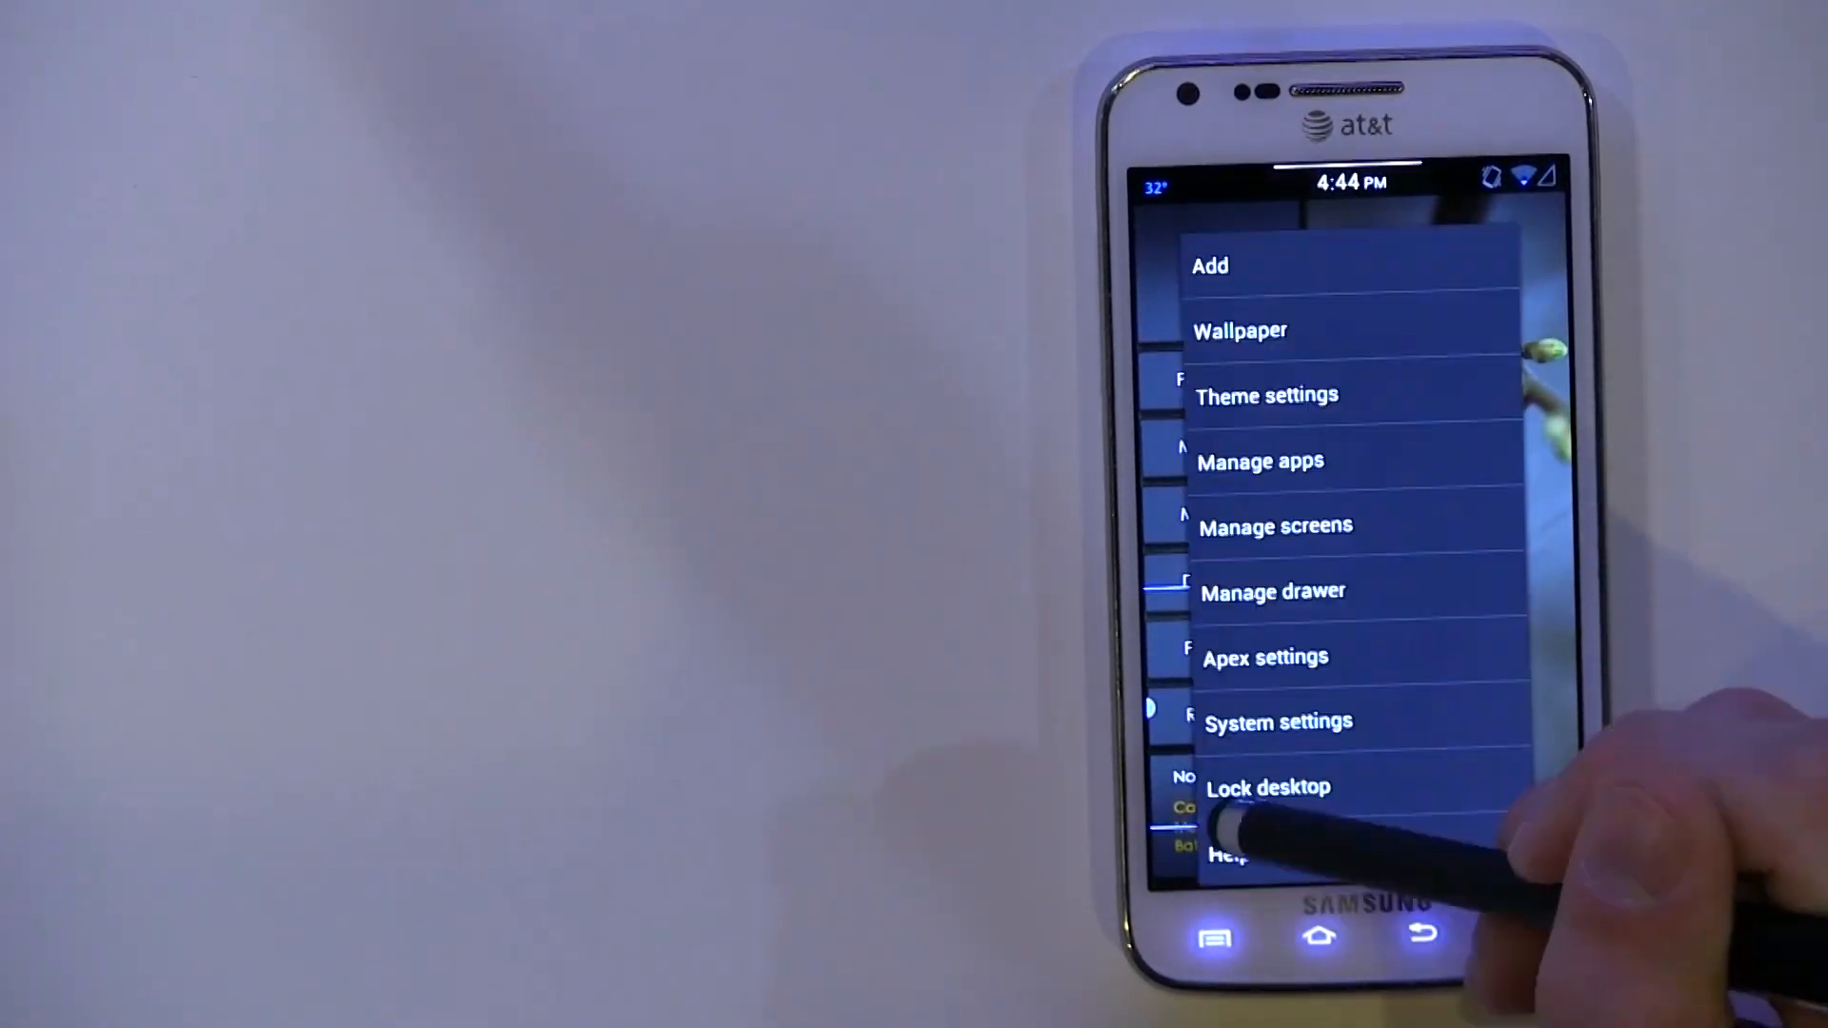
click(1207, 264)
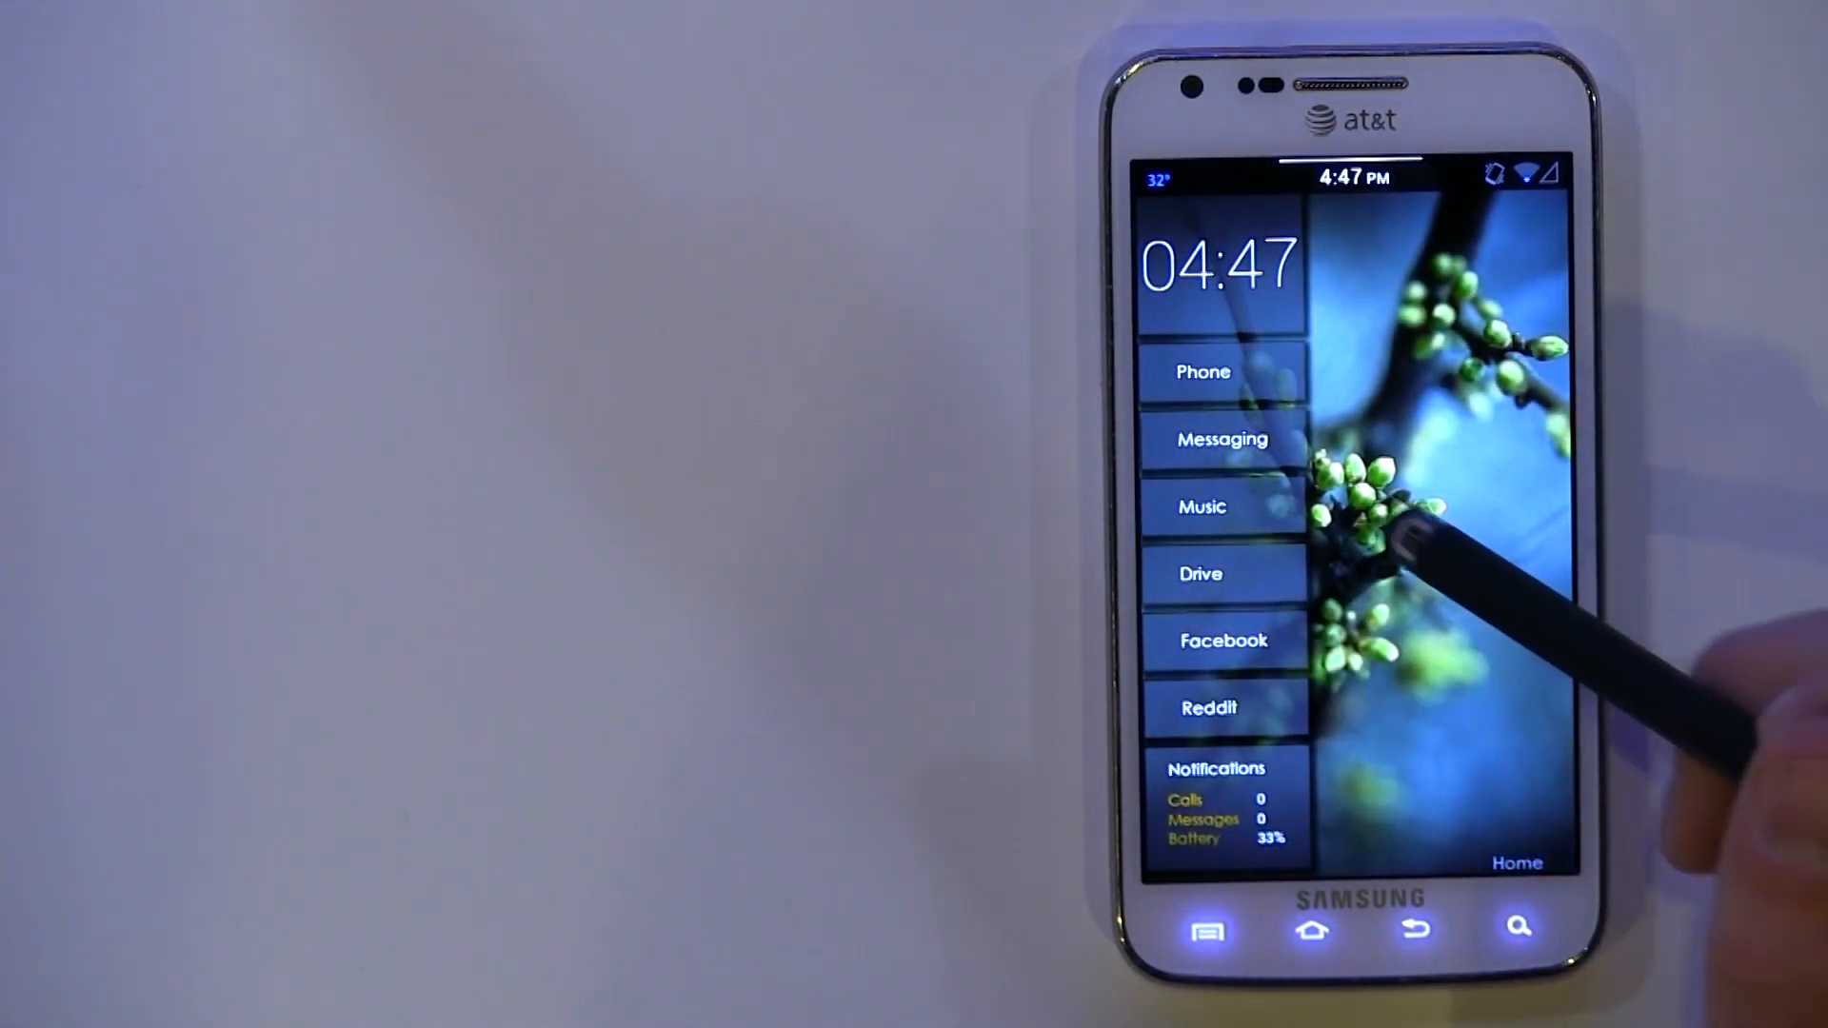
View the UCCW sidebar with clock, shortcuts and notification counts over the wallpaper
click(1200, 573)
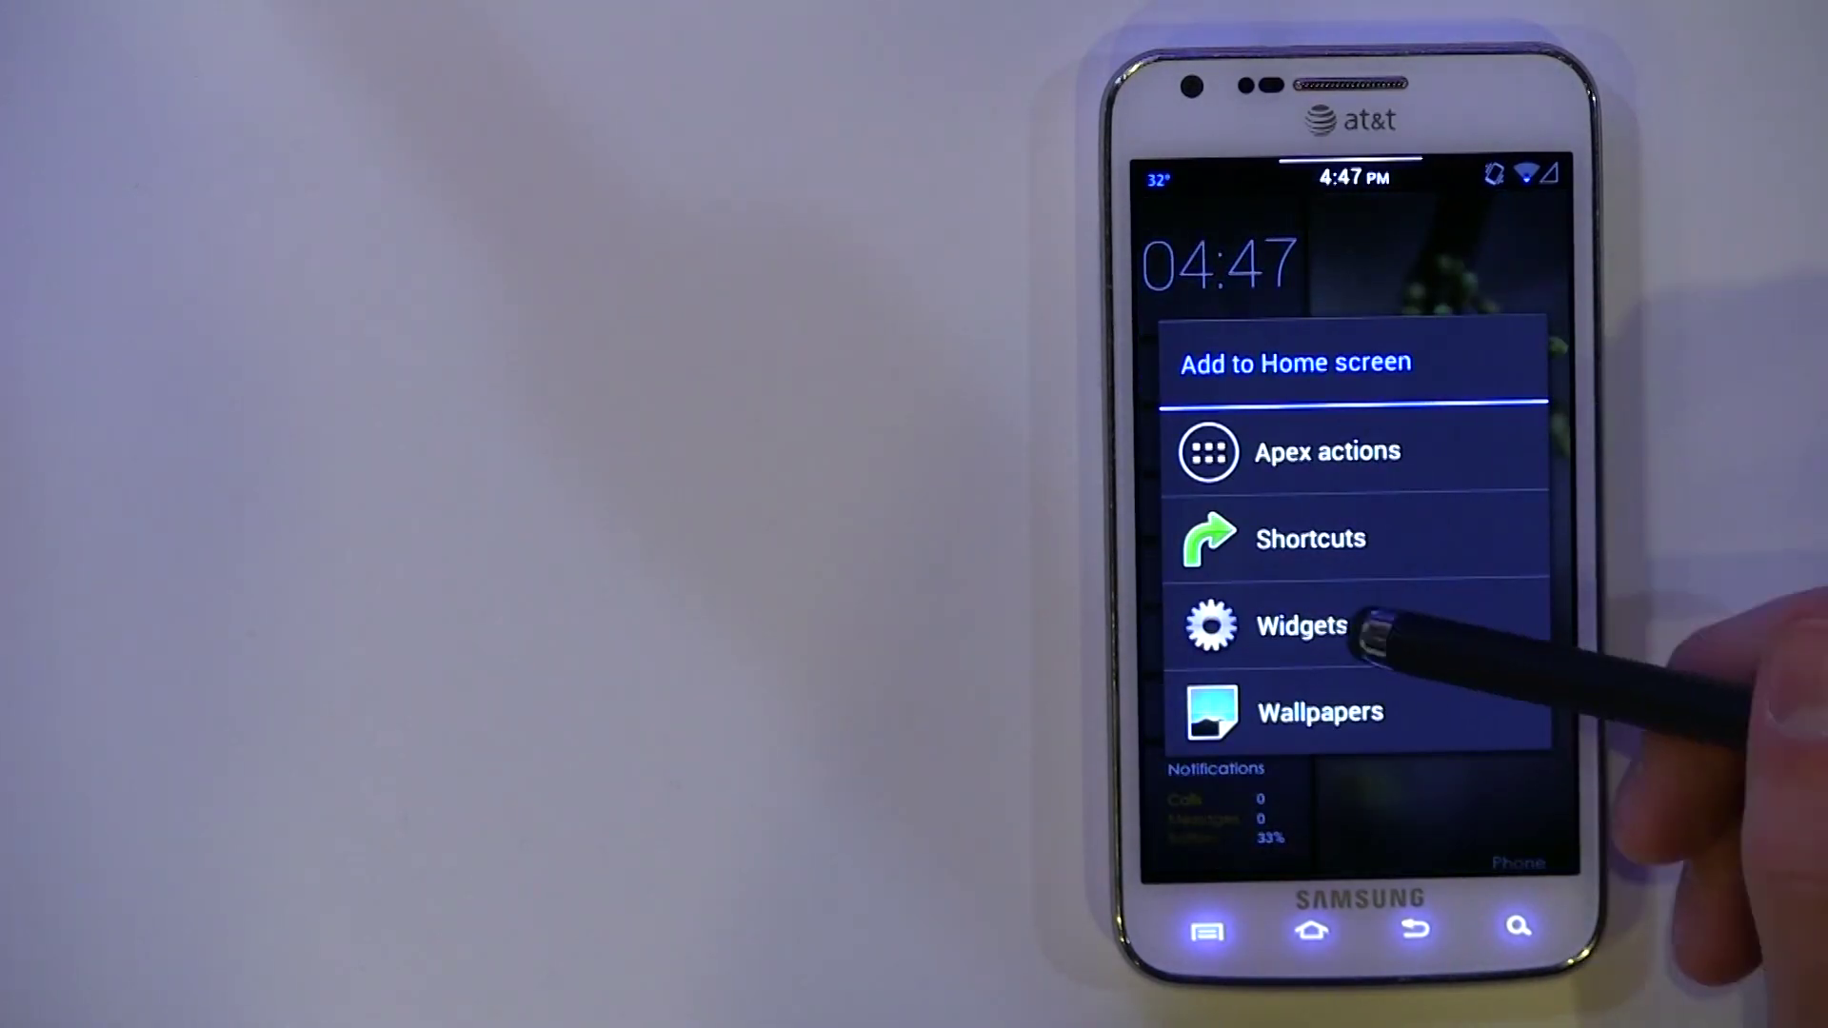
Place the Simple Dialer Widget keypad beside the sidebar on the Phone screen
click(1302, 625)
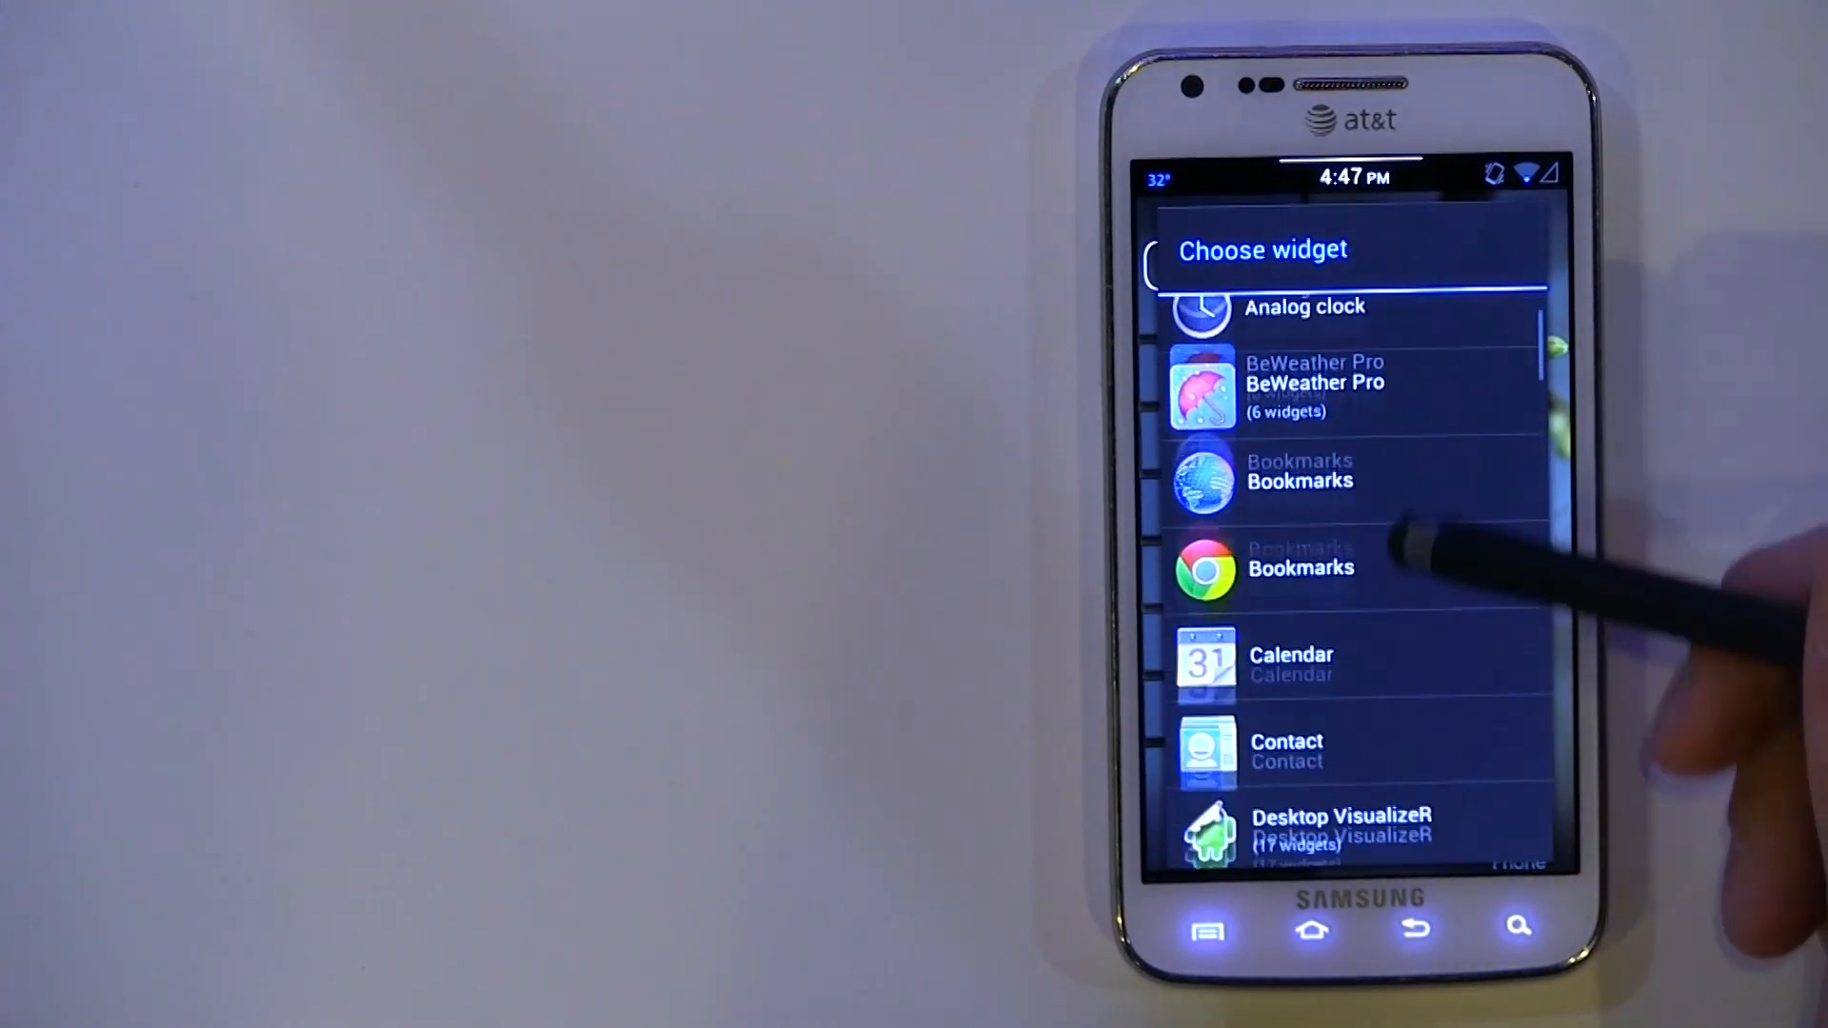
scroll(down, 3)
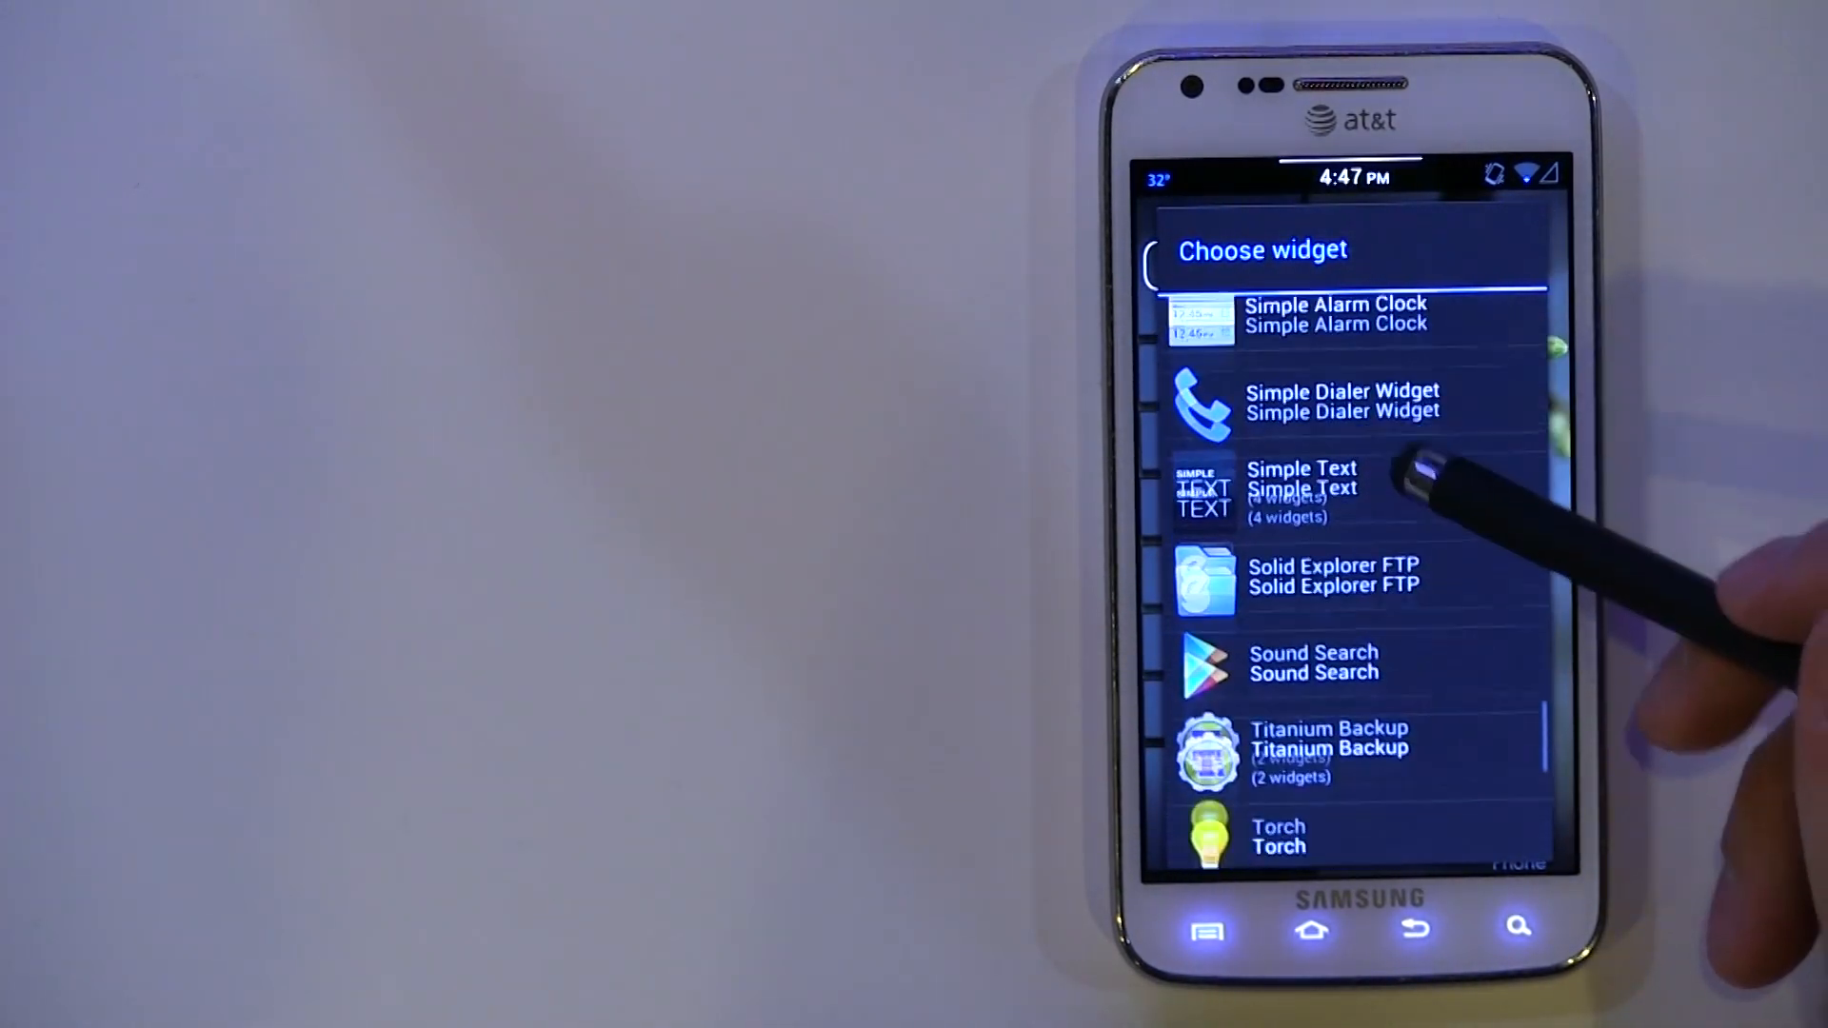
click(1343, 400)
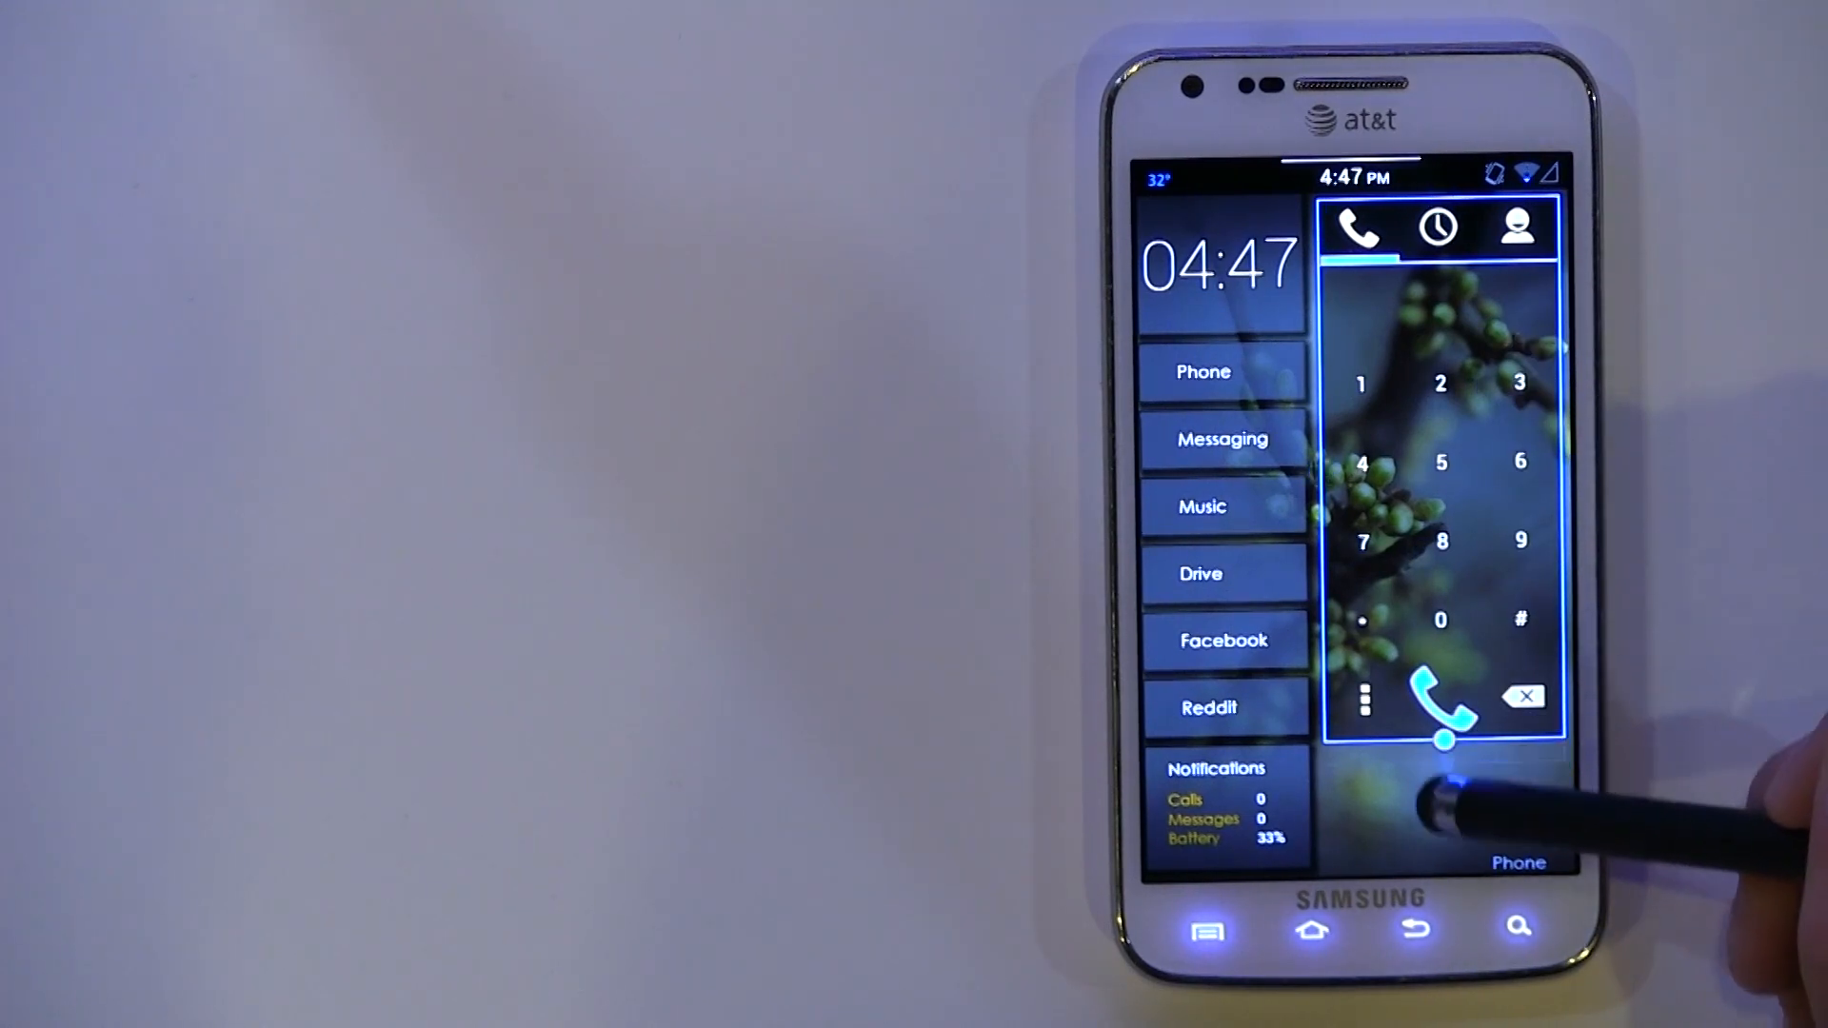
click(1514, 228)
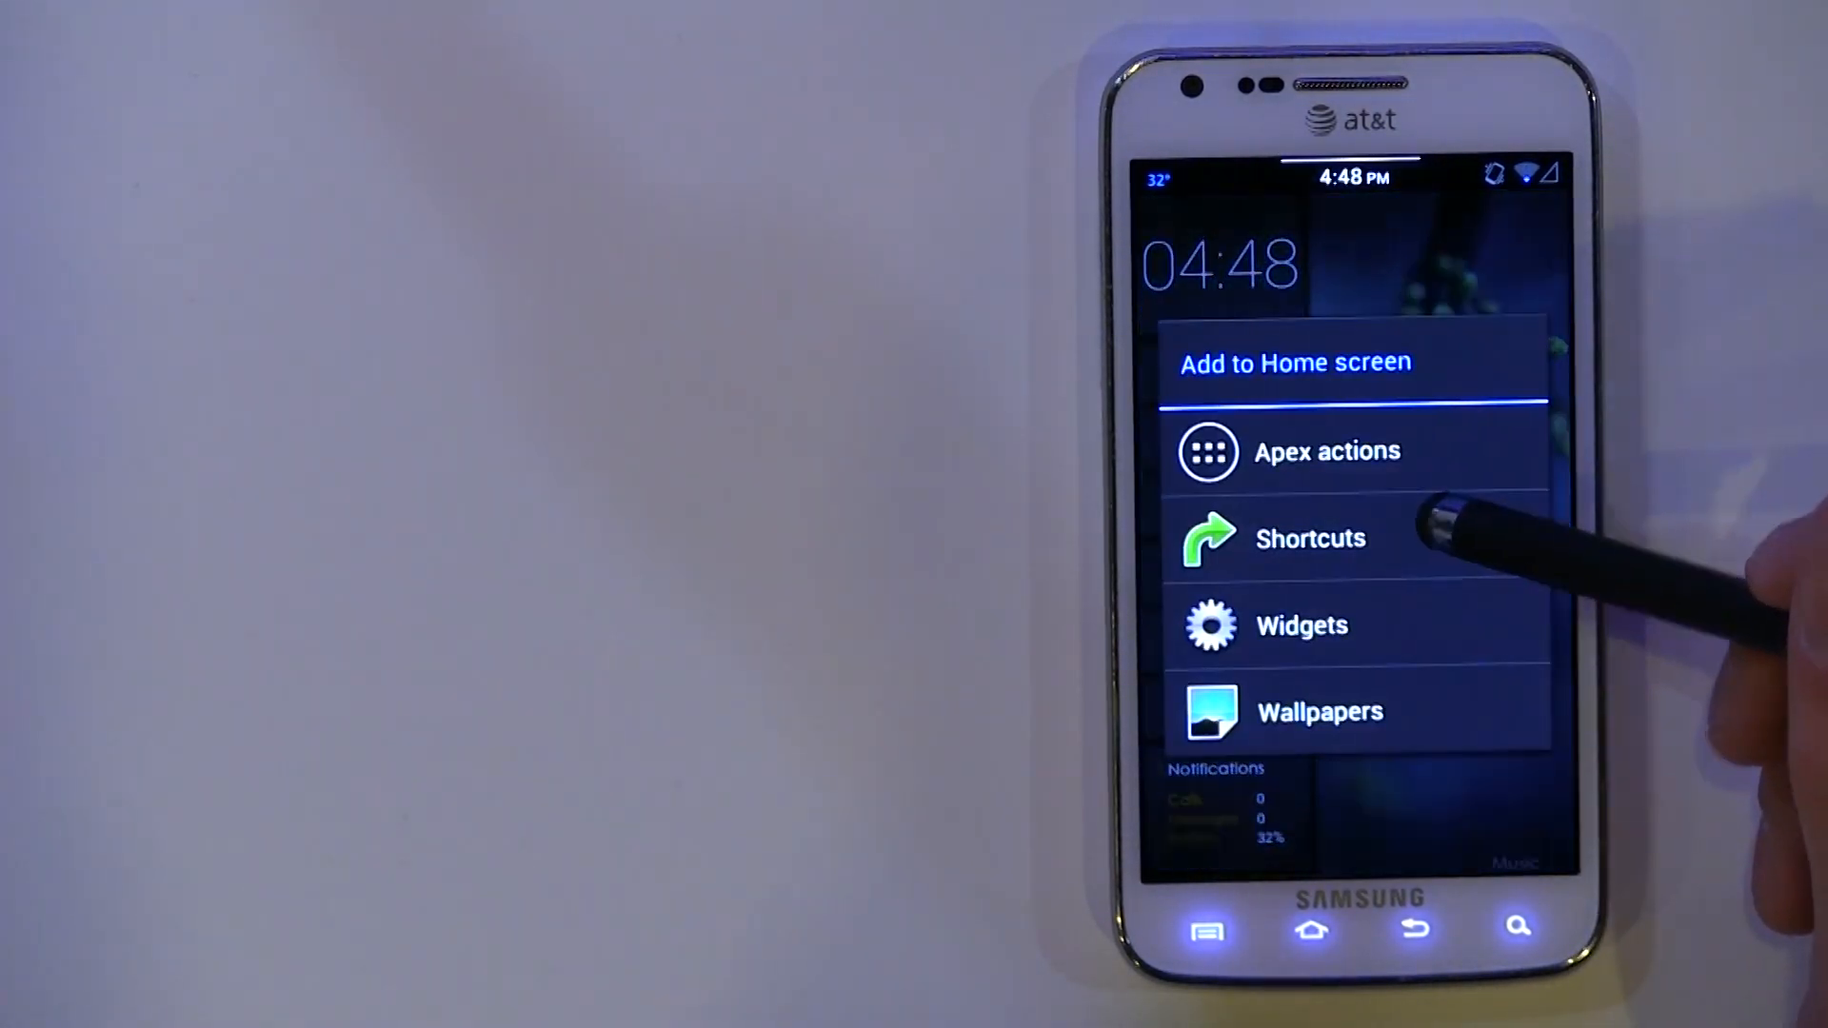
Choose the Poweramp ICS Widget Pack for the Music screen and adjust its Configure Widget options
click(1303, 624)
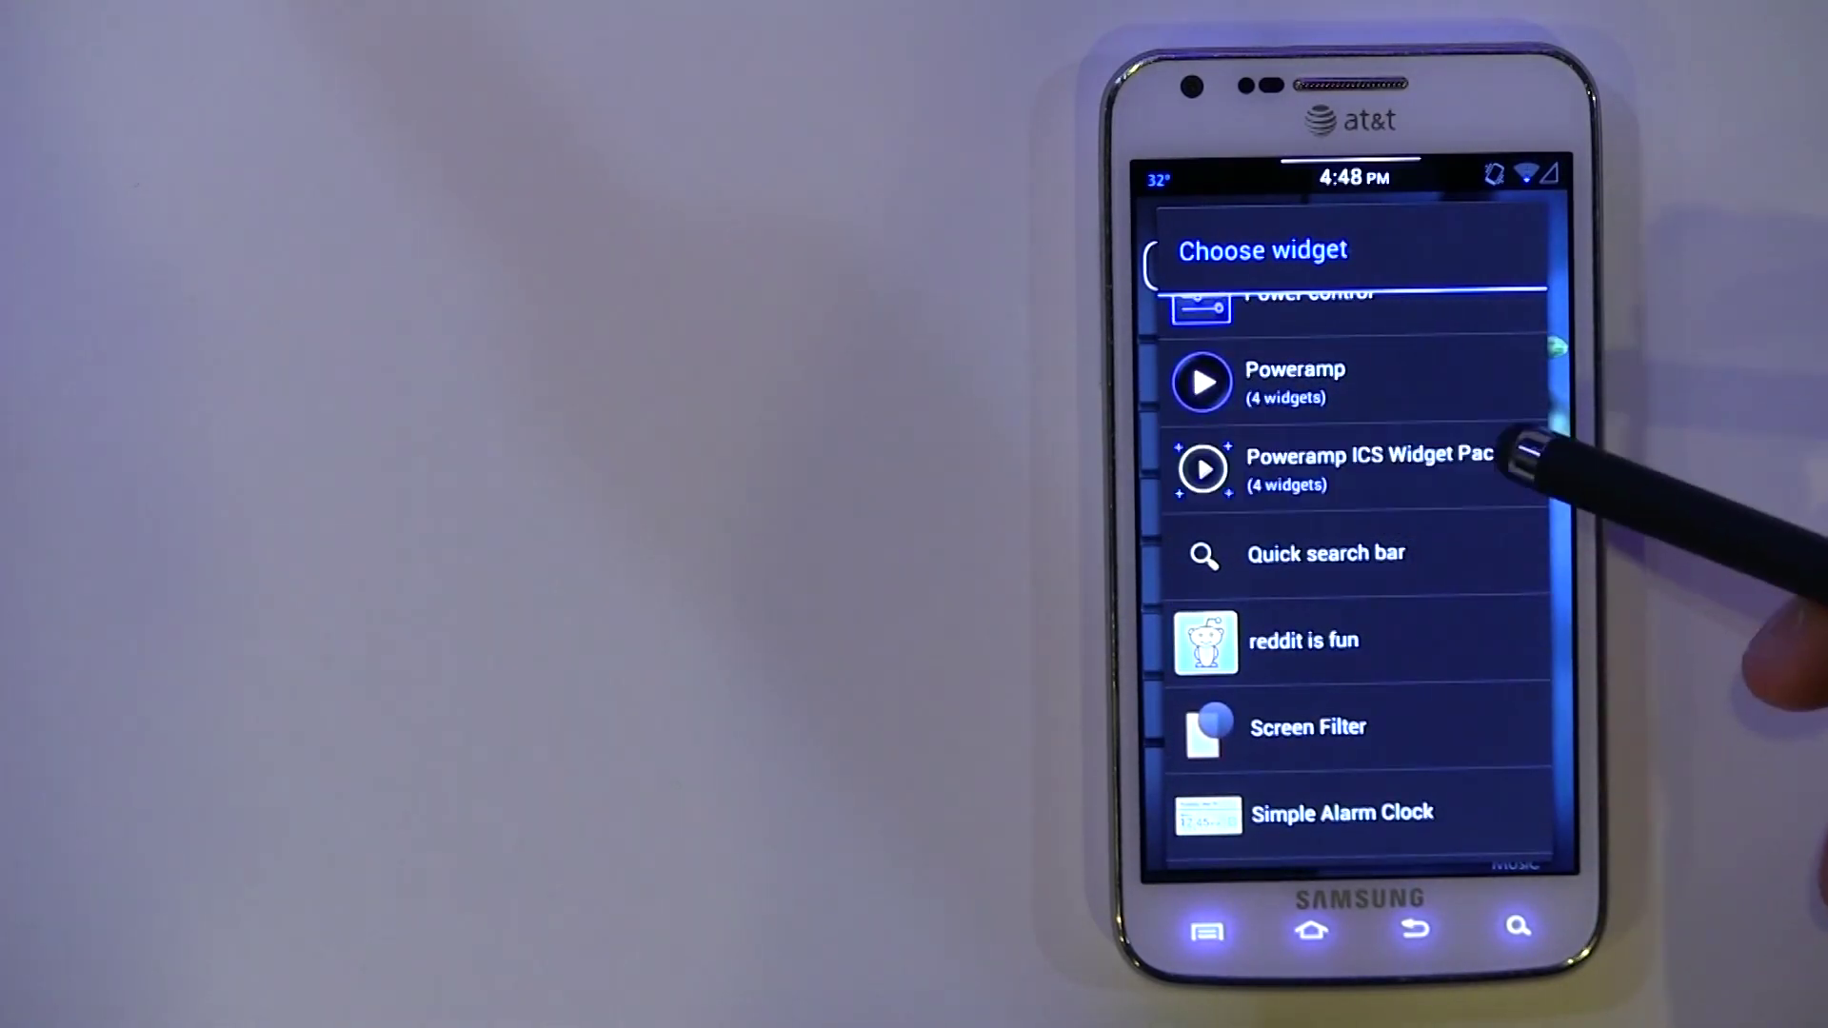
click(1367, 468)
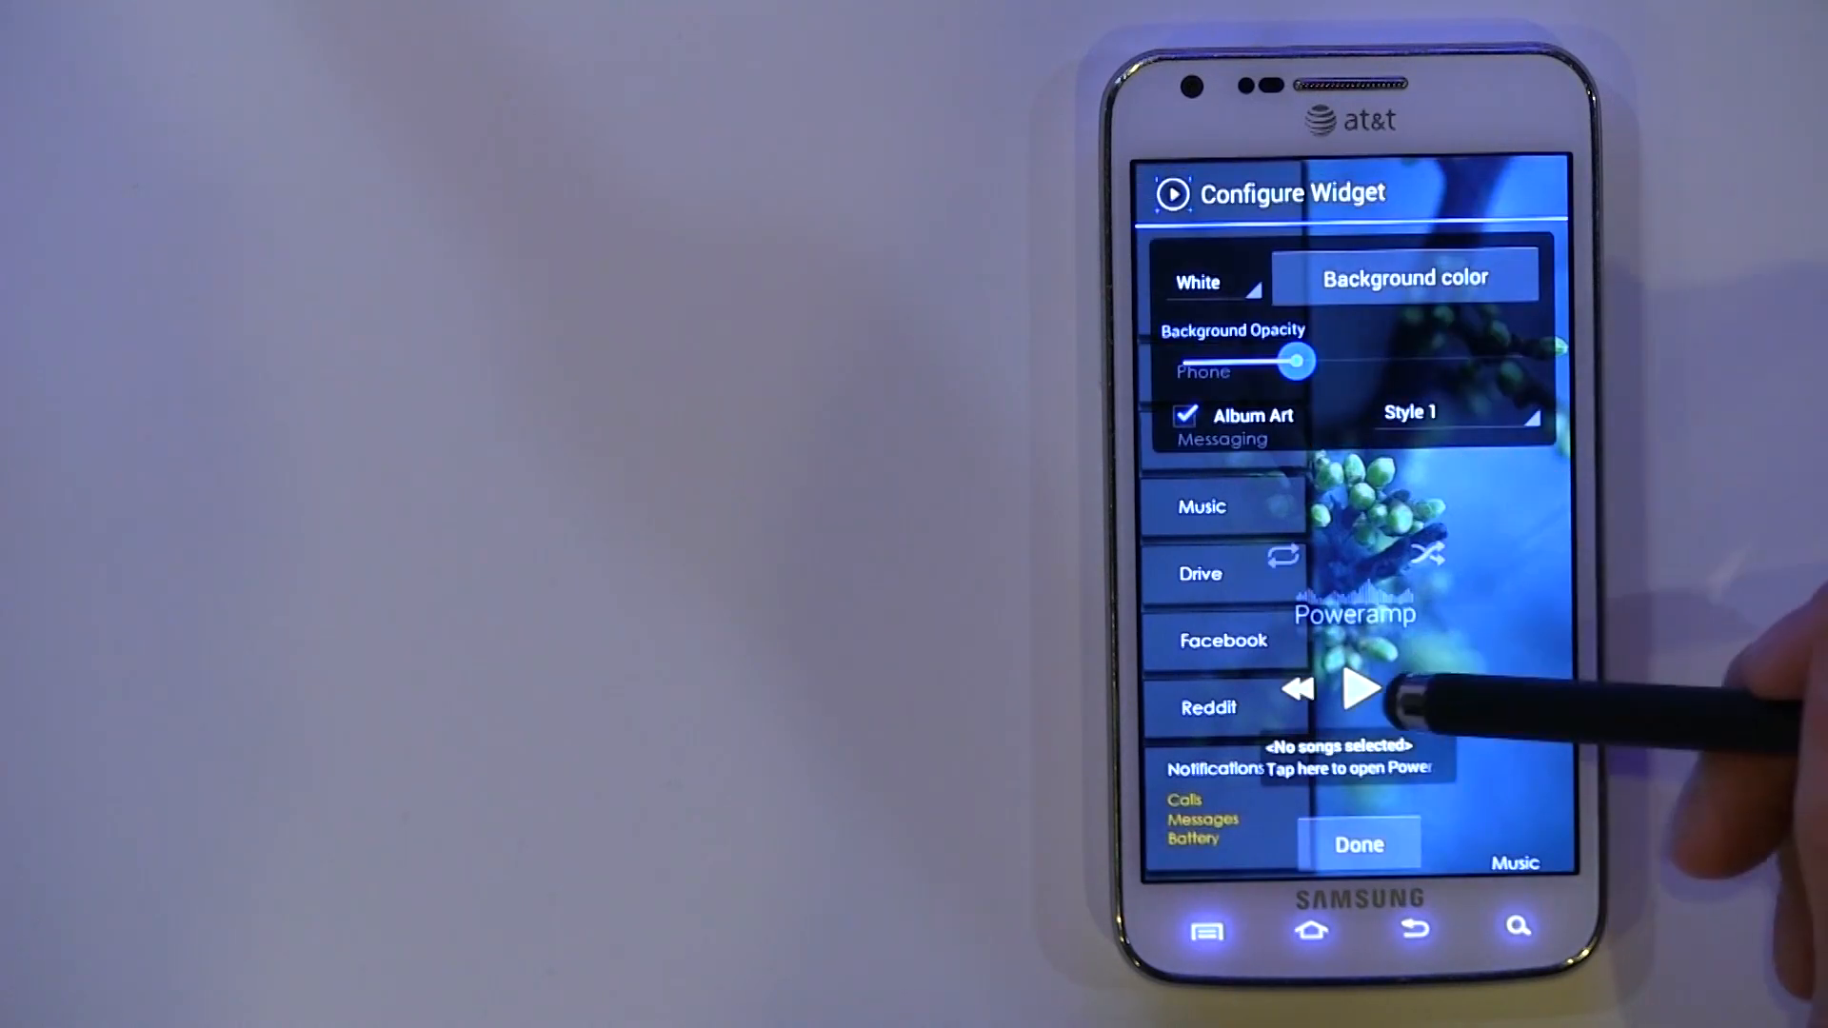
click(1359, 843)
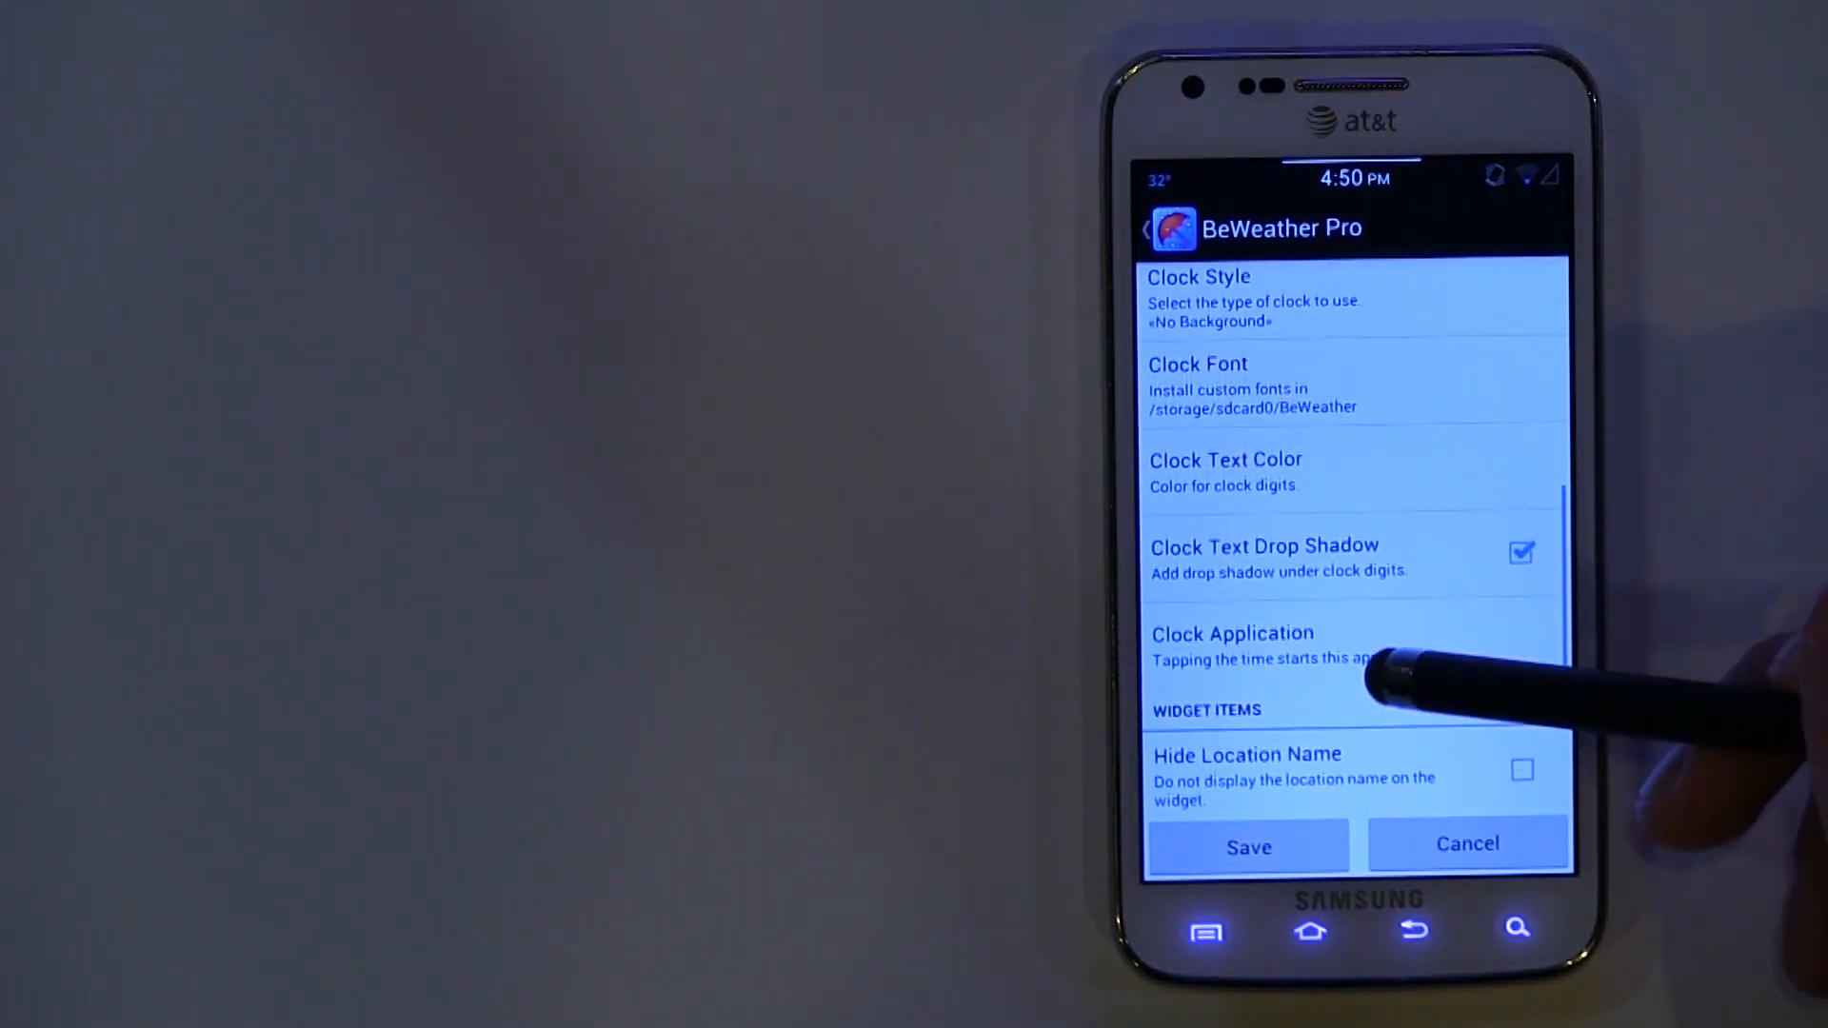
Set the BeWeather widget's Background Type to None and save
scroll(down, 3)
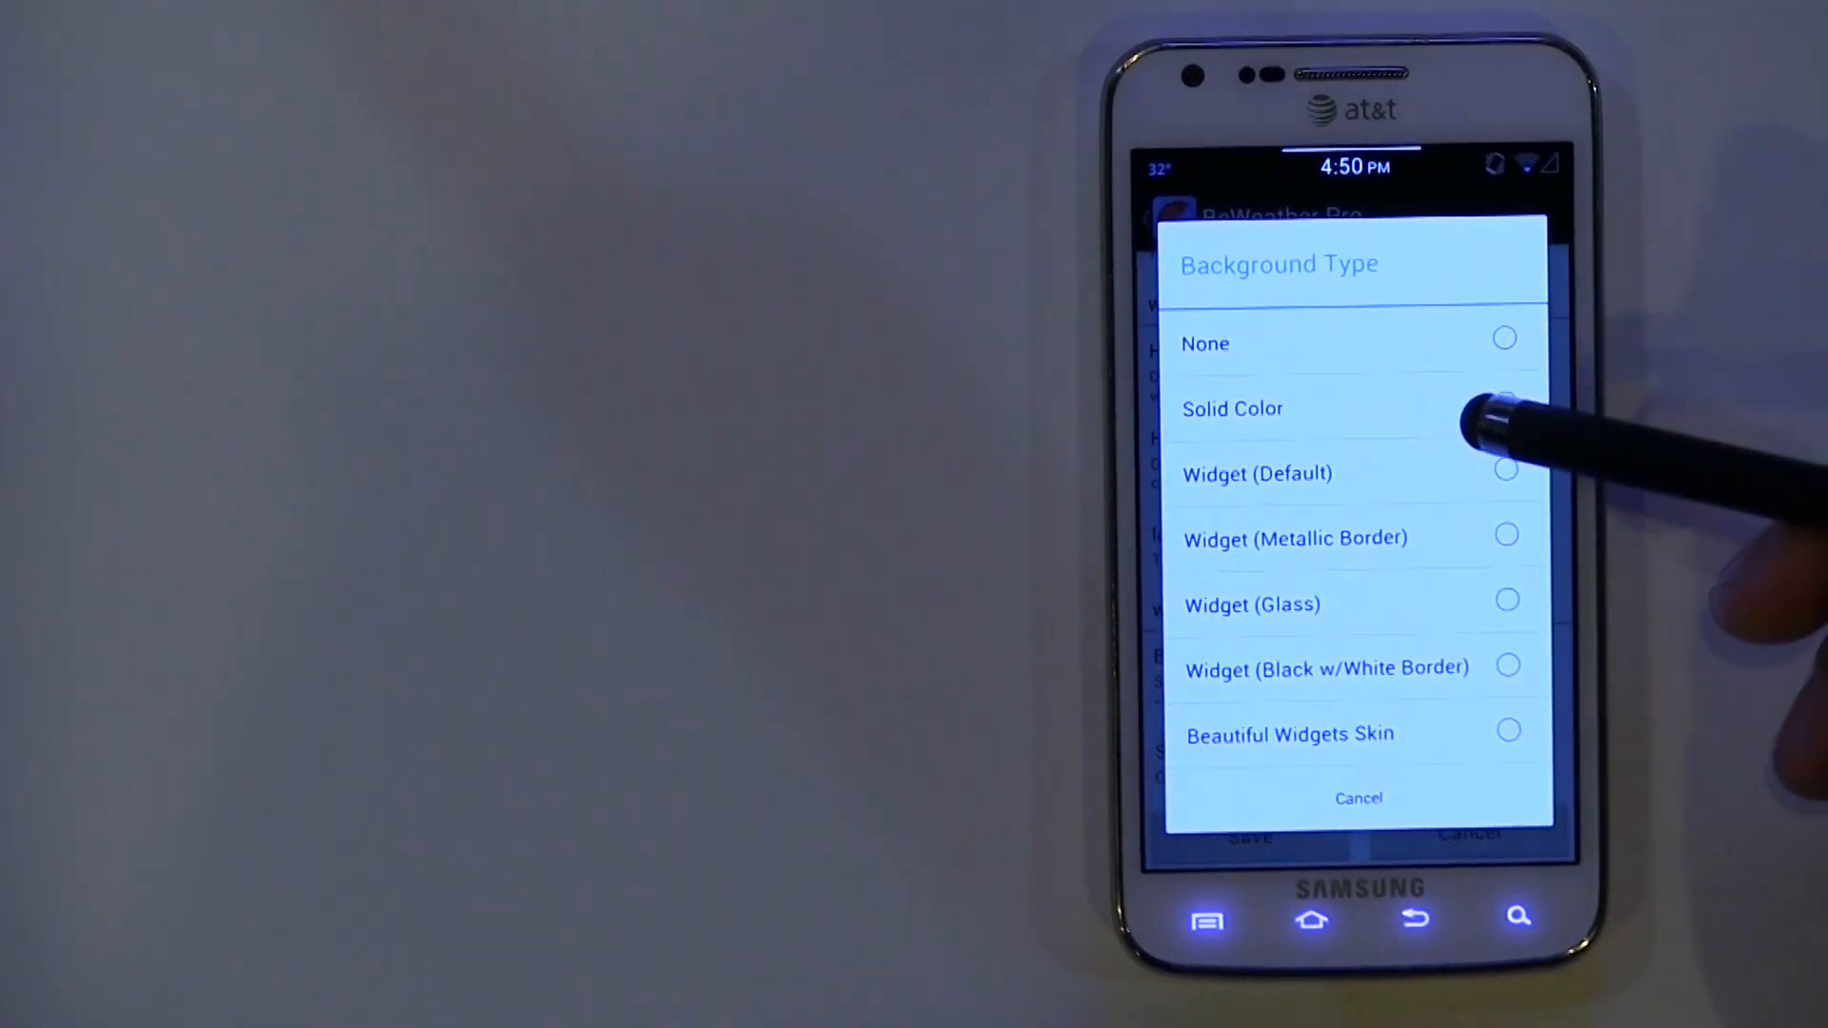
click(1205, 342)
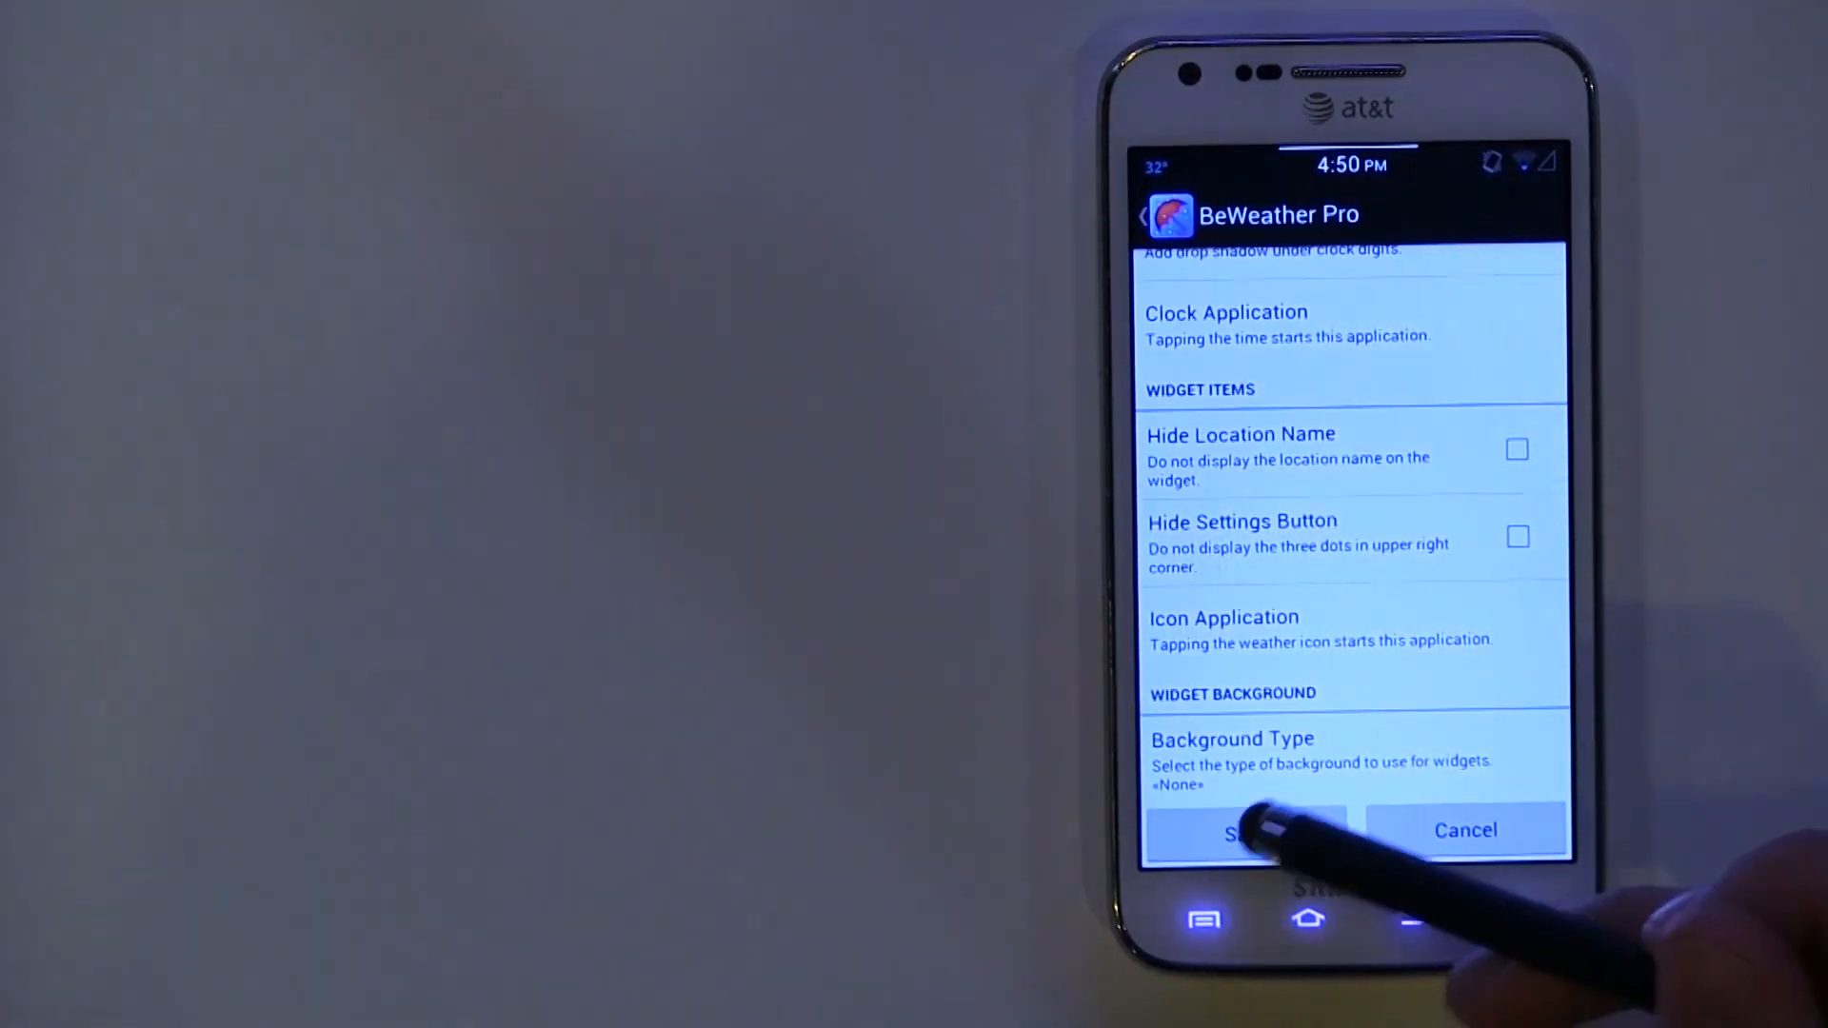
click(1245, 830)
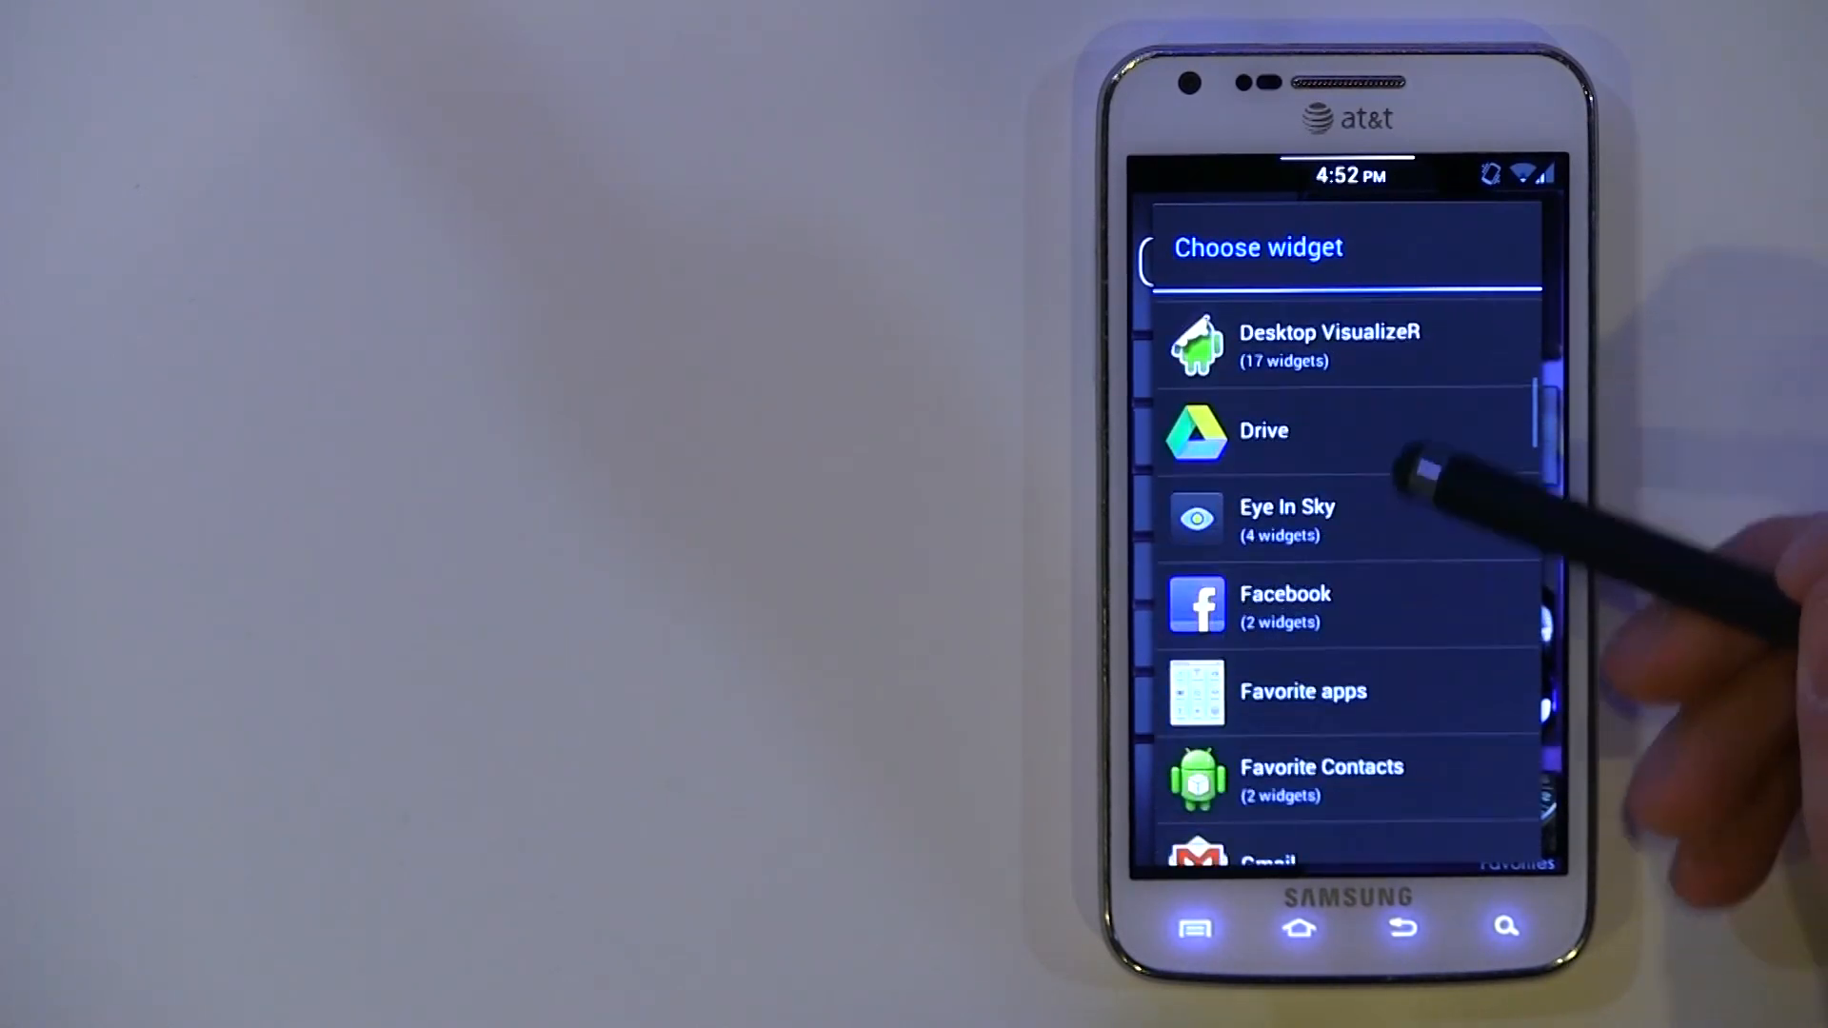
Place a Desktop VisualizeR widget on the Favorites screen and reopen the widget list
click(1329, 347)
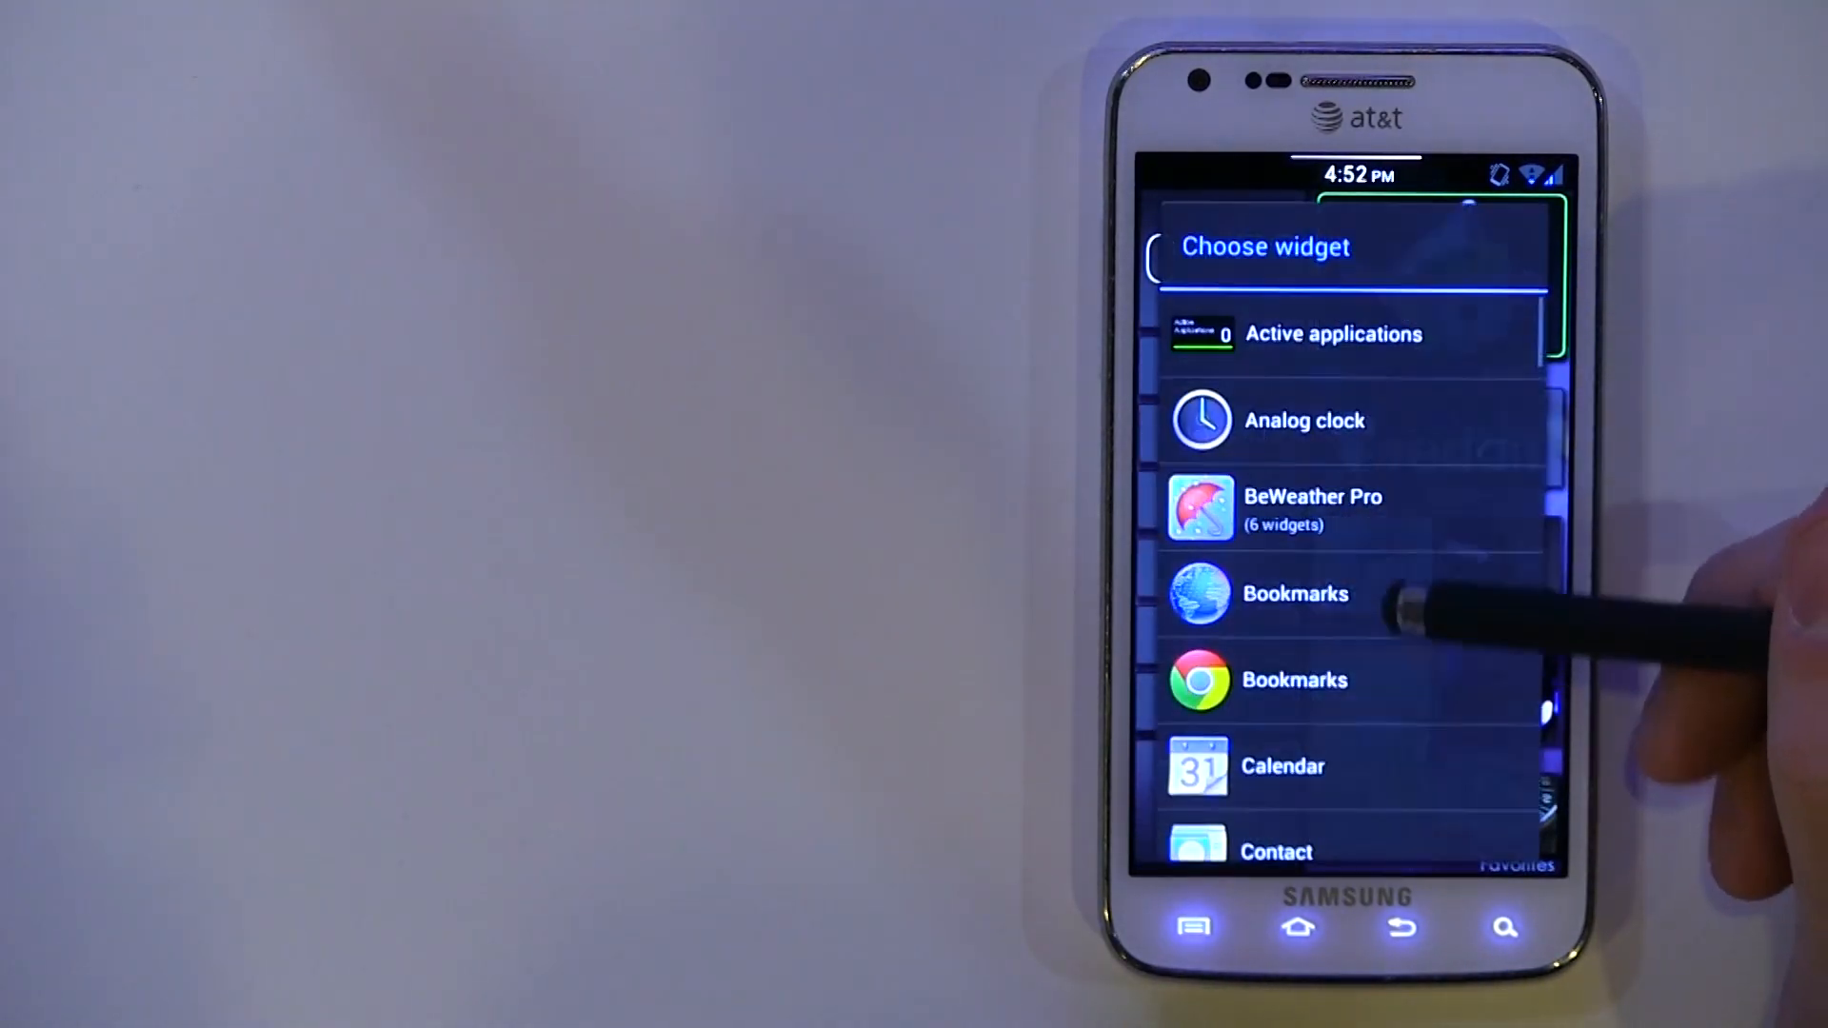
scroll(down, 3)
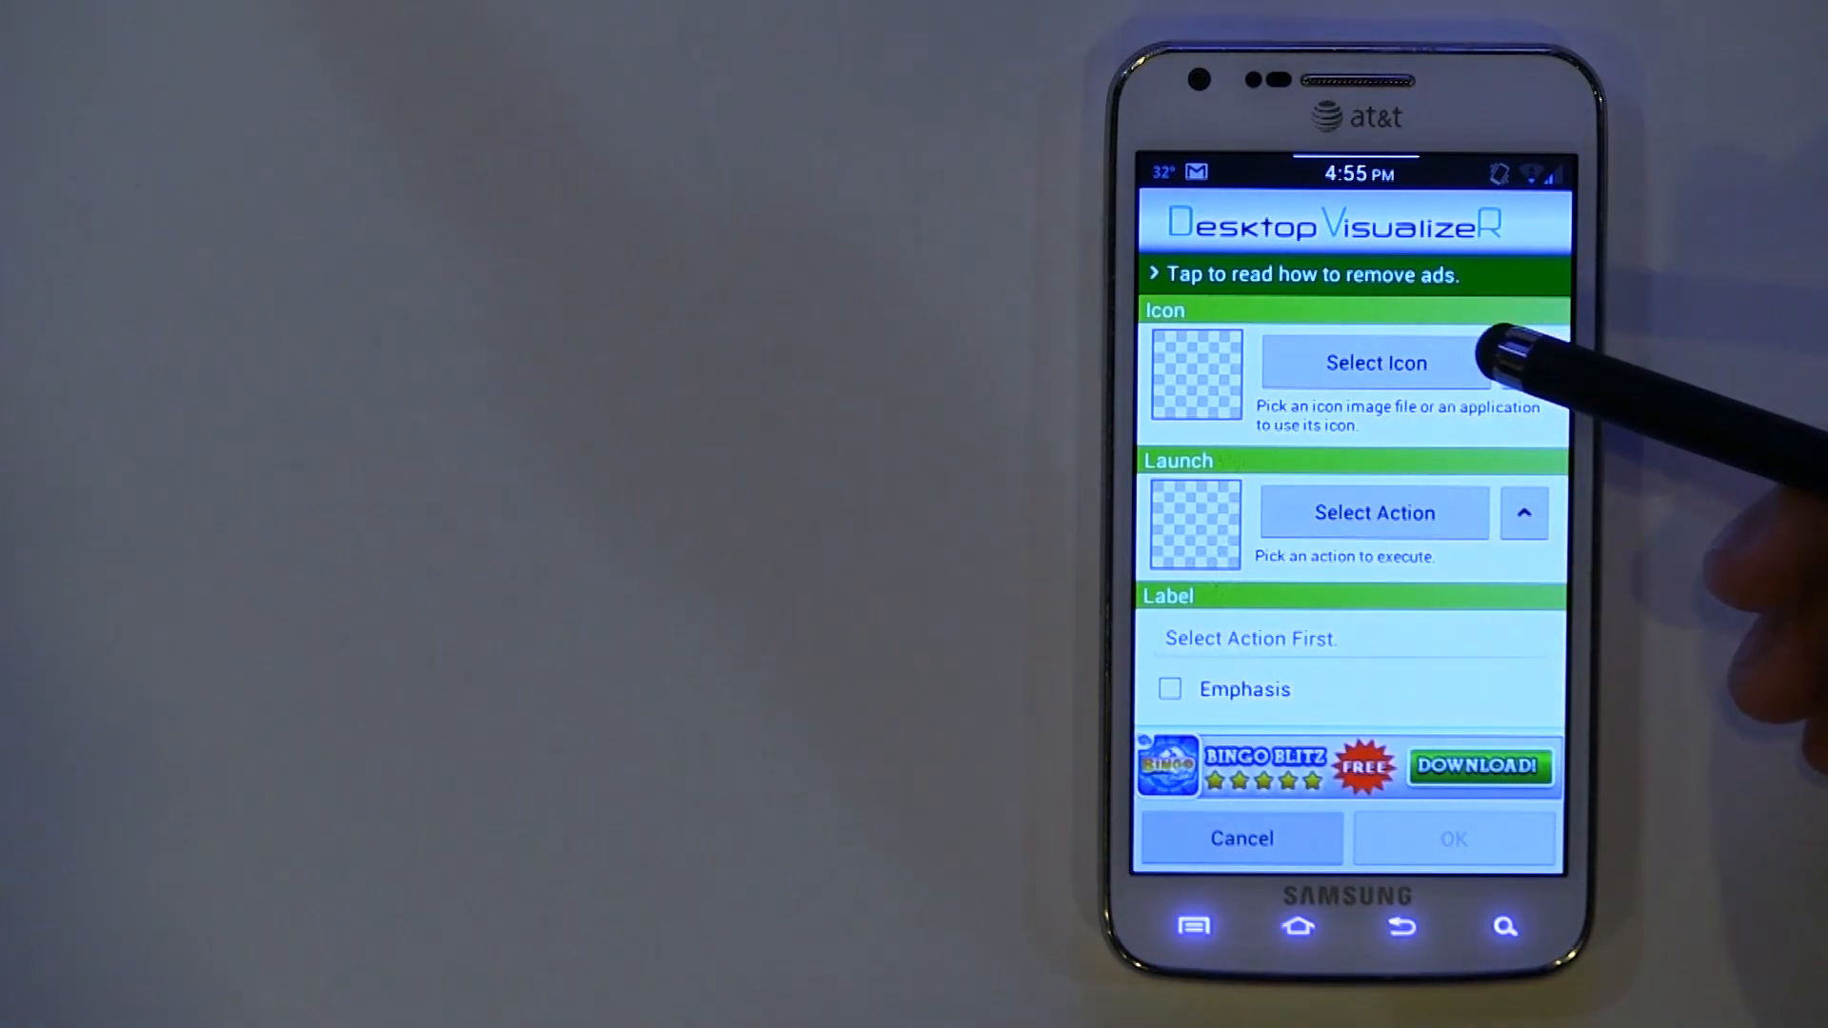
Set the widget's action to Launch Application and pick Play Store from the app list
click(1375, 512)
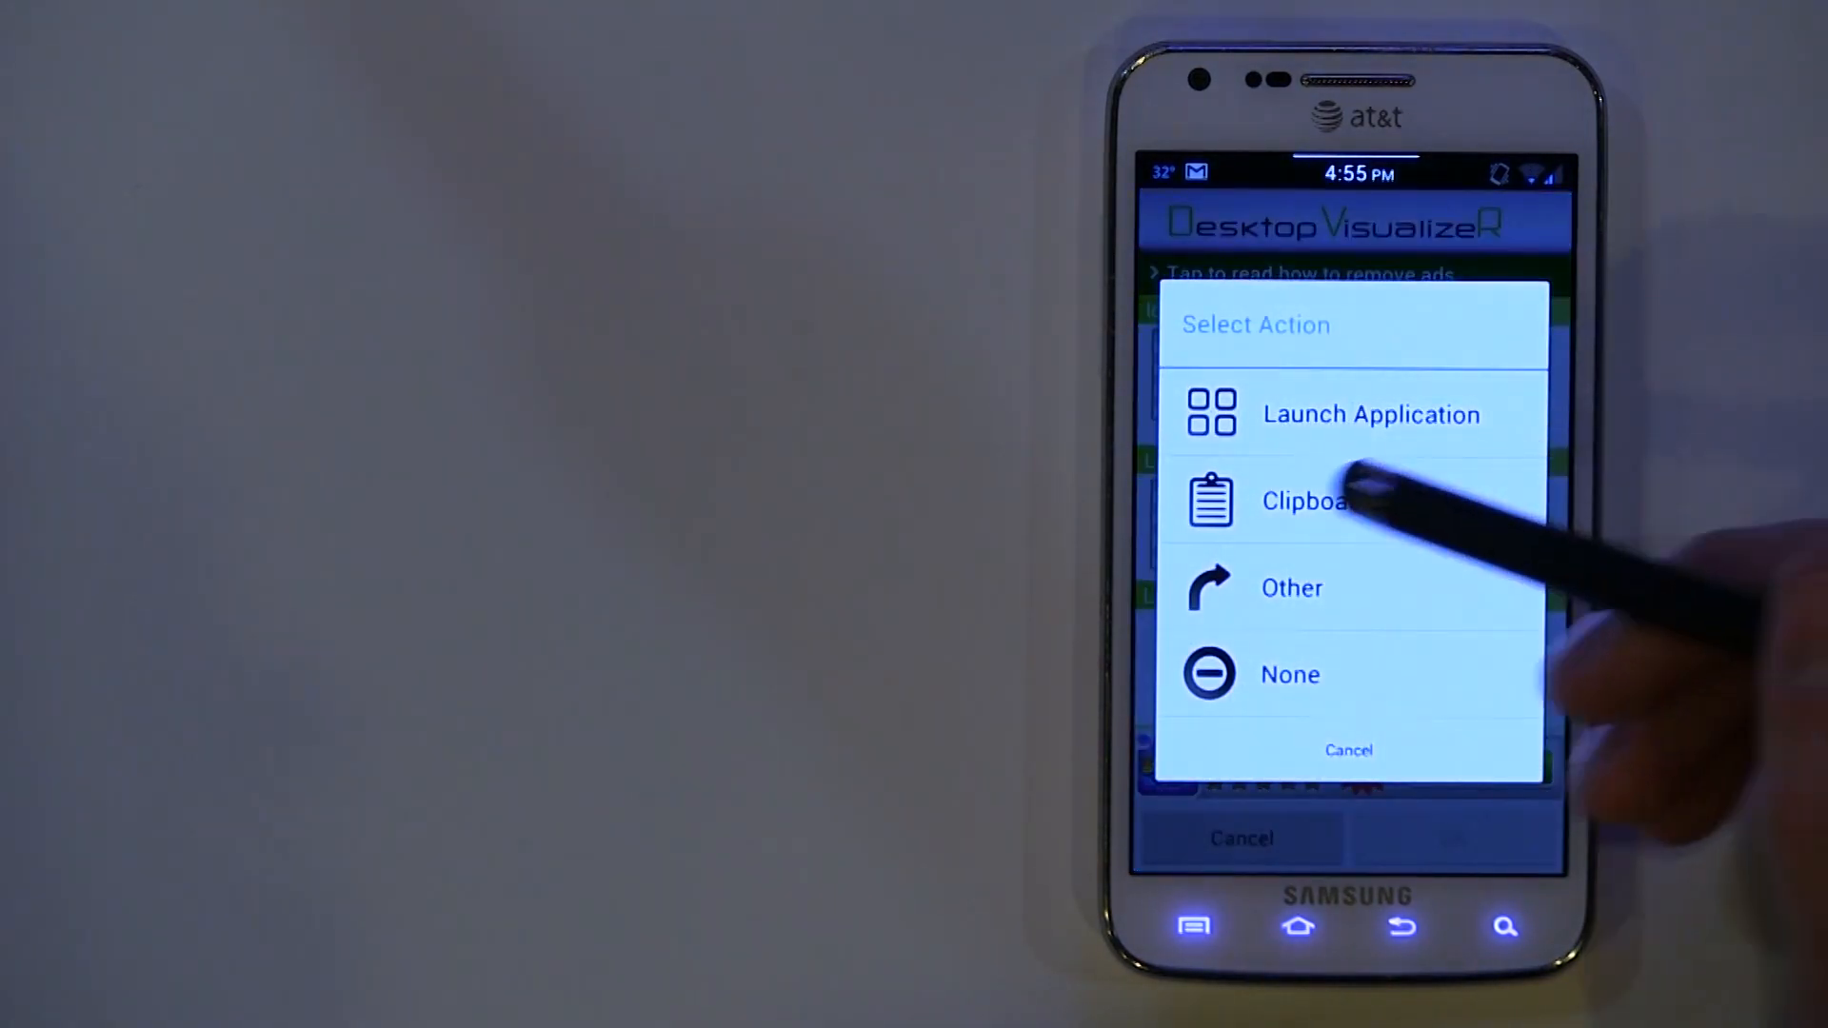
click(1371, 413)
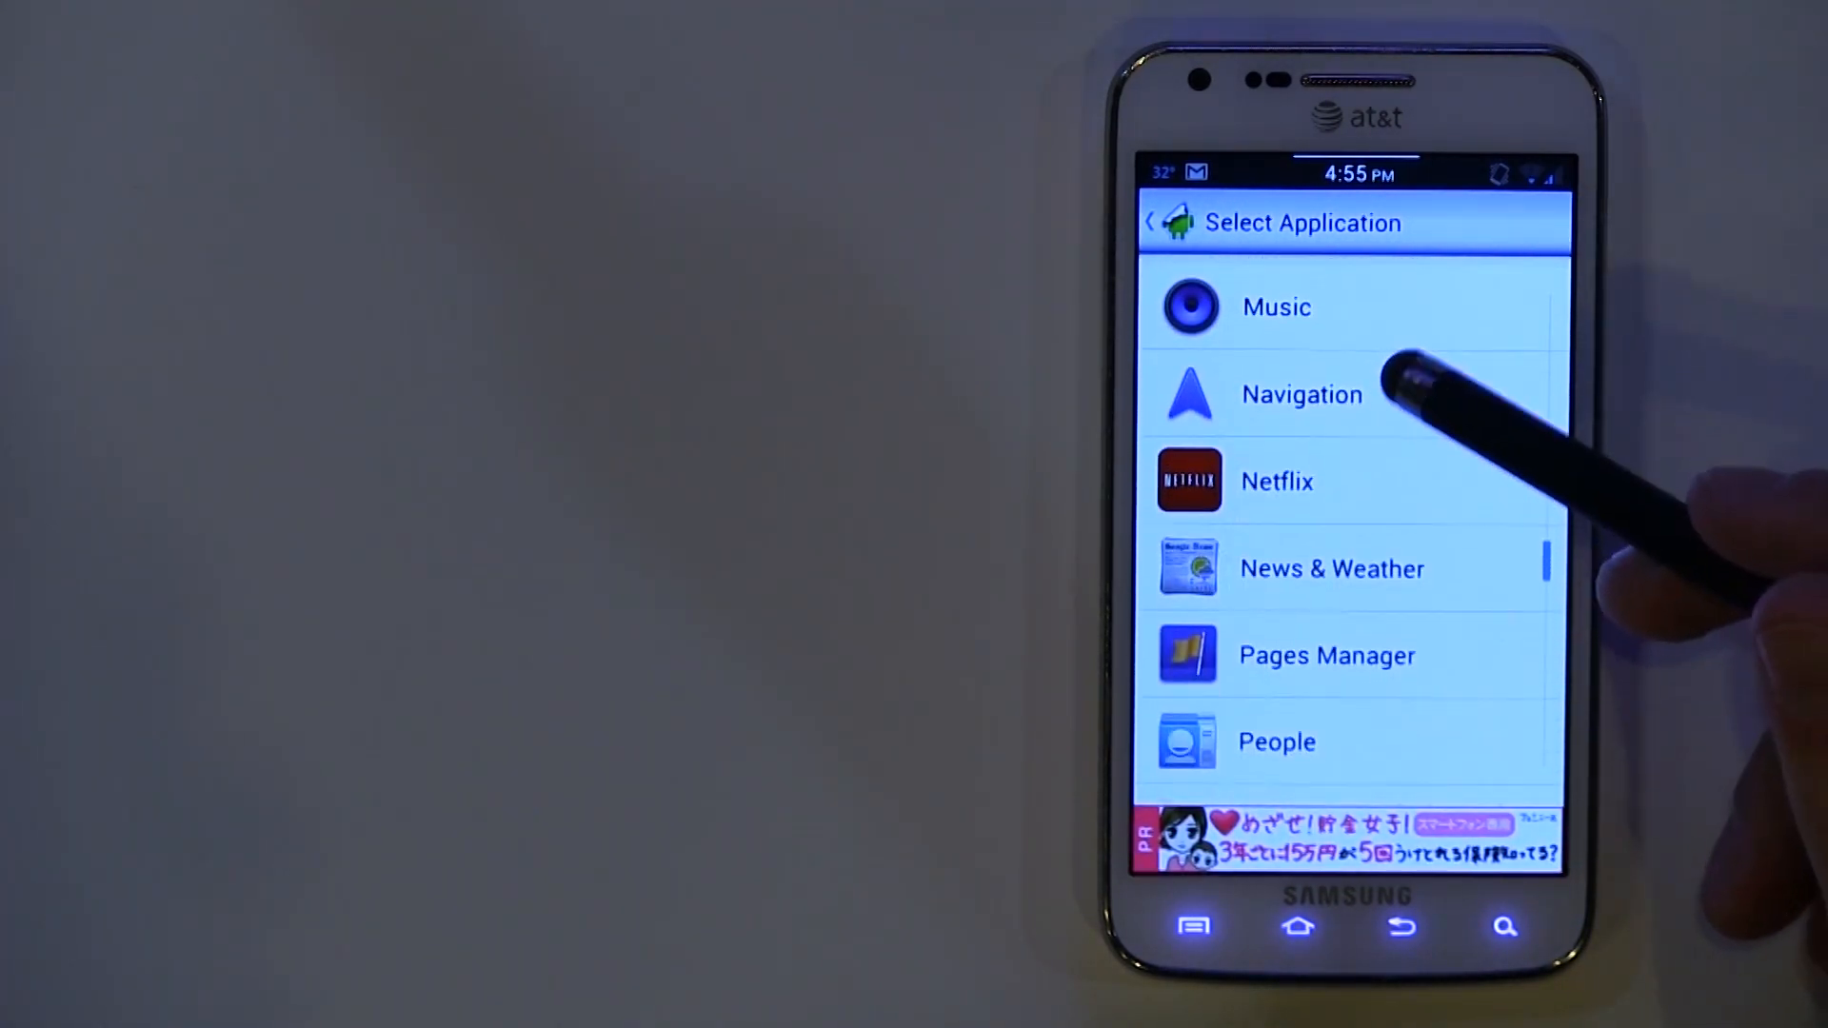
scroll(down, 3)
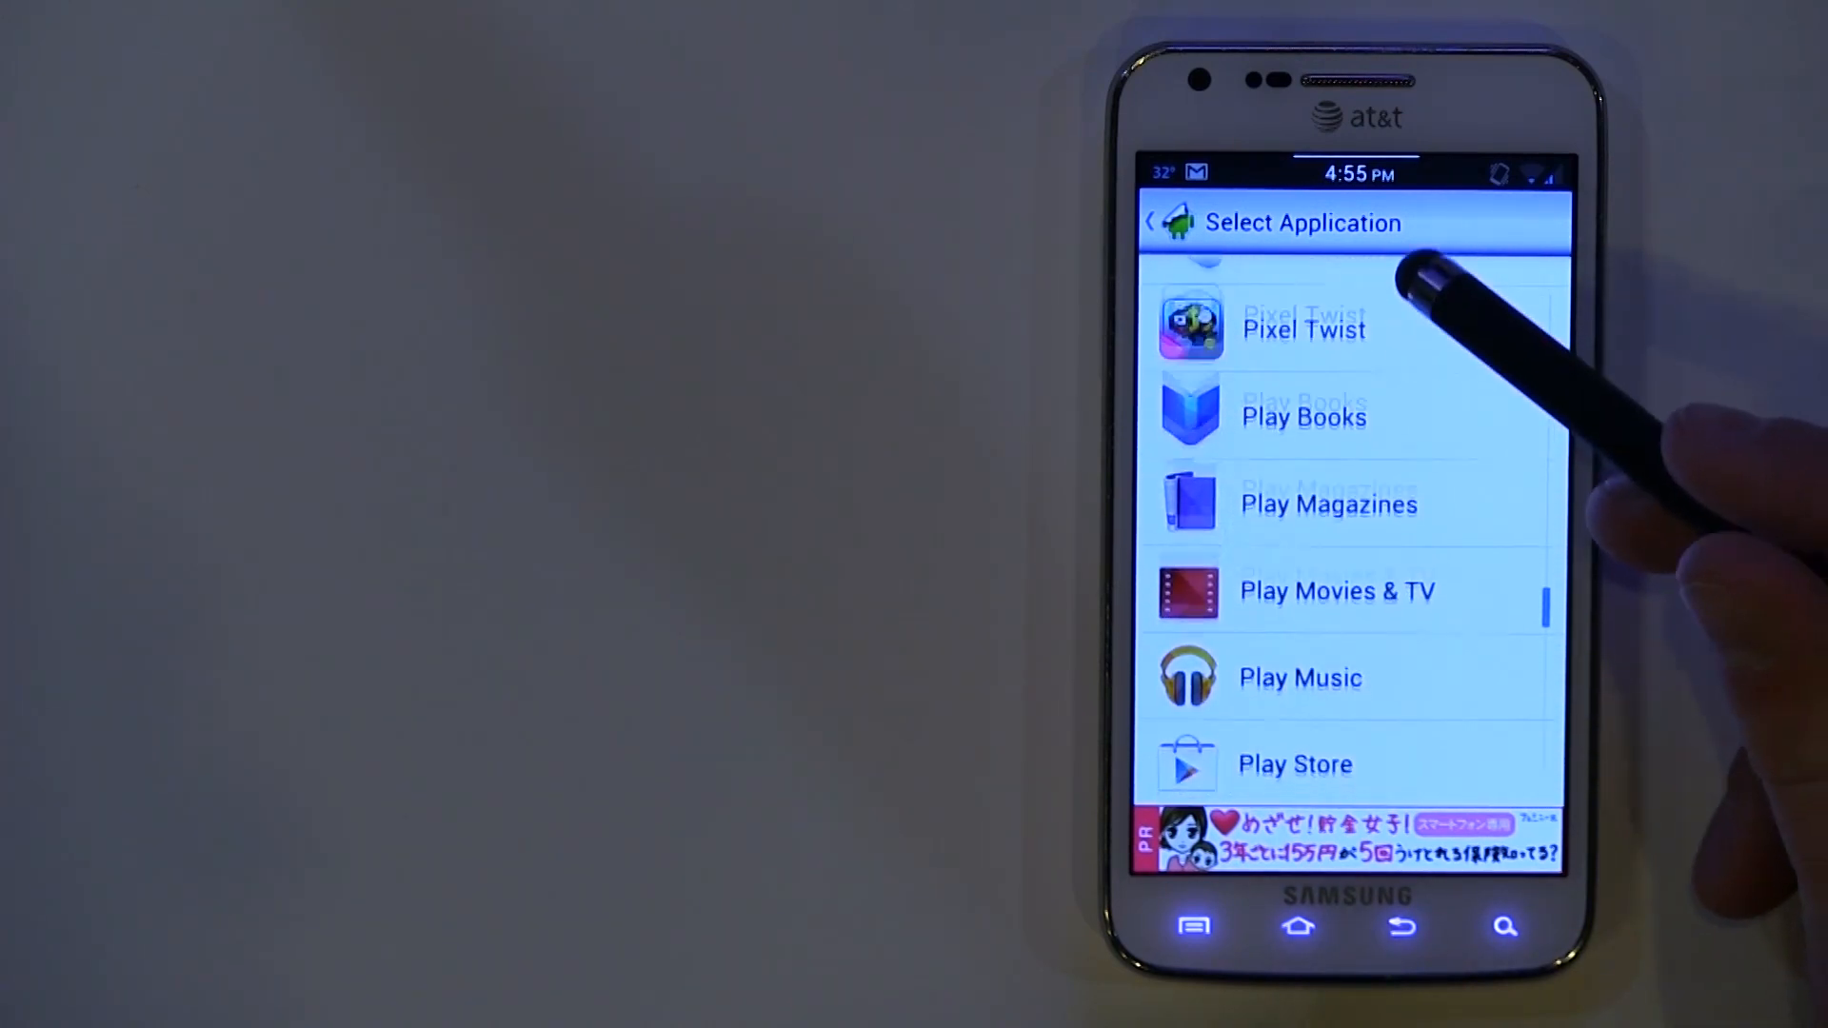
click(1294, 764)
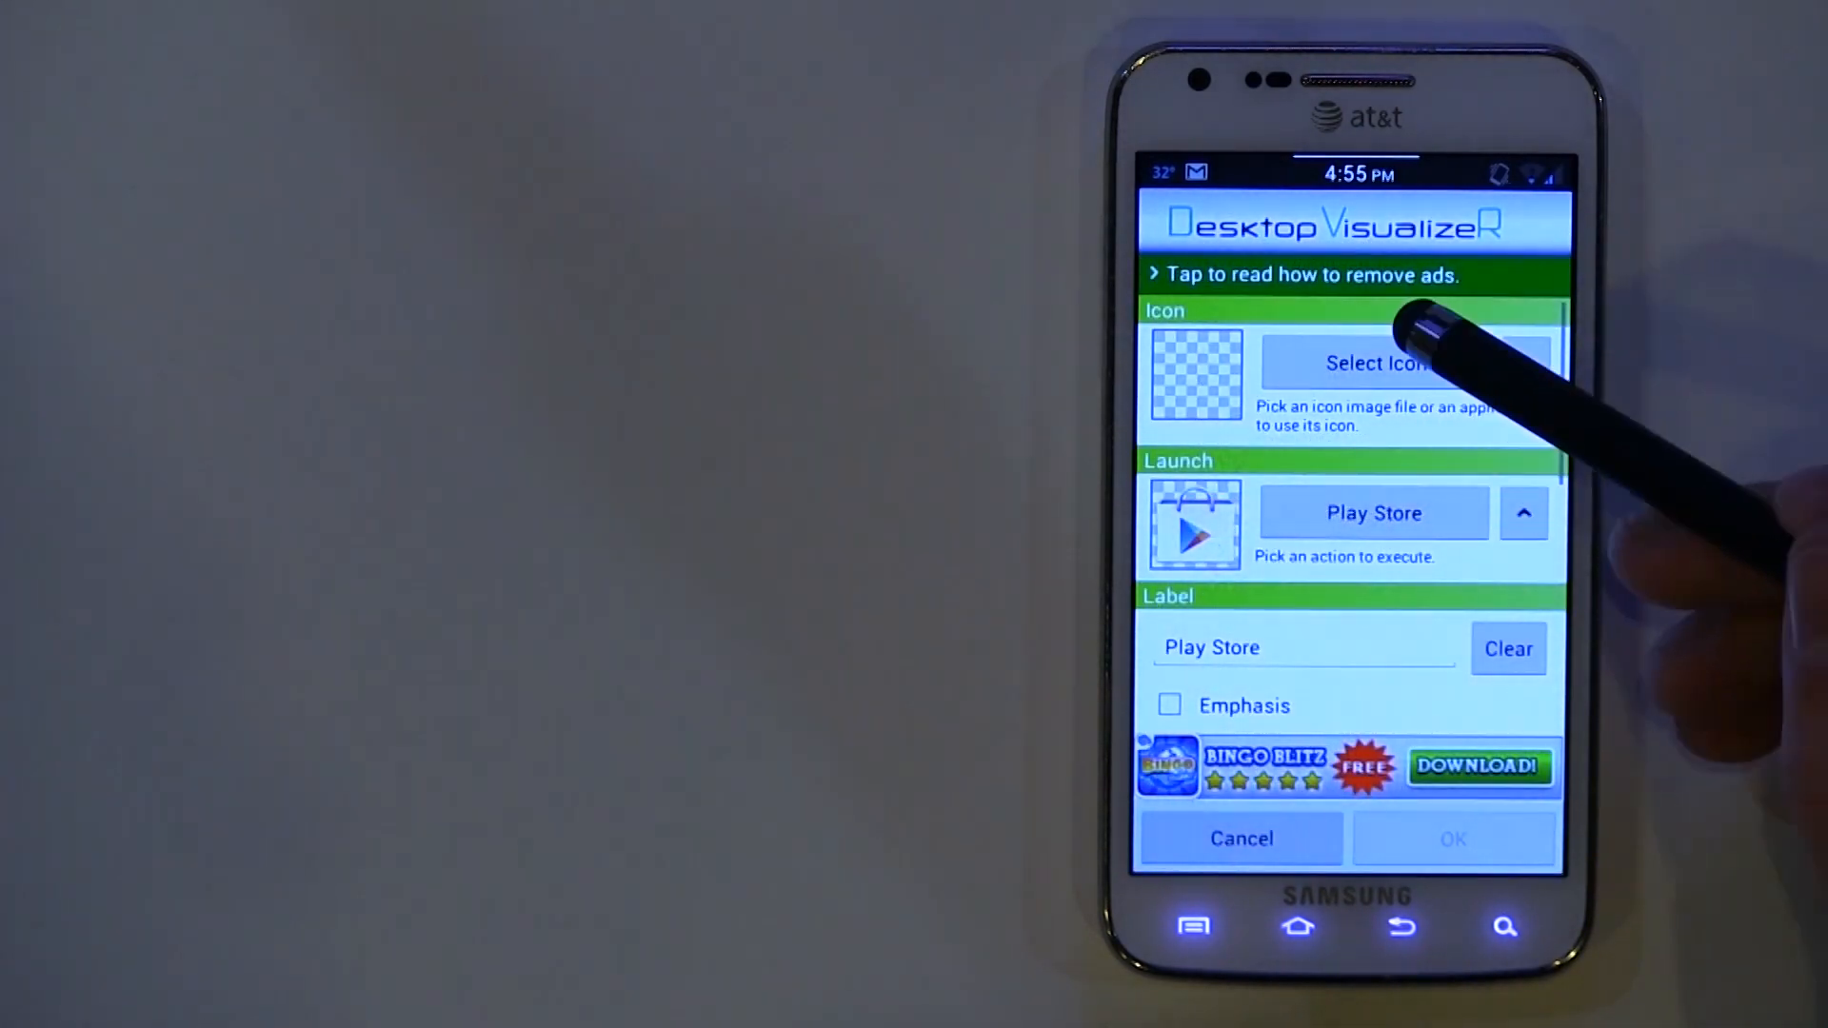
Set the widget icon to an image file browsed from a folder in internal memory
click(1372, 362)
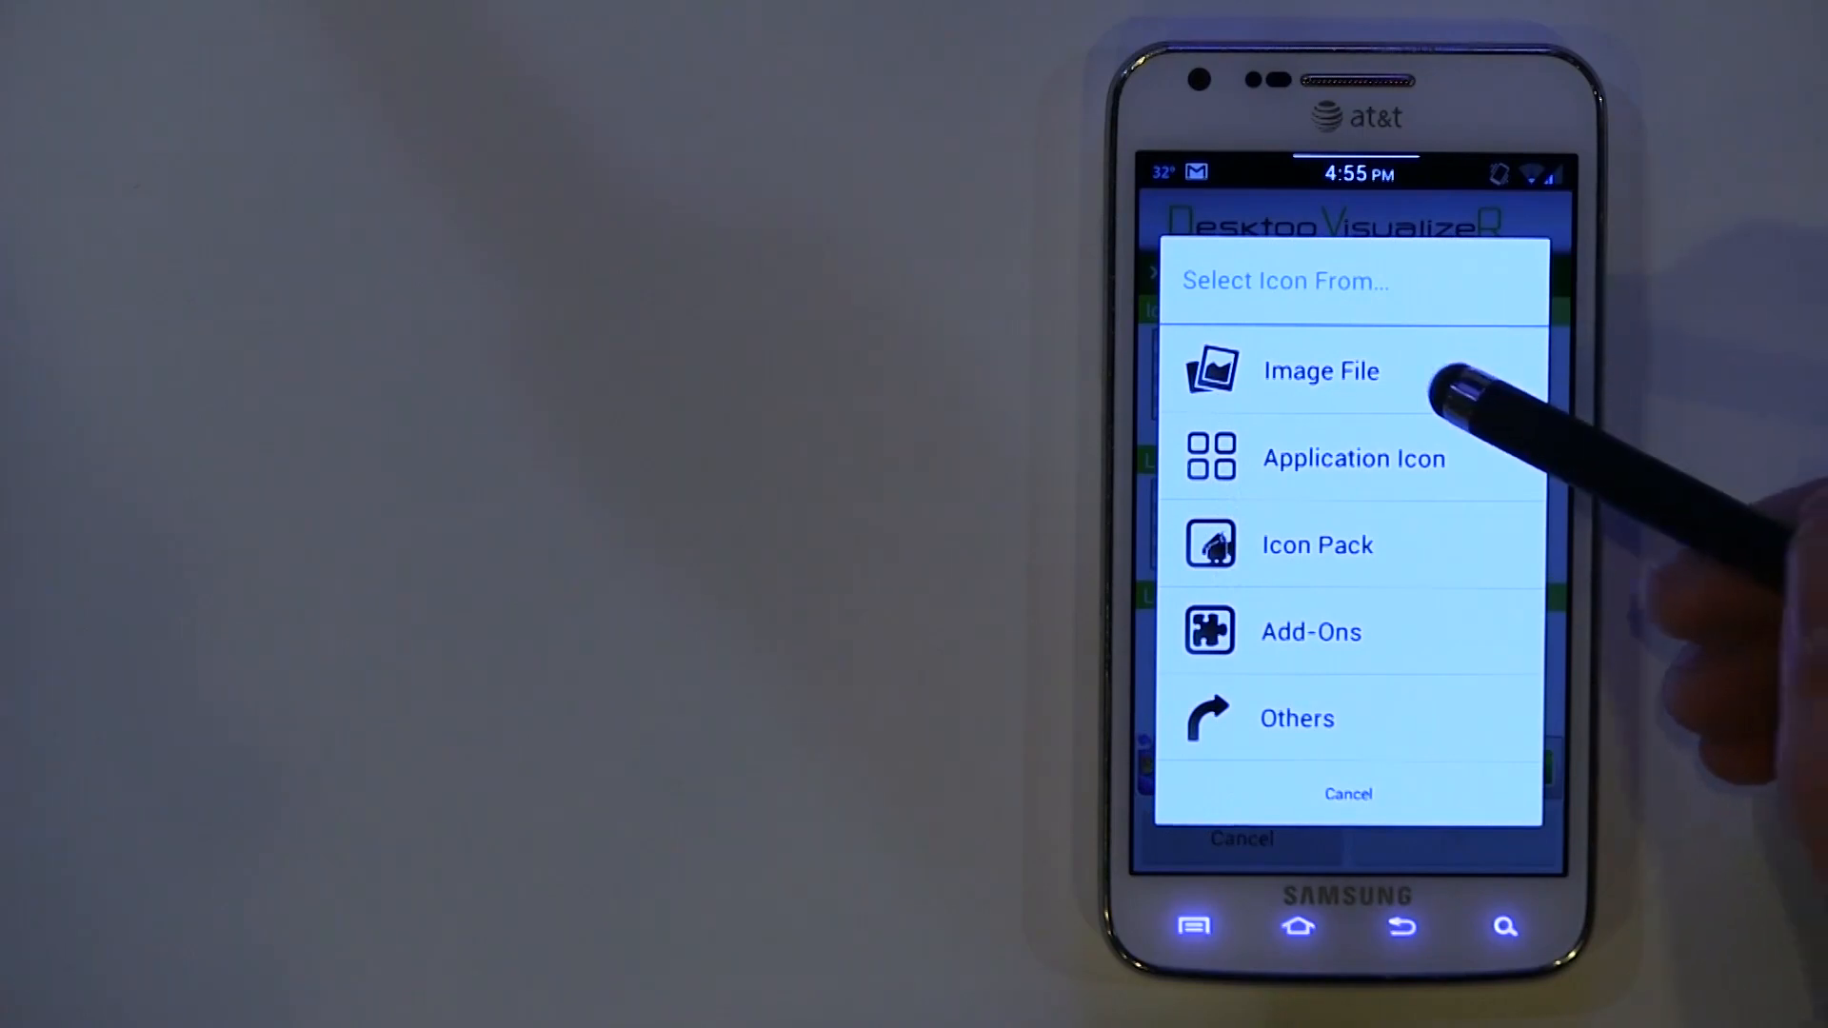
click(1322, 371)
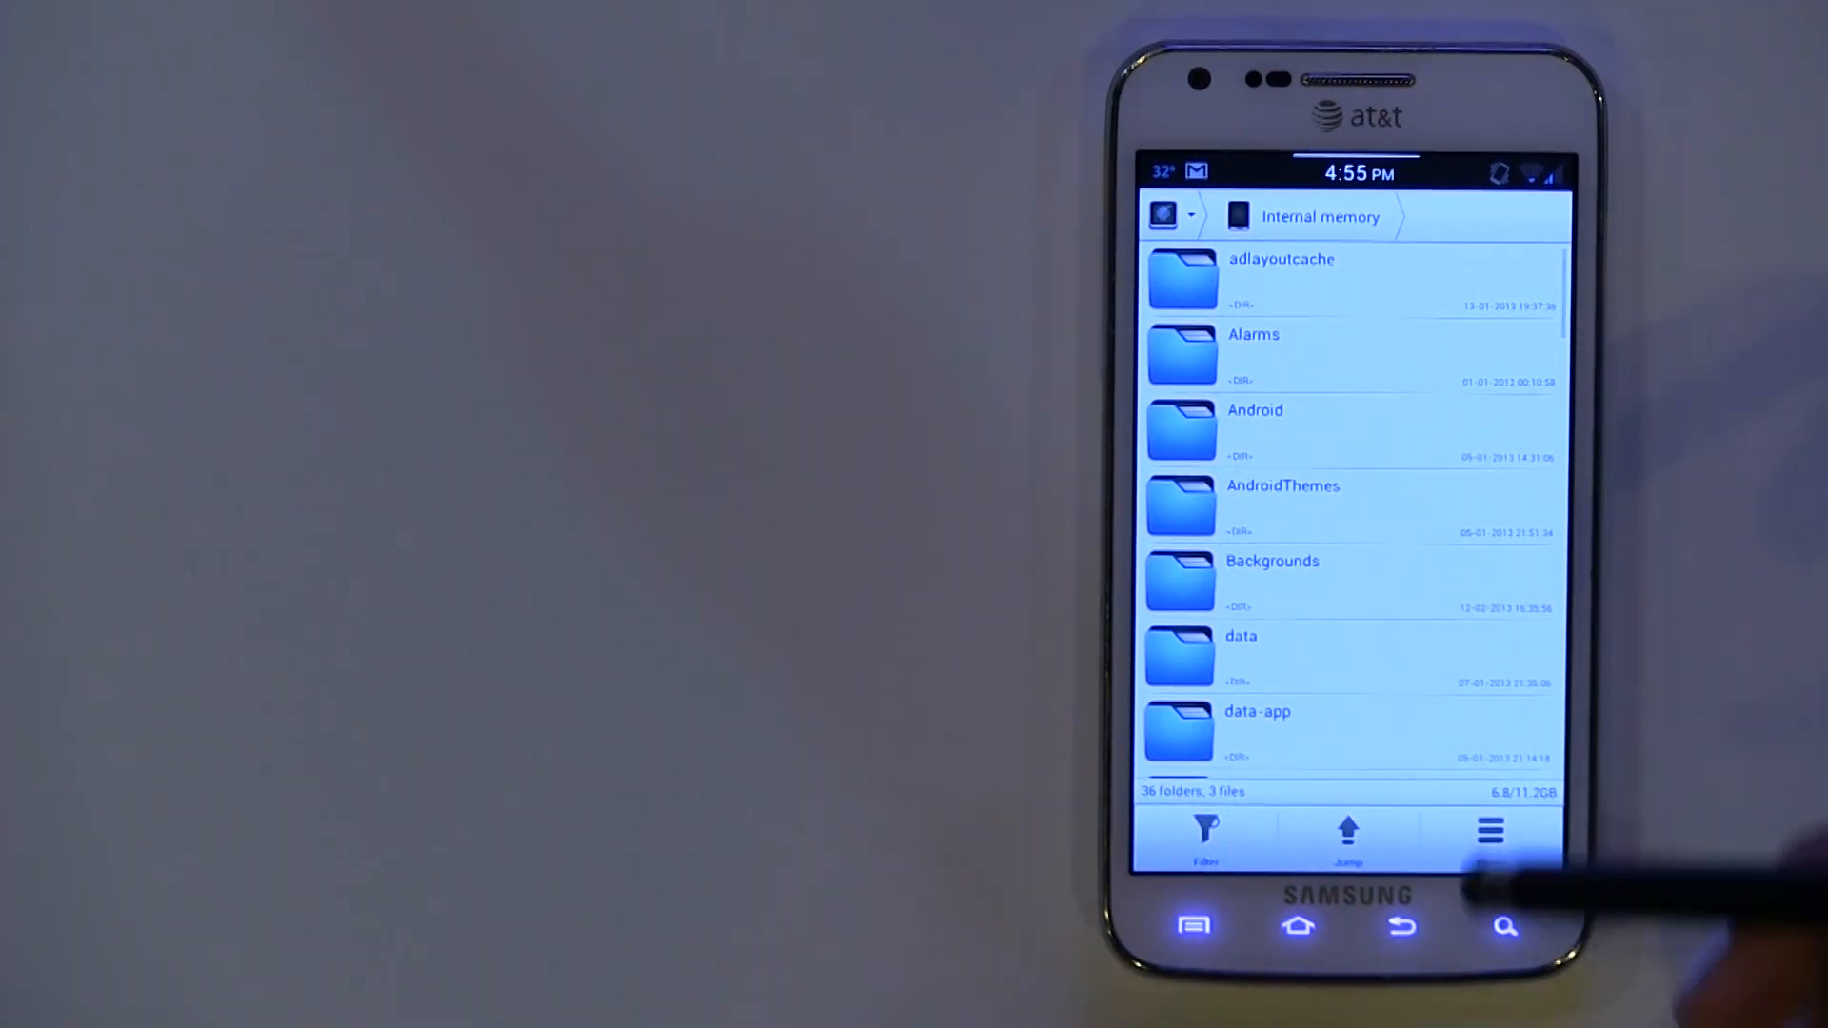
scroll(down, 3)
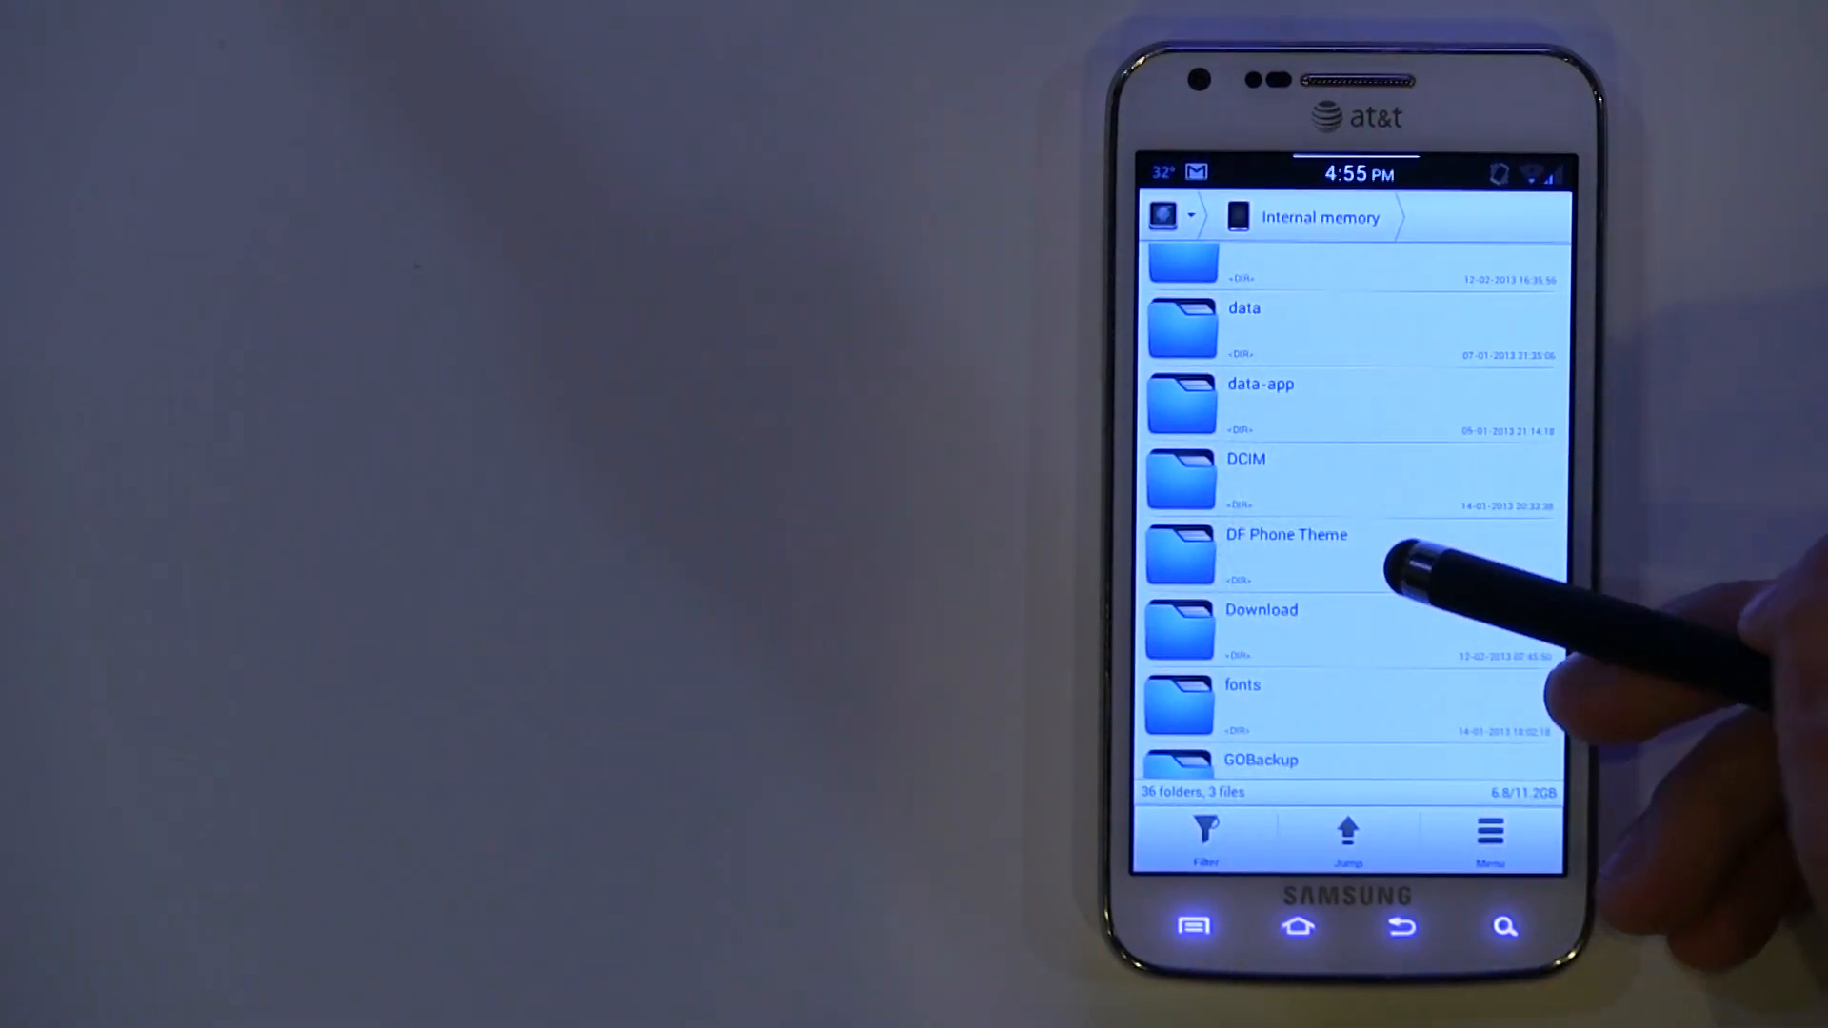
click(1286, 549)
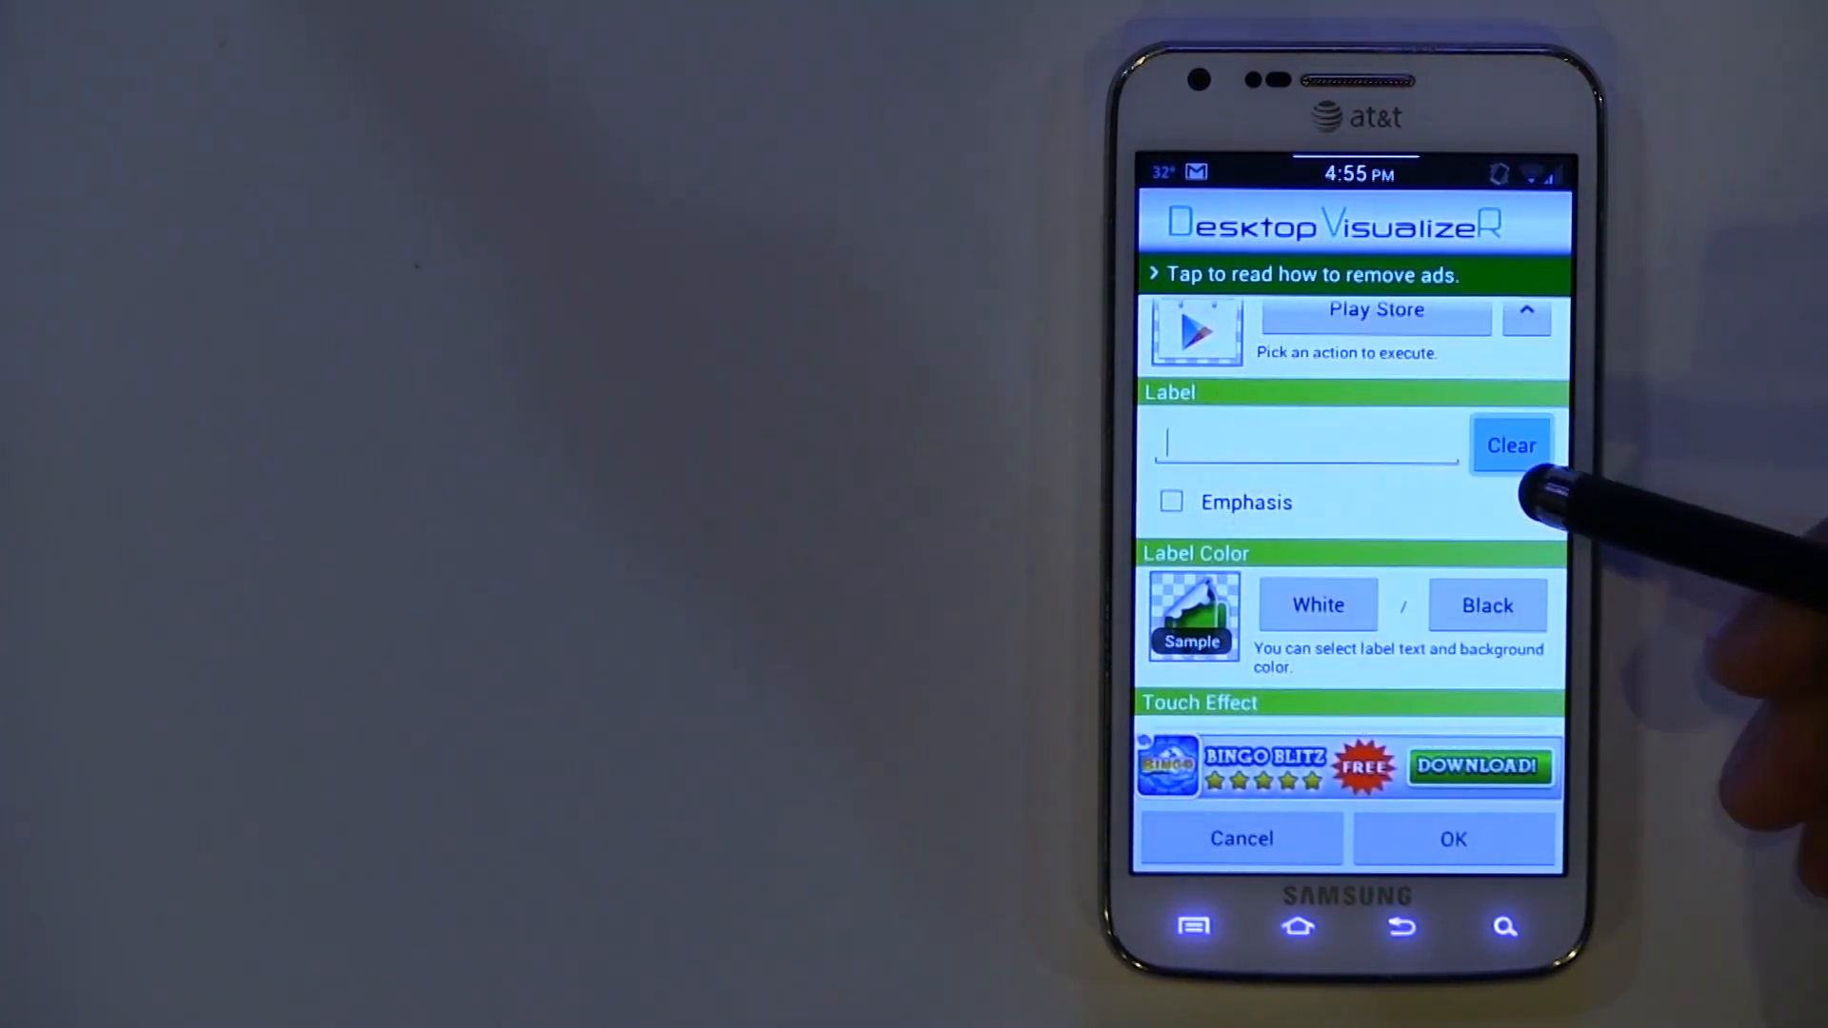
Set Touch Effect to None and confirm to place the Play Store widget on the home screen
scroll(down, 3)
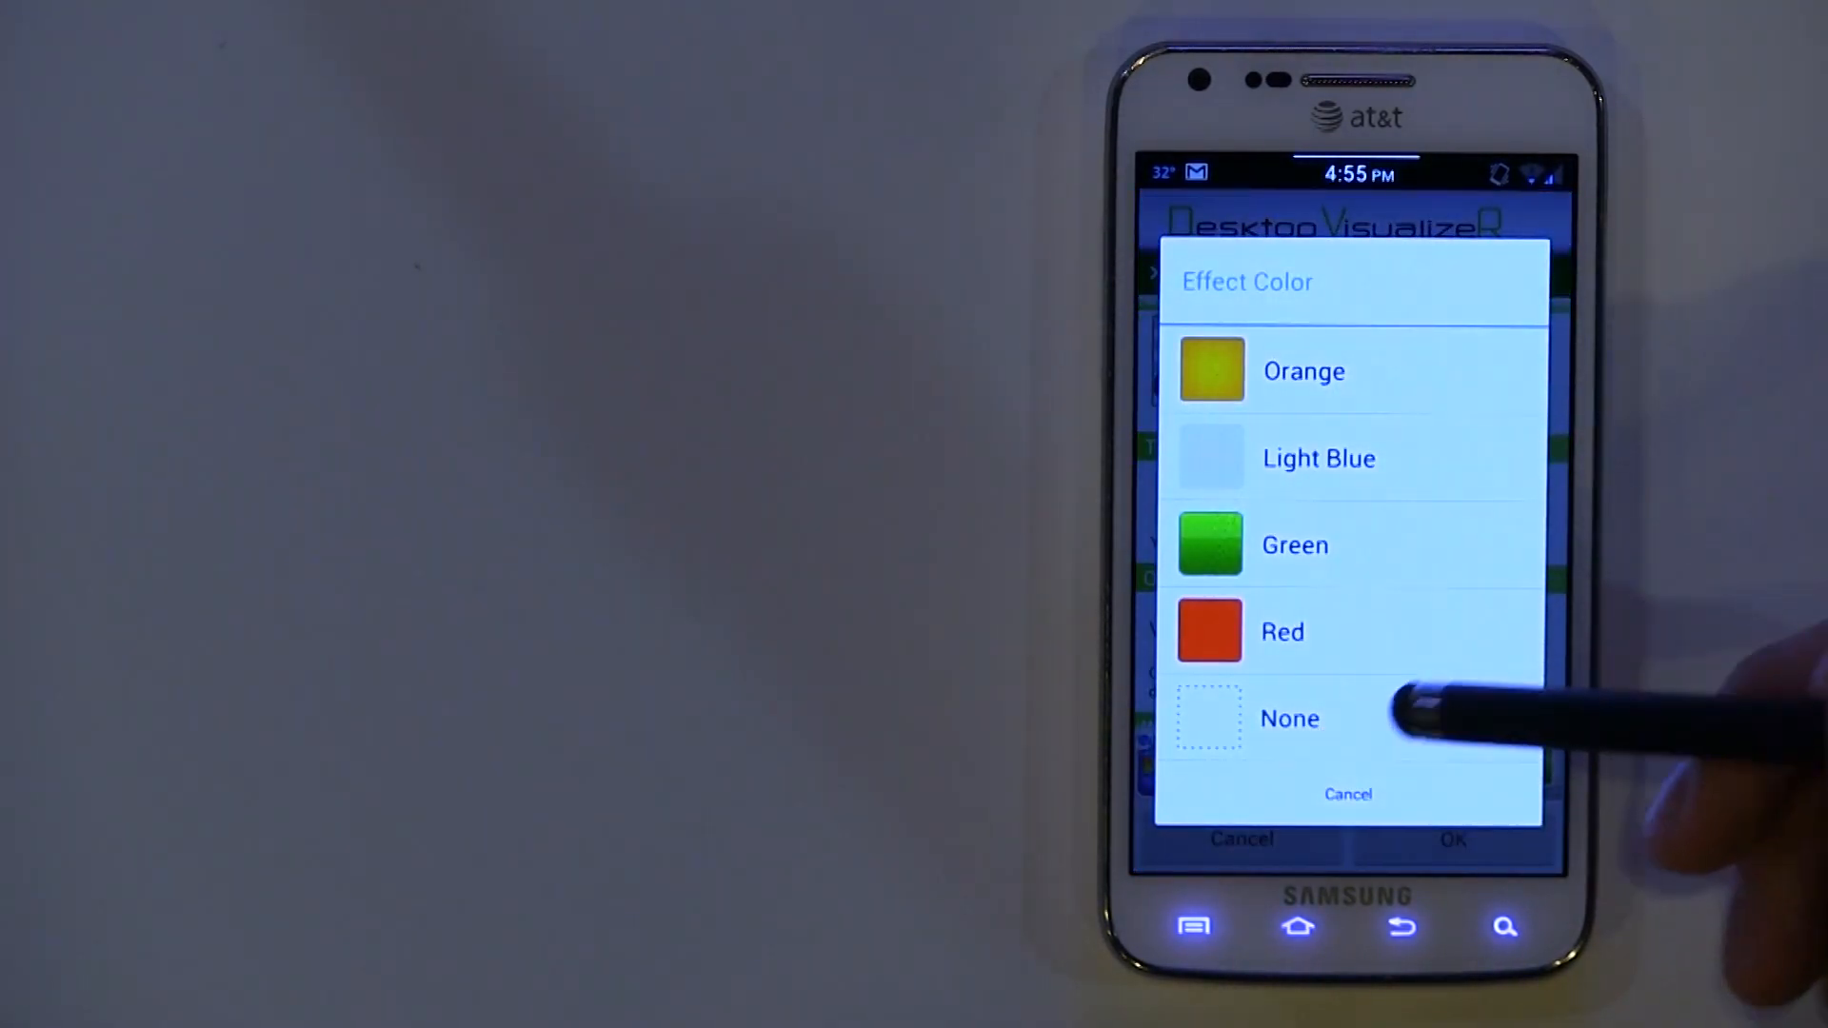
click(1287, 719)
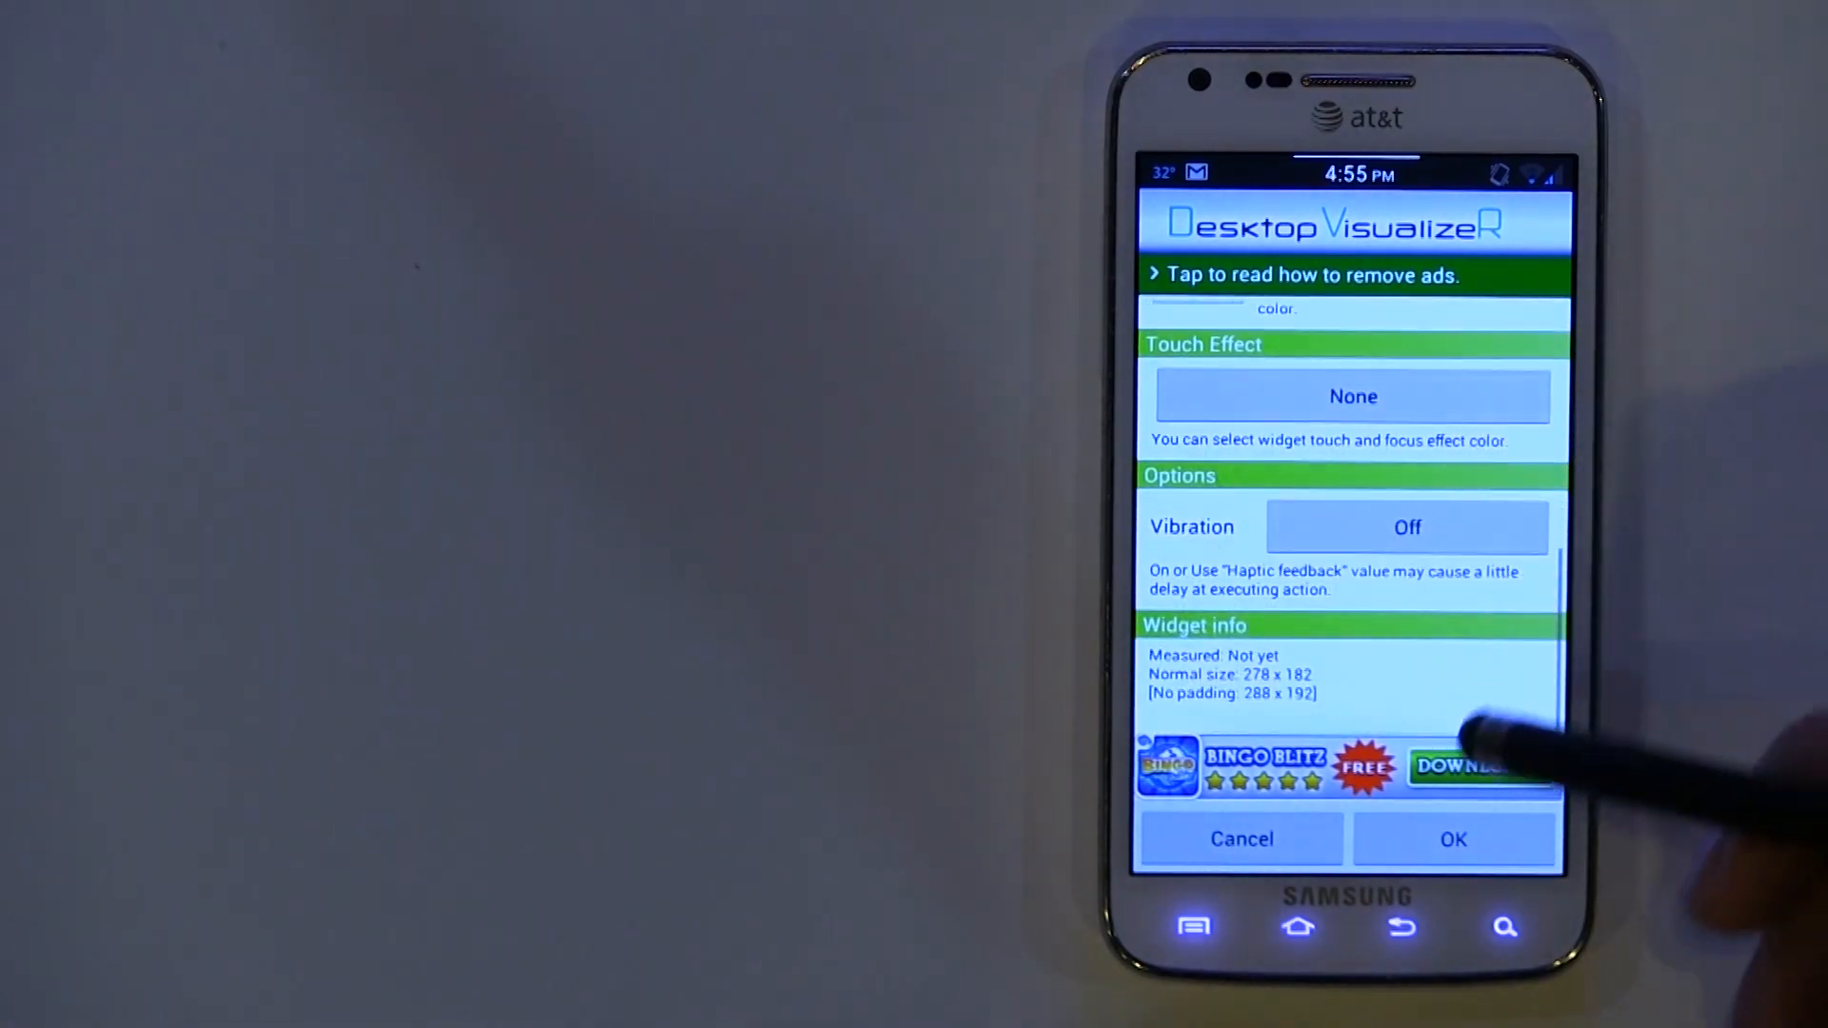
click(1452, 838)
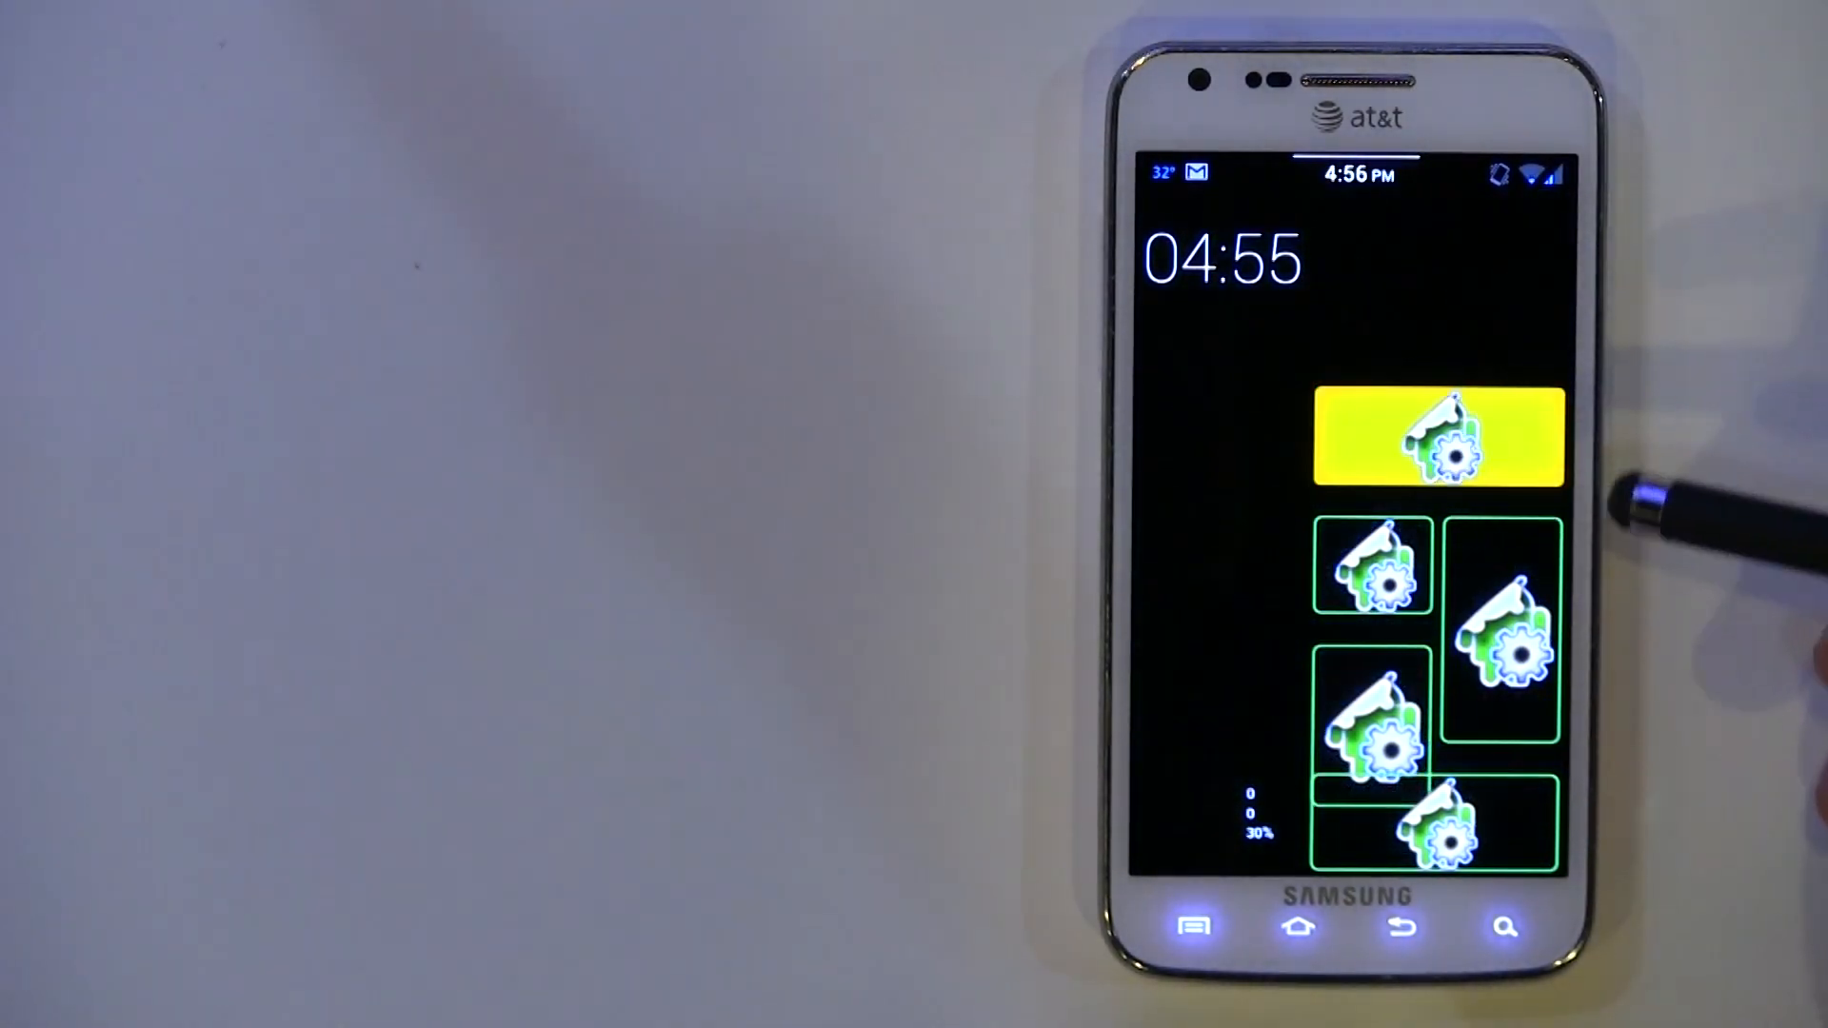